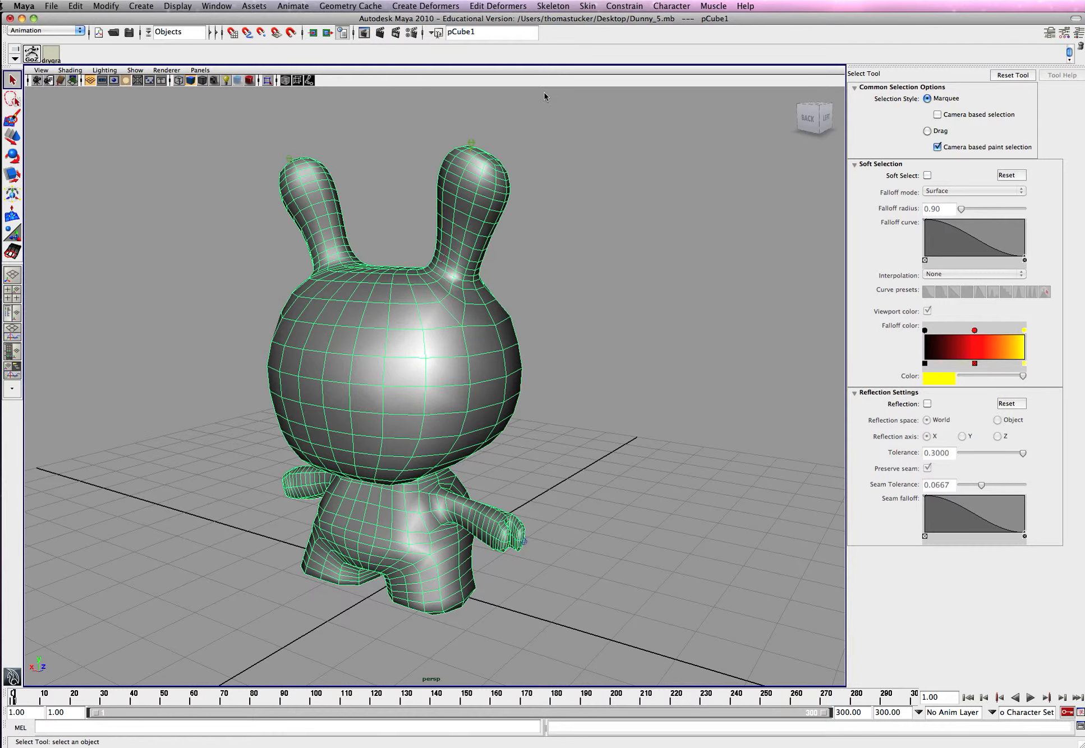
mouse_move(586, 193)
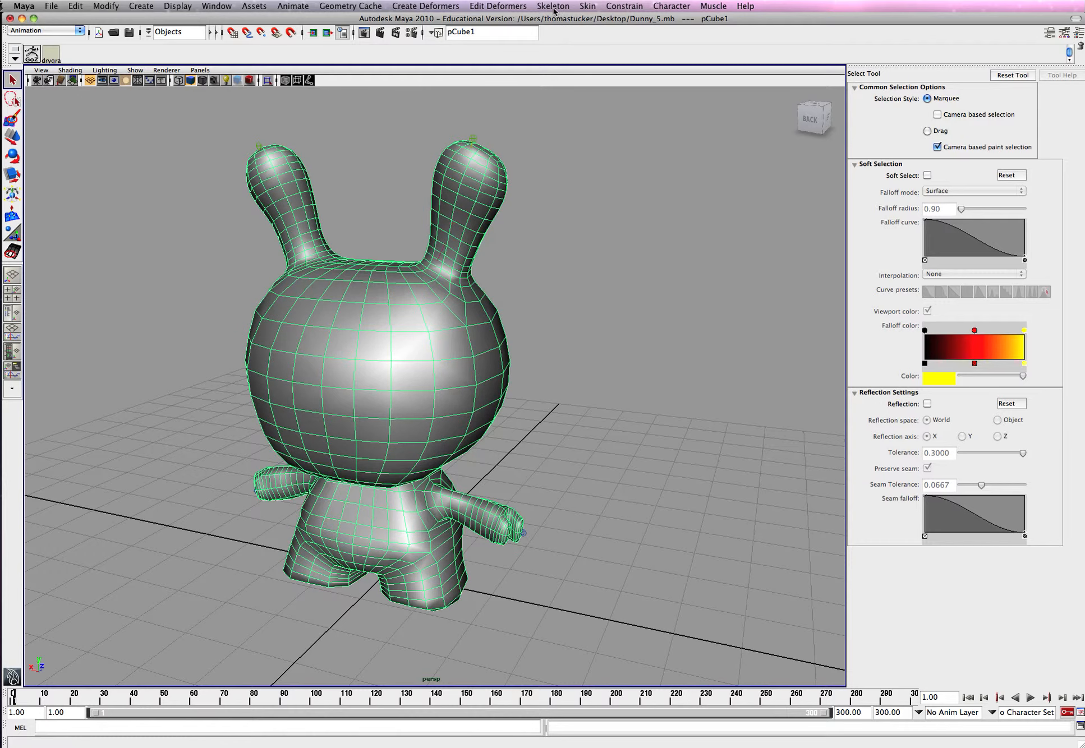
Open the Skin menu to reach Edit Smooth Skin > Paint Skin Weights Tool.
click(587, 5)
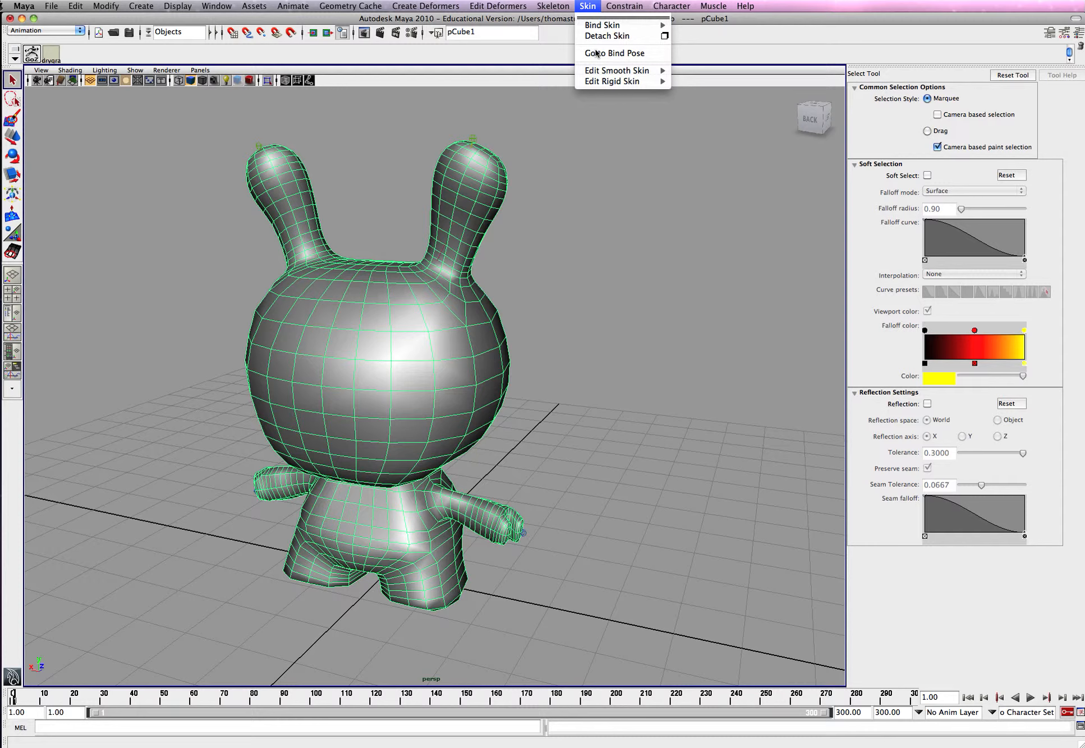
mouse_move(617, 70)
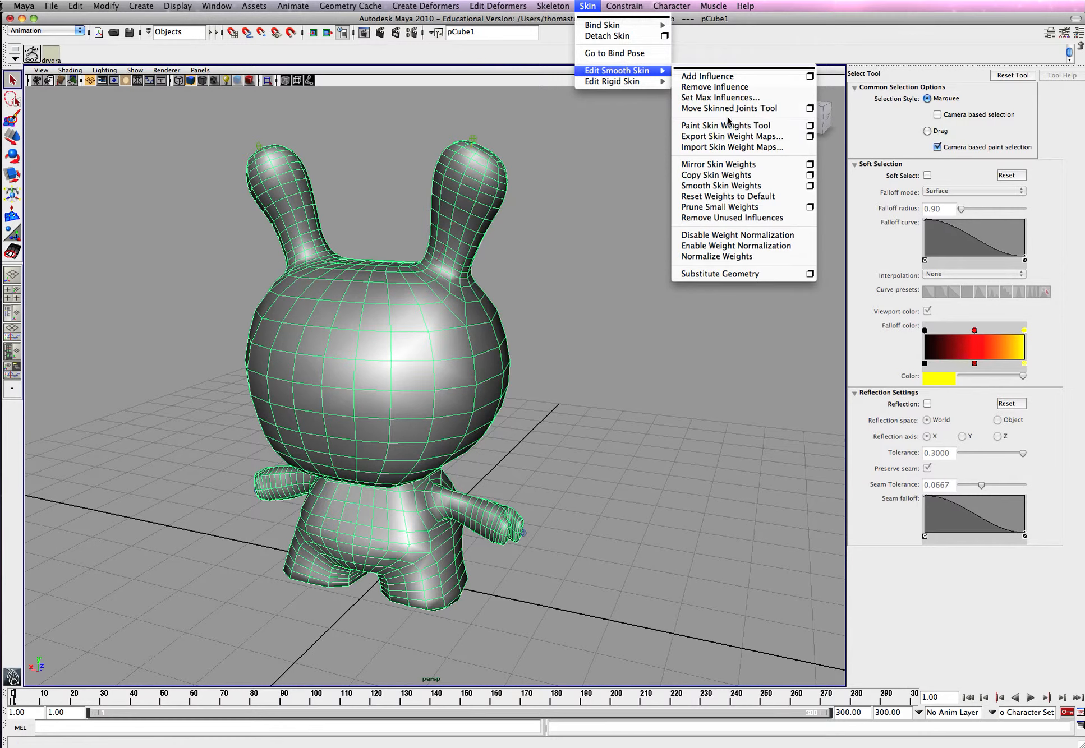
mouse_move(725, 125)
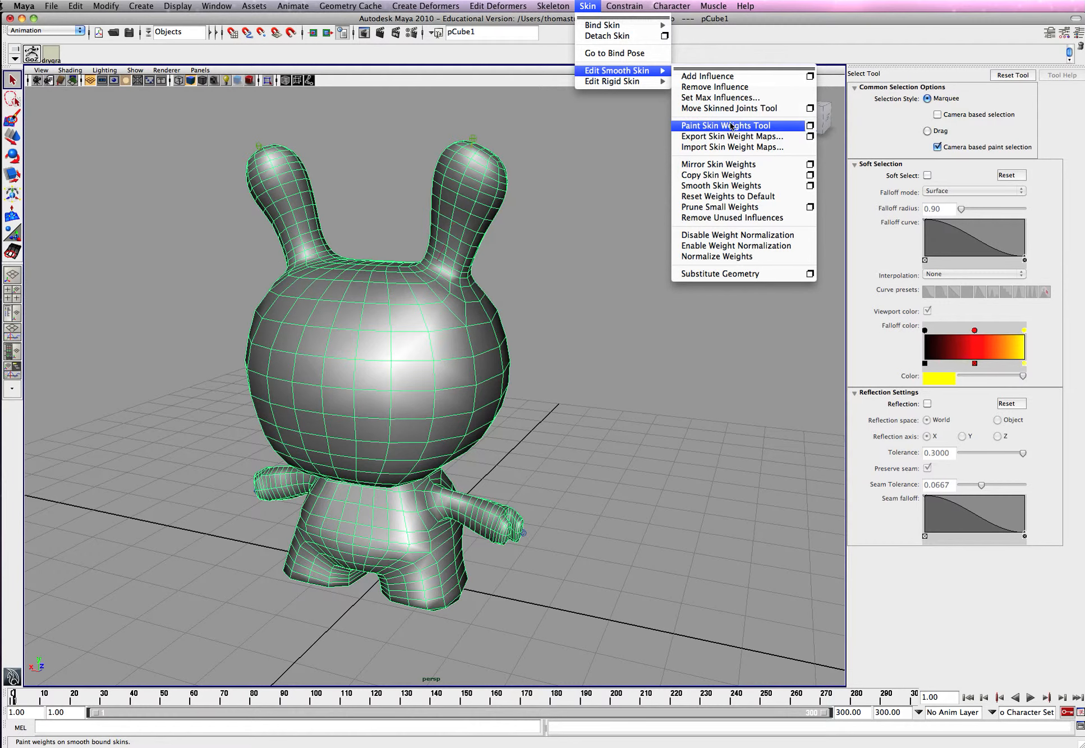
mouse_move(778, 130)
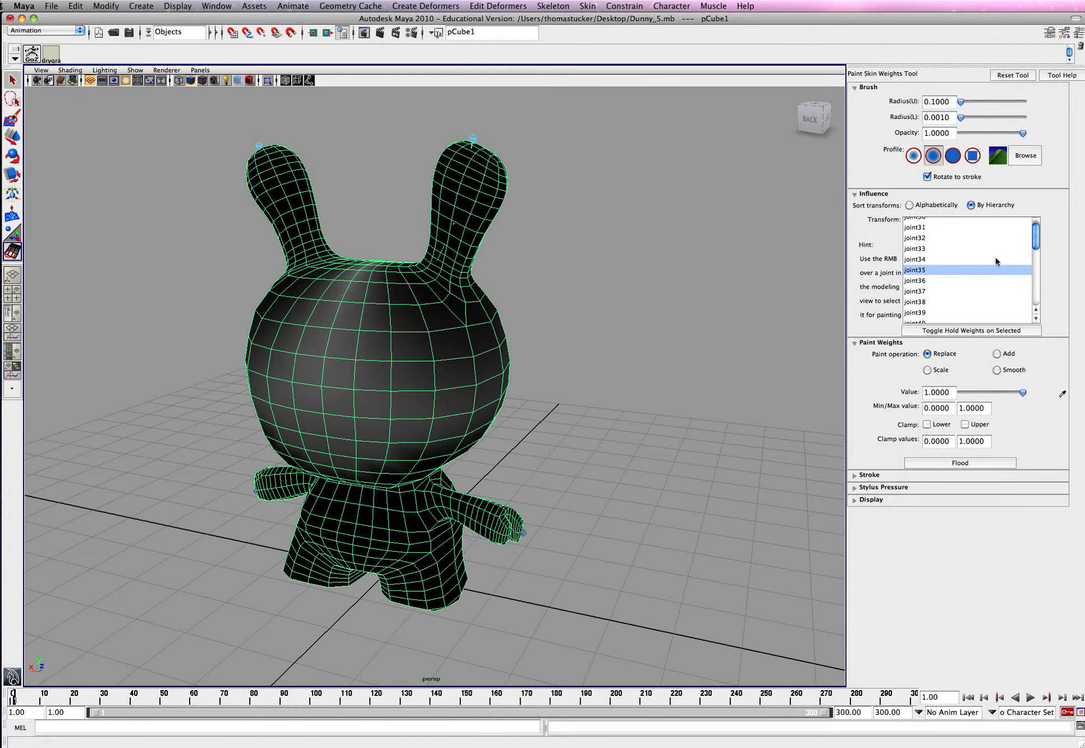
mouse_move(925, 238)
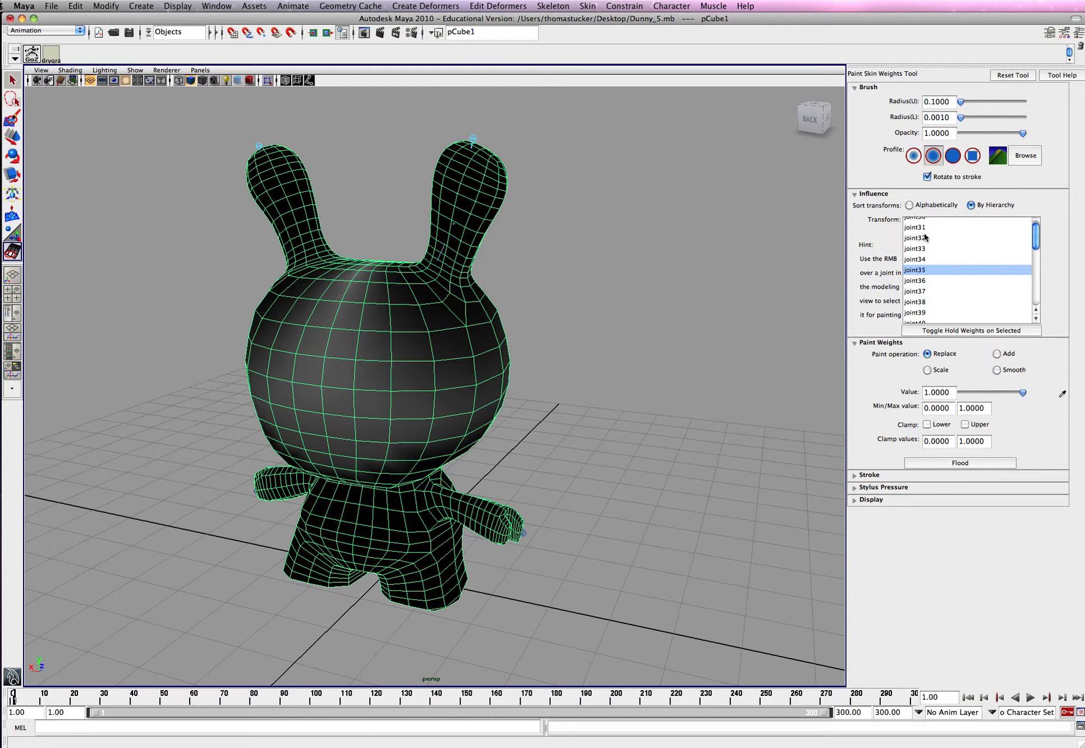
mouse_move(1022, 36)
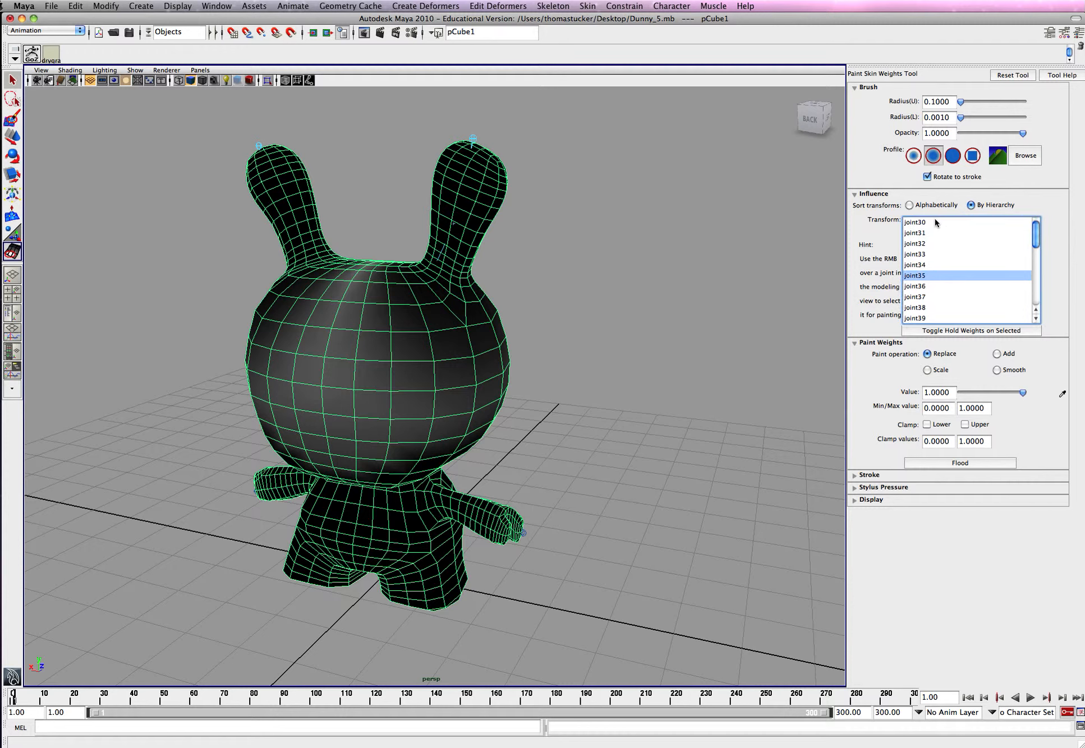
Preview the influence of joint30, joint31, joint33, joint34 and joint35, then switch to the Select Tool.
click(913, 222)
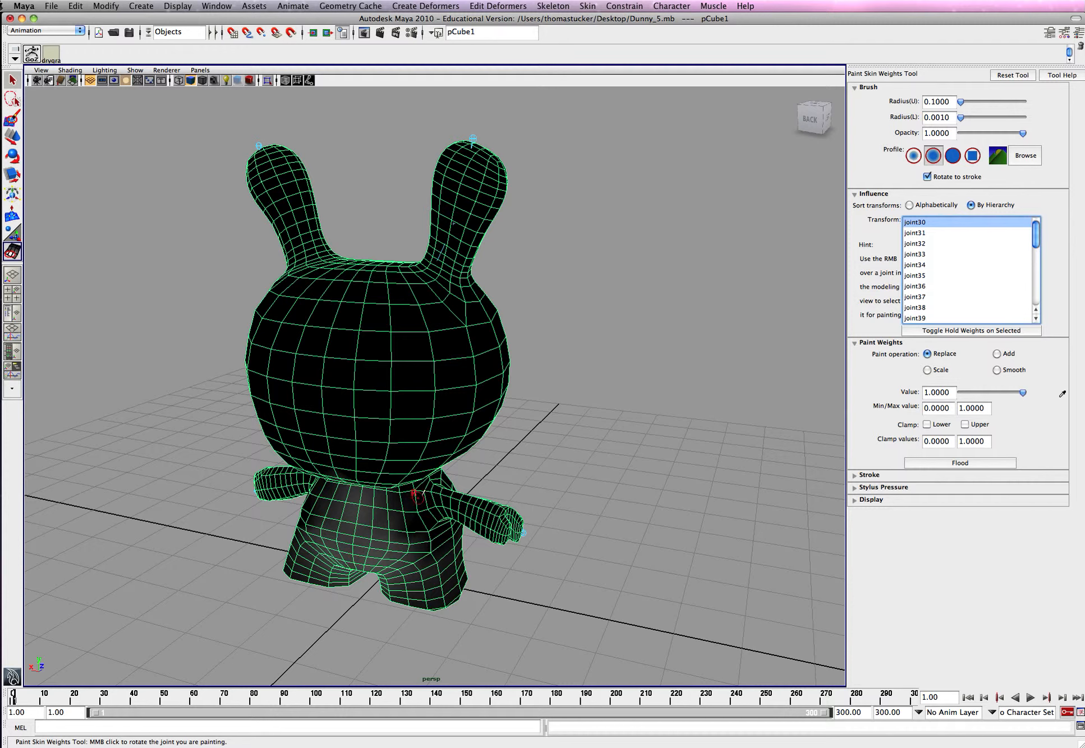
click(913, 232)
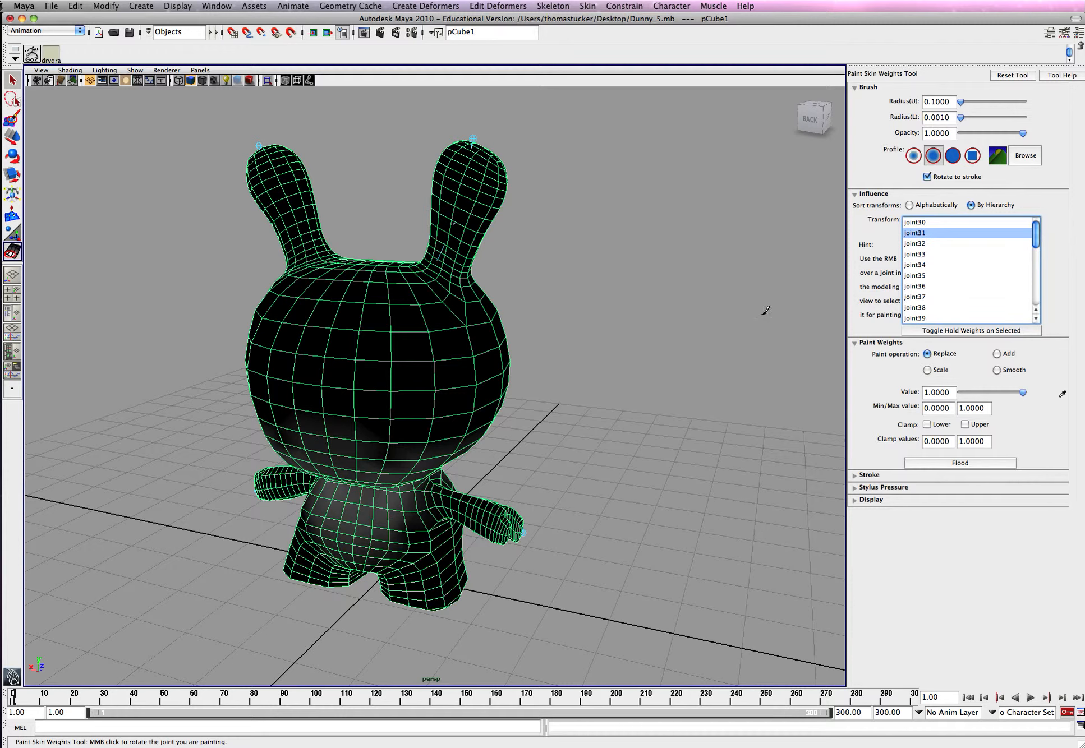
click(915, 255)
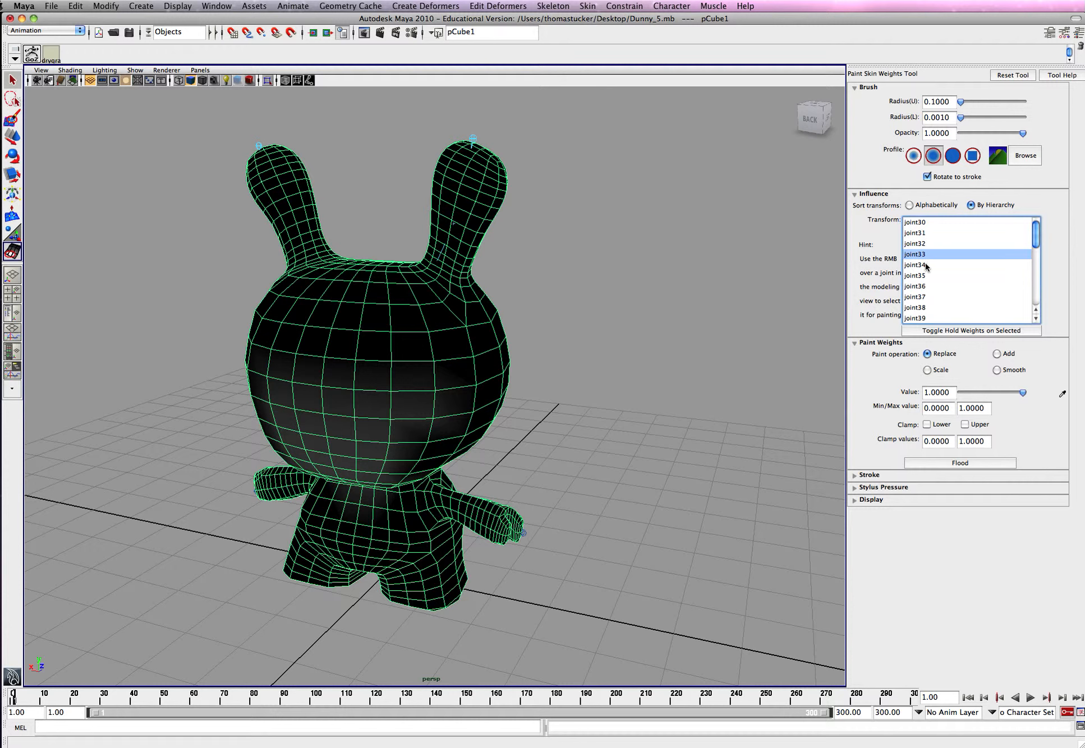
click(915, 265)
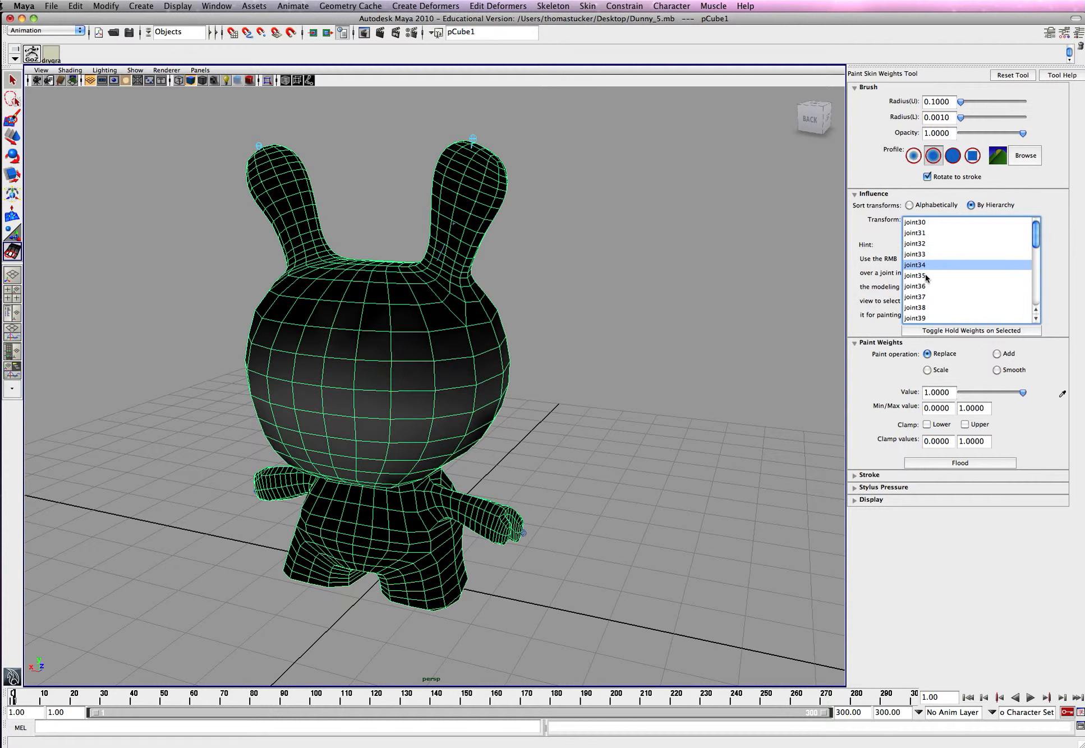
click(915, 276)
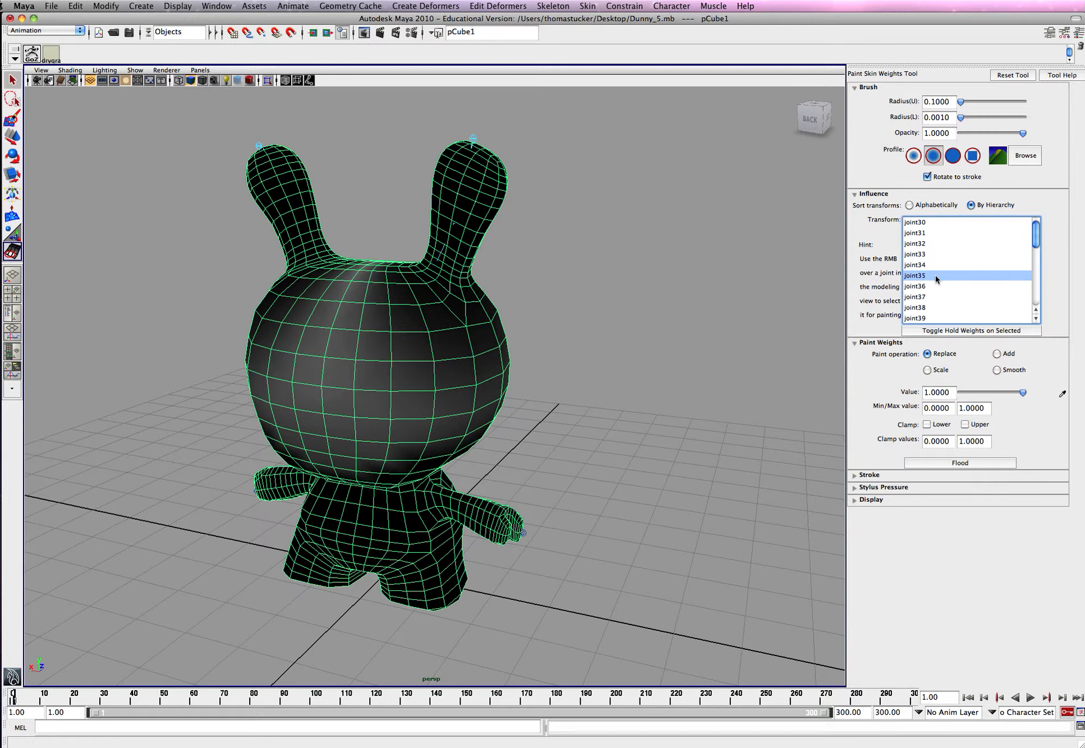
click(12, 80)
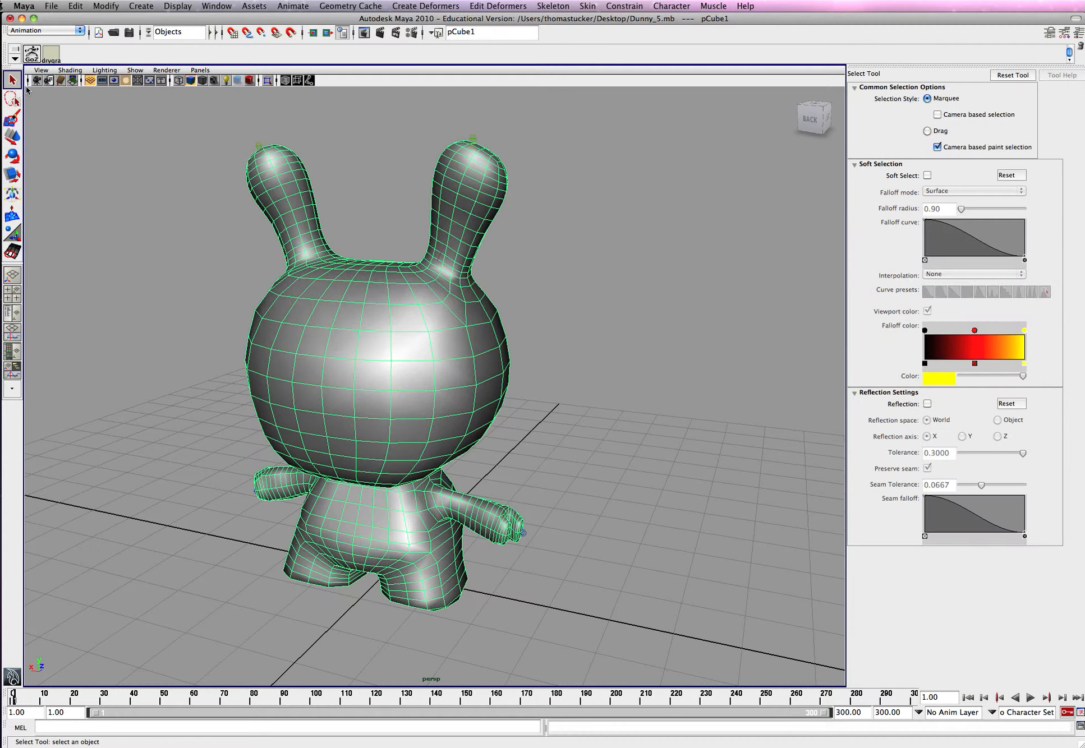
mouse_move(591, 242)
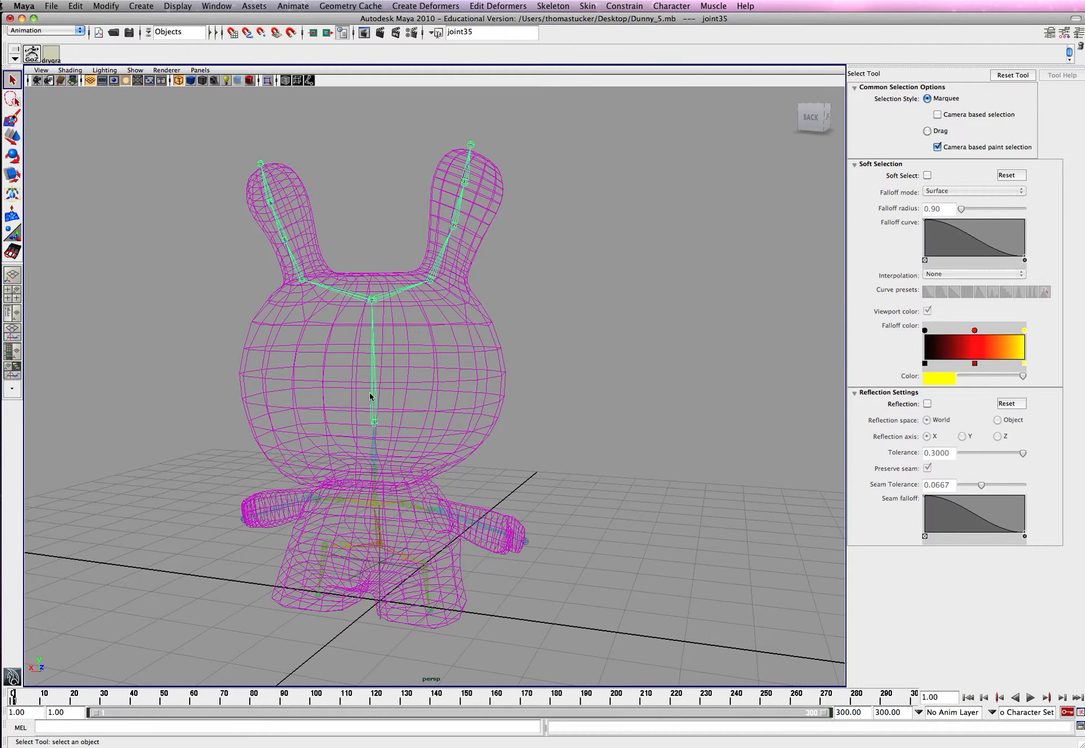
mouse_move(901, 258)
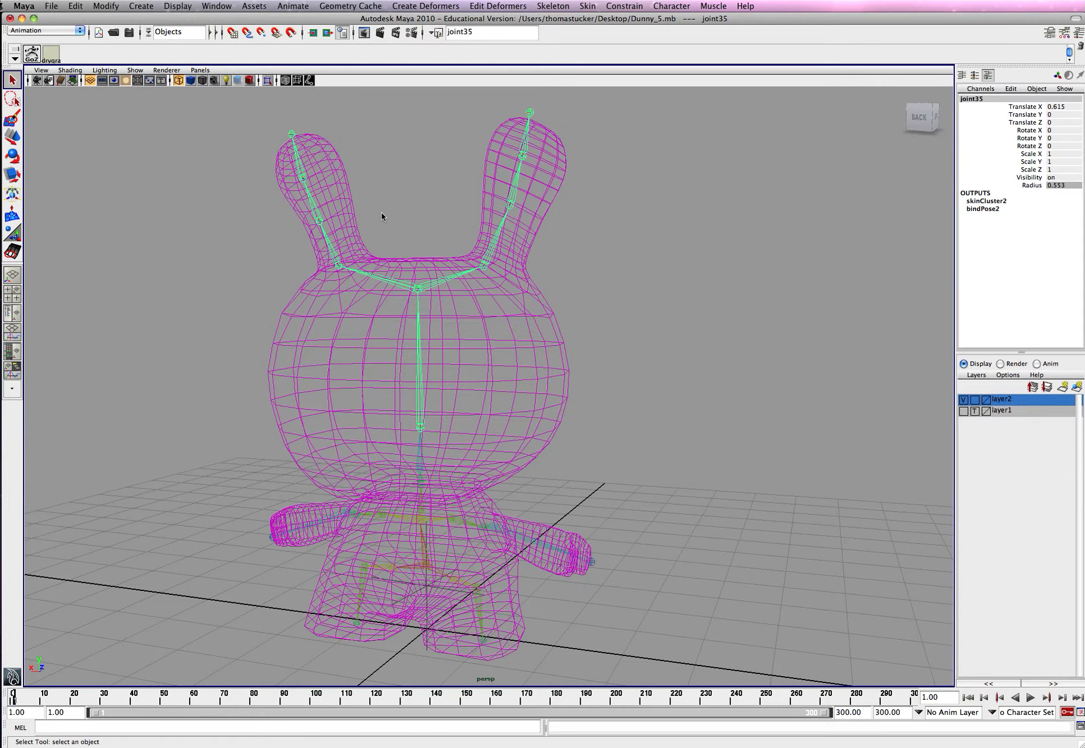
Inspect joint34, joint32 and joint51 in wireframe, then reselect pCube1.
click(419, 454)
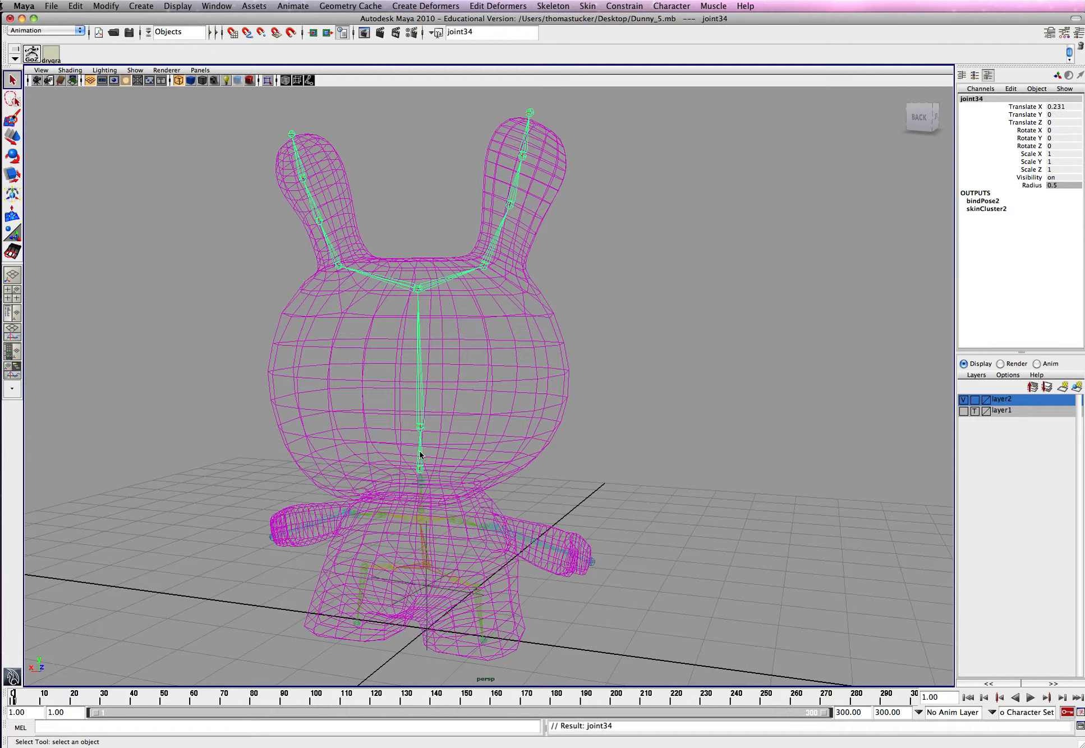
click(418, 432)
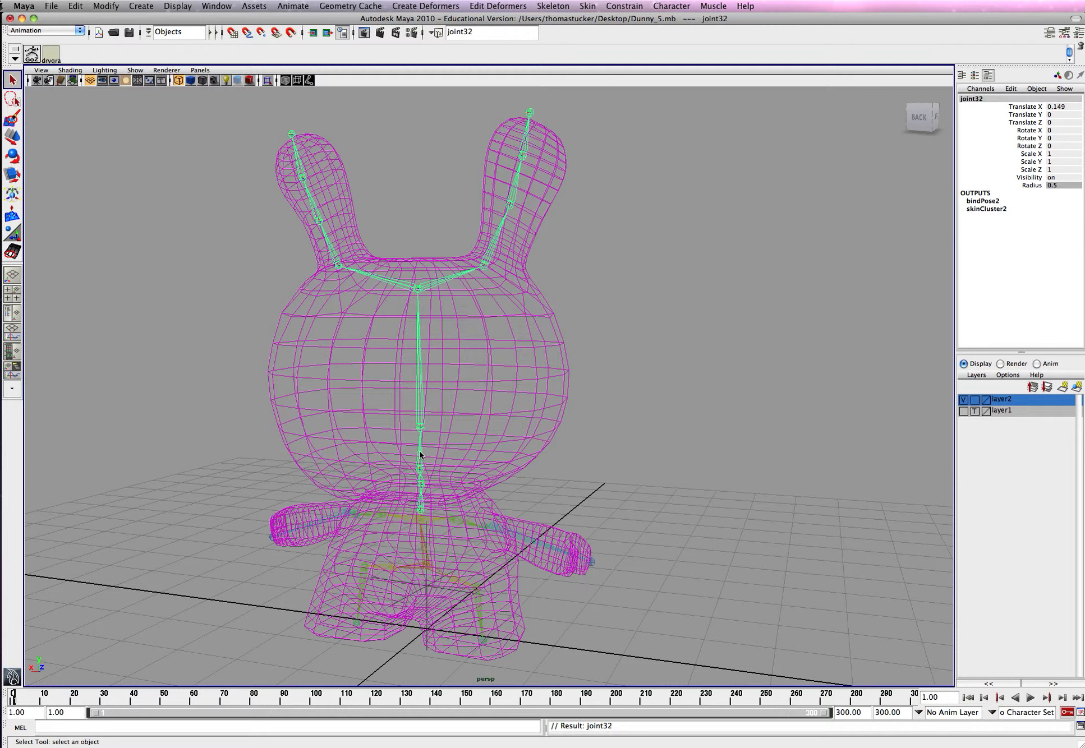
click(541, 544)
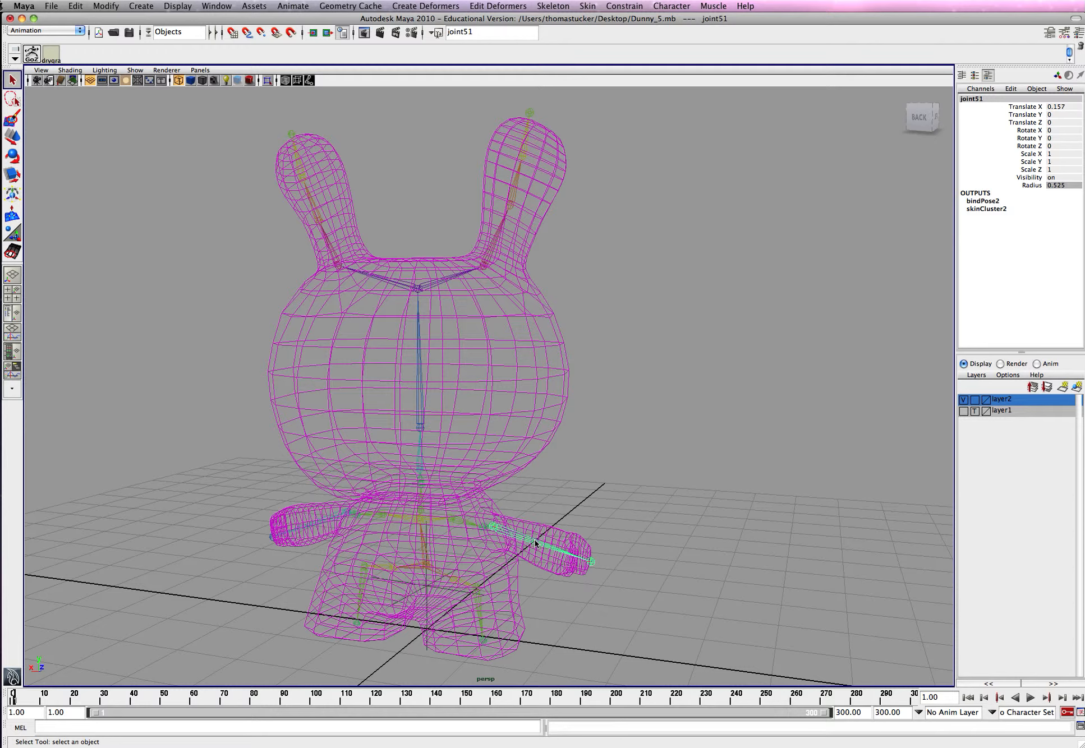
mouse_move(952, 164)
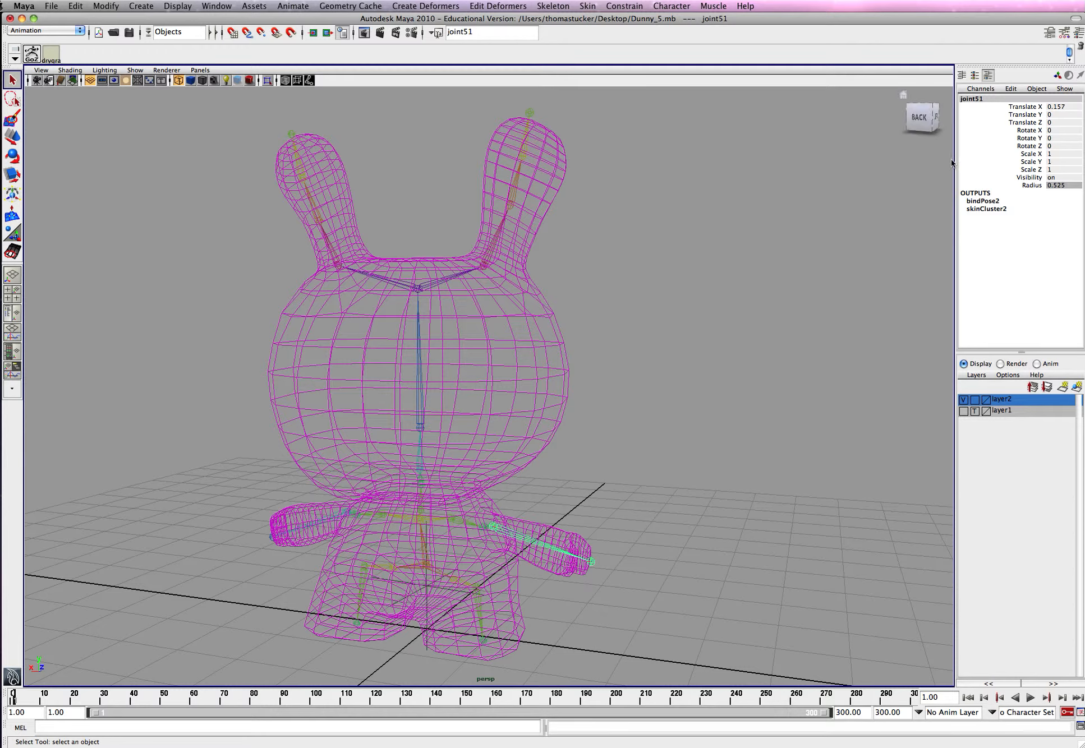
click(536, 410)
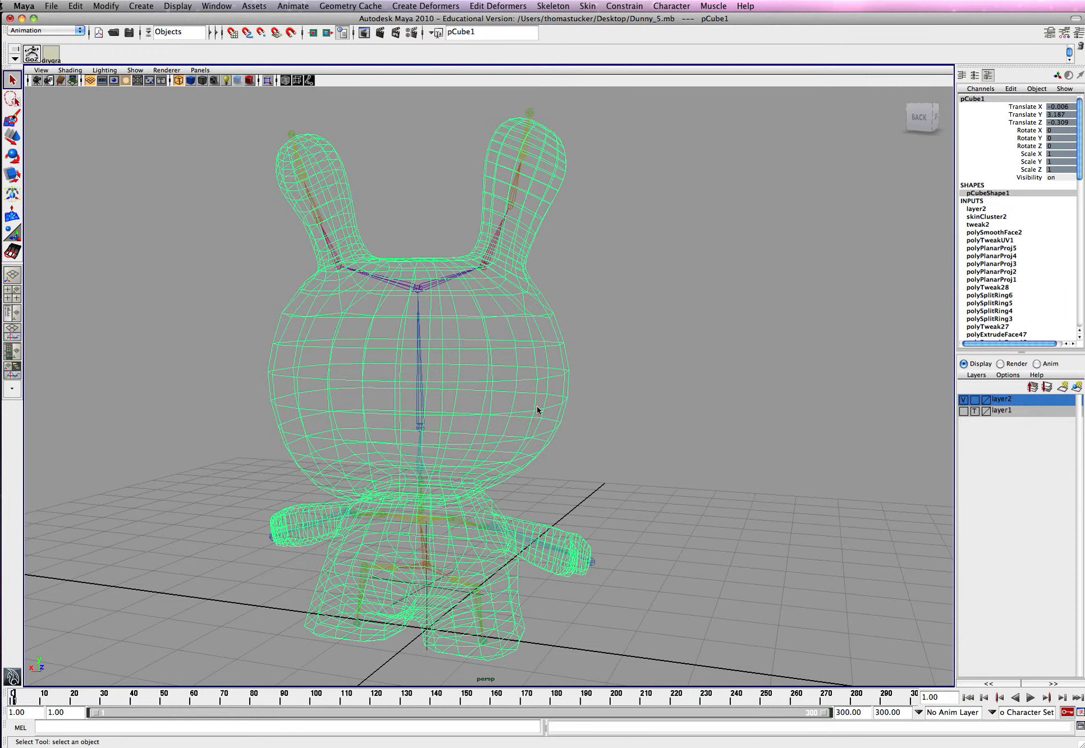
Inspect ear joint41, reselect pCube1 and start the Paint Skin Weights Tool.
click(588, 6)
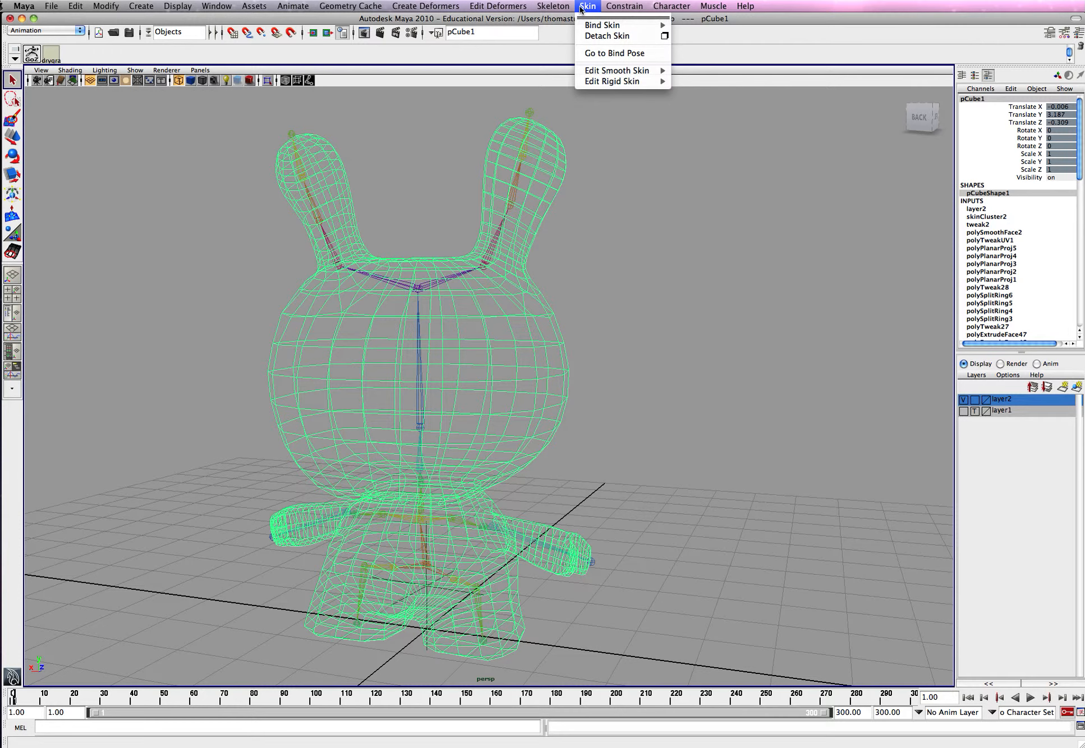
click(417, 375)
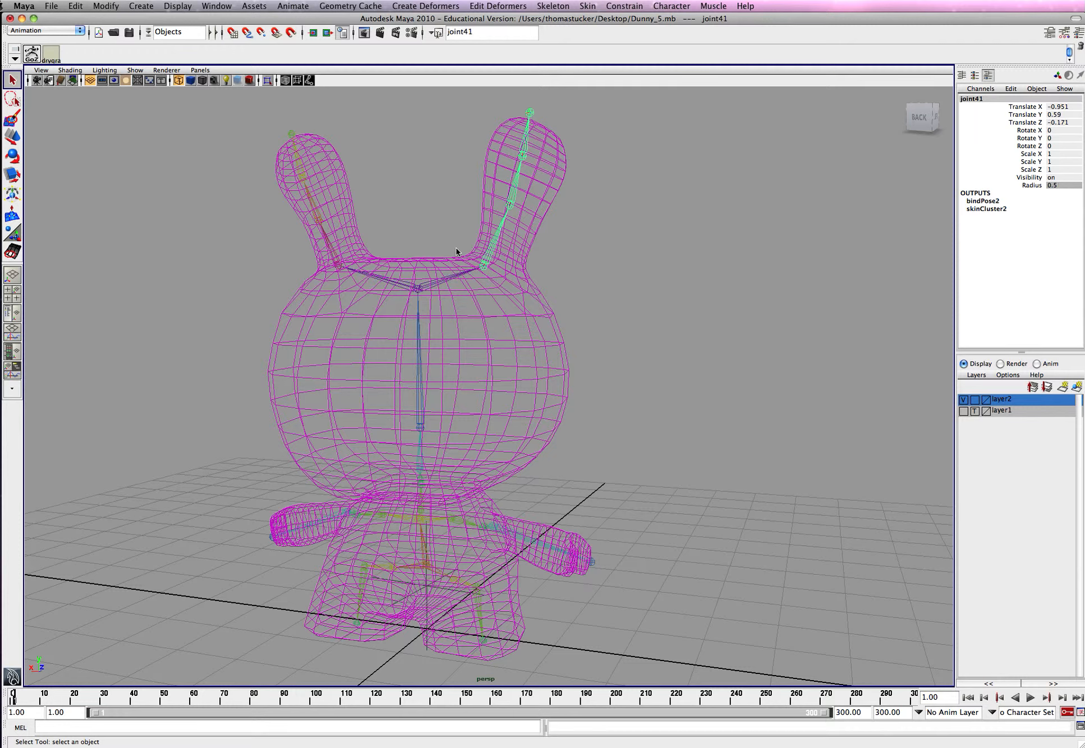
click(291, 134)
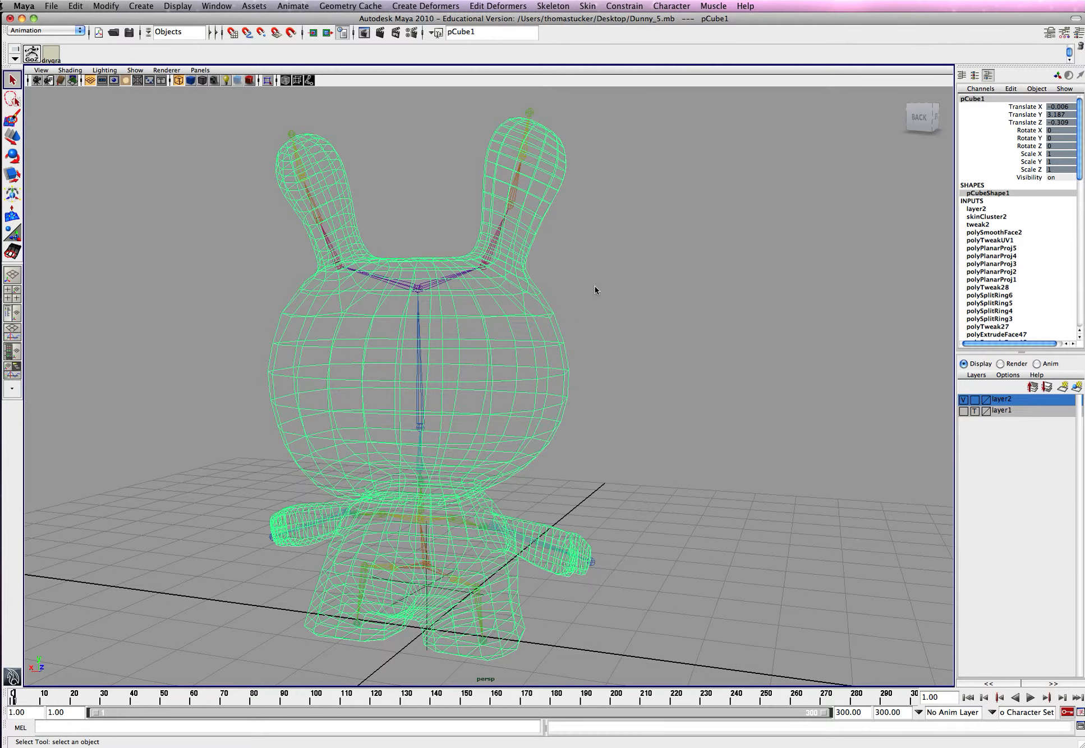
click(587, 5)
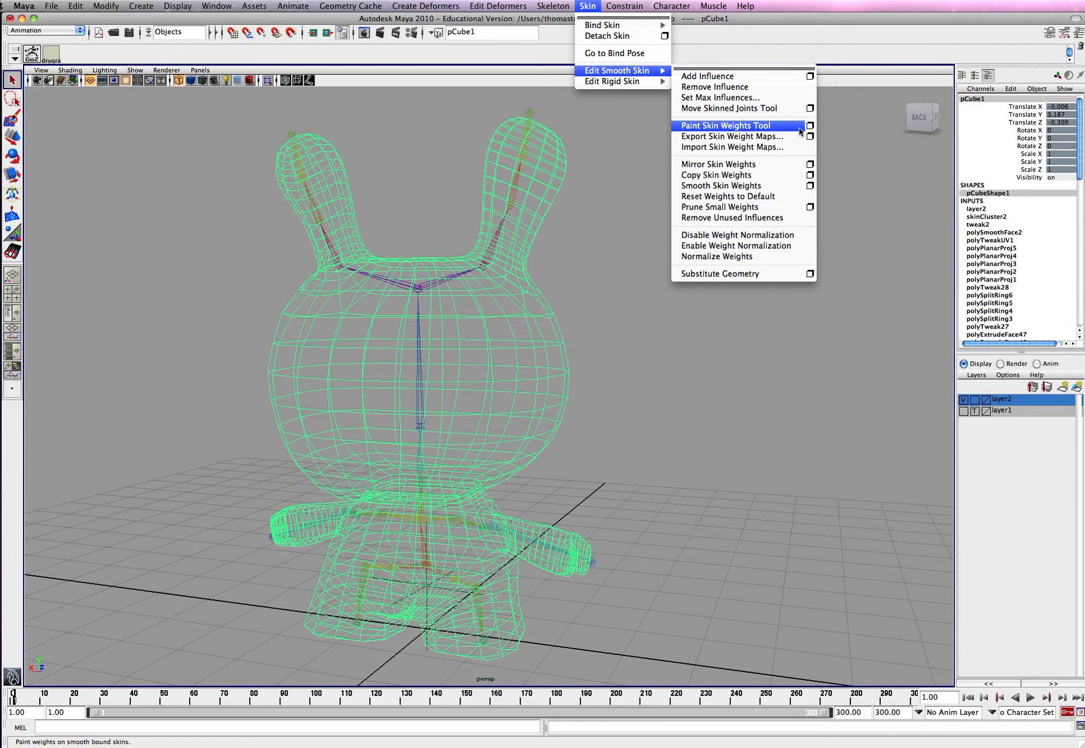
click(725, 126)
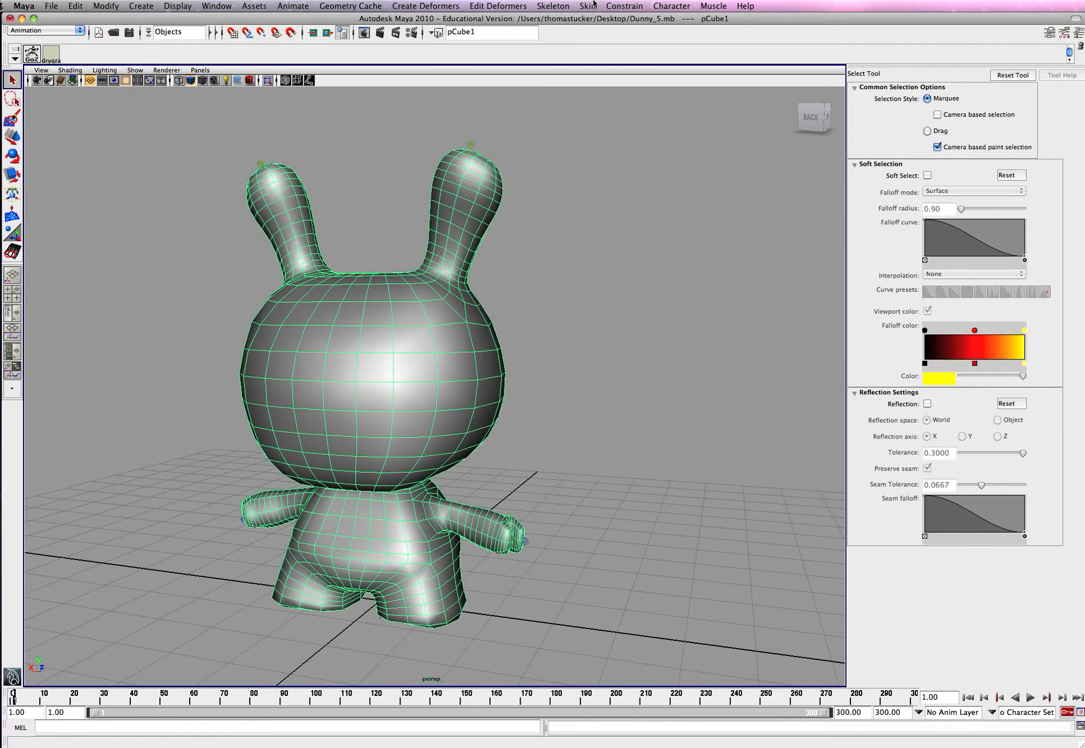
Show joint35's influence and set the brush Radius(U) to 0.9, with Radius(L) at 1.3.
click(587, 6)
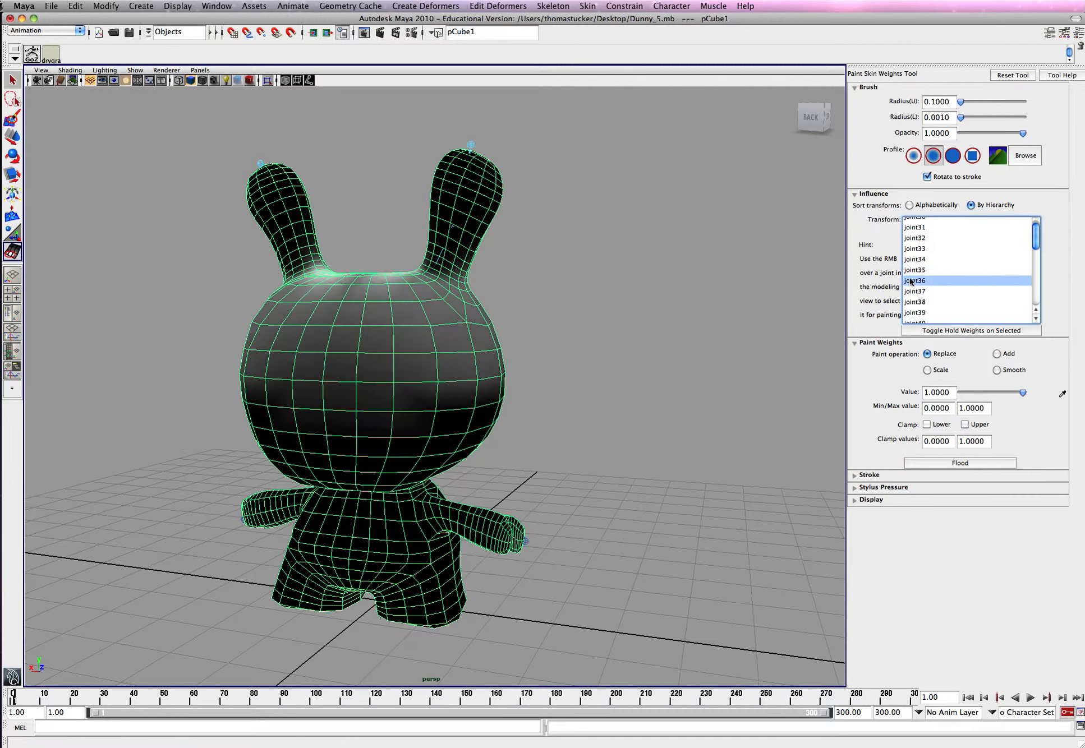
click(915, 270)
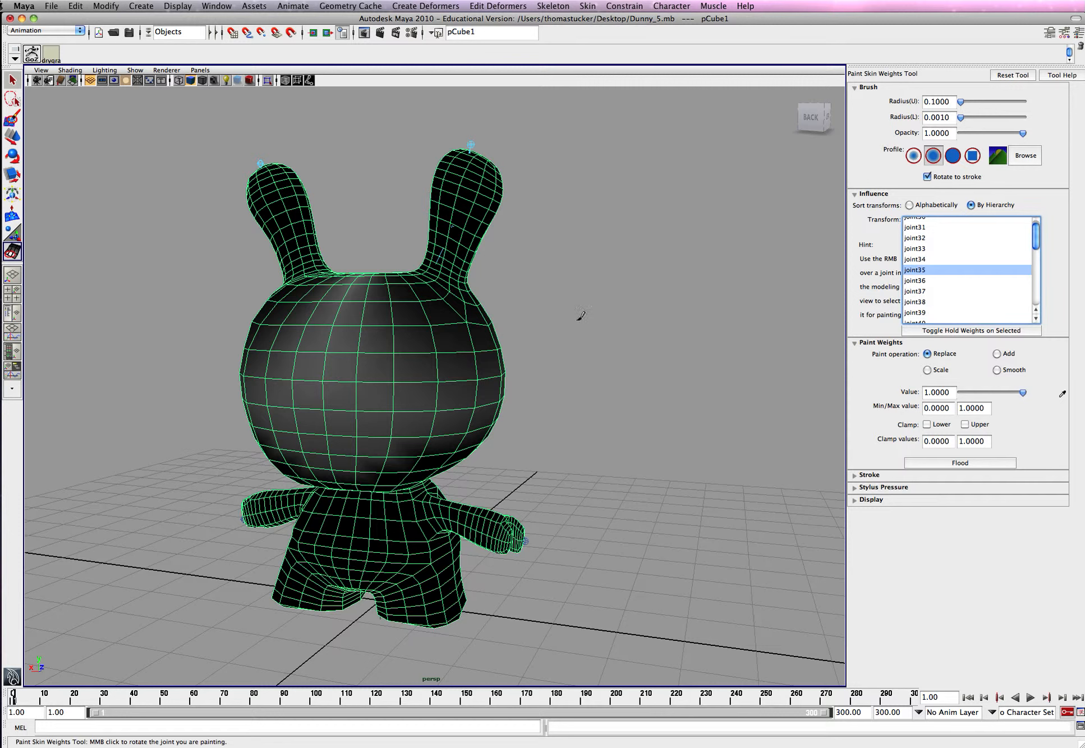
drag(960, 101, 975, 101)
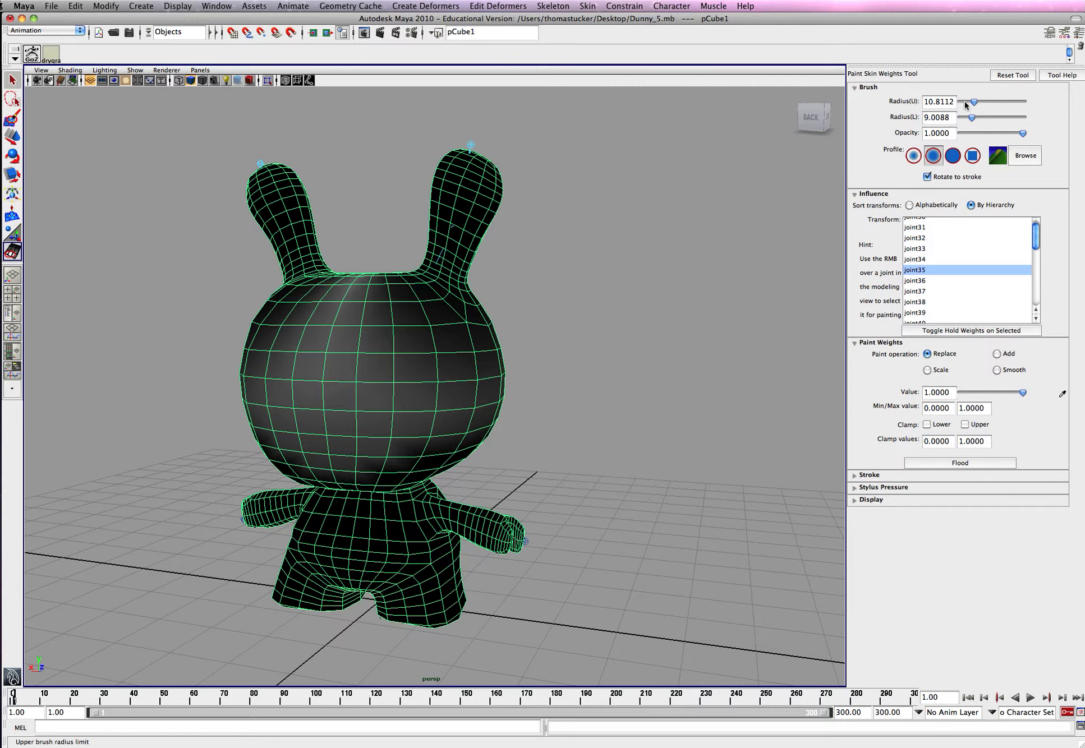
drag(976, 102, 967, 101)
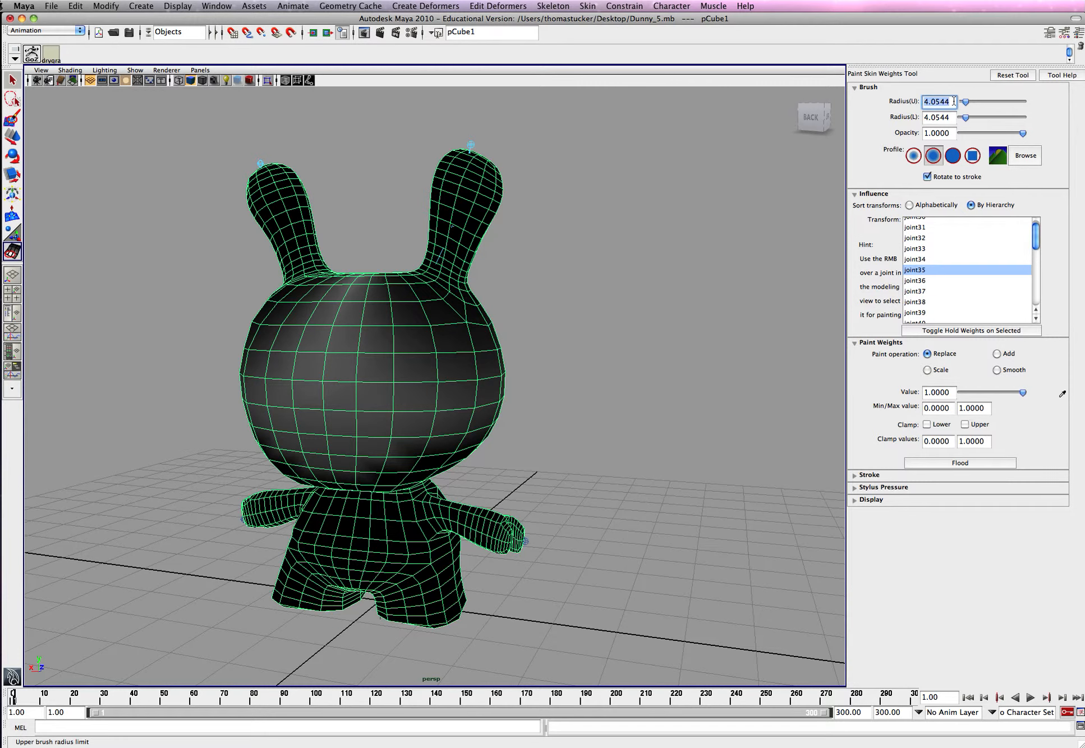
text(1.3)
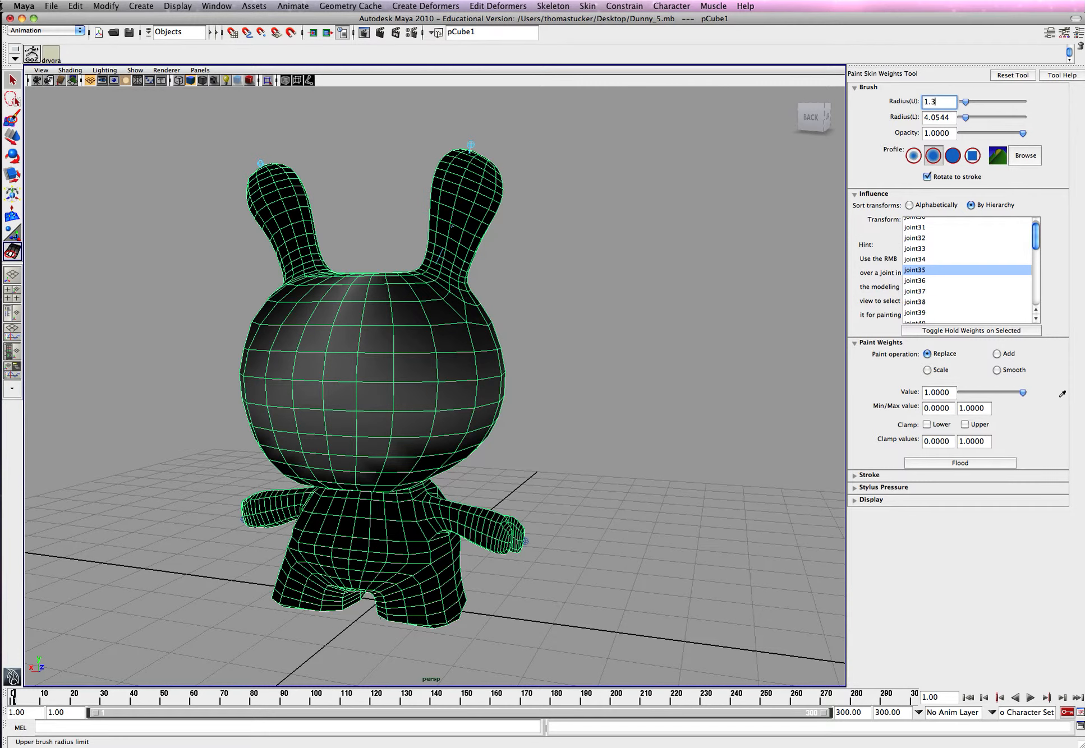
click(937, 116)
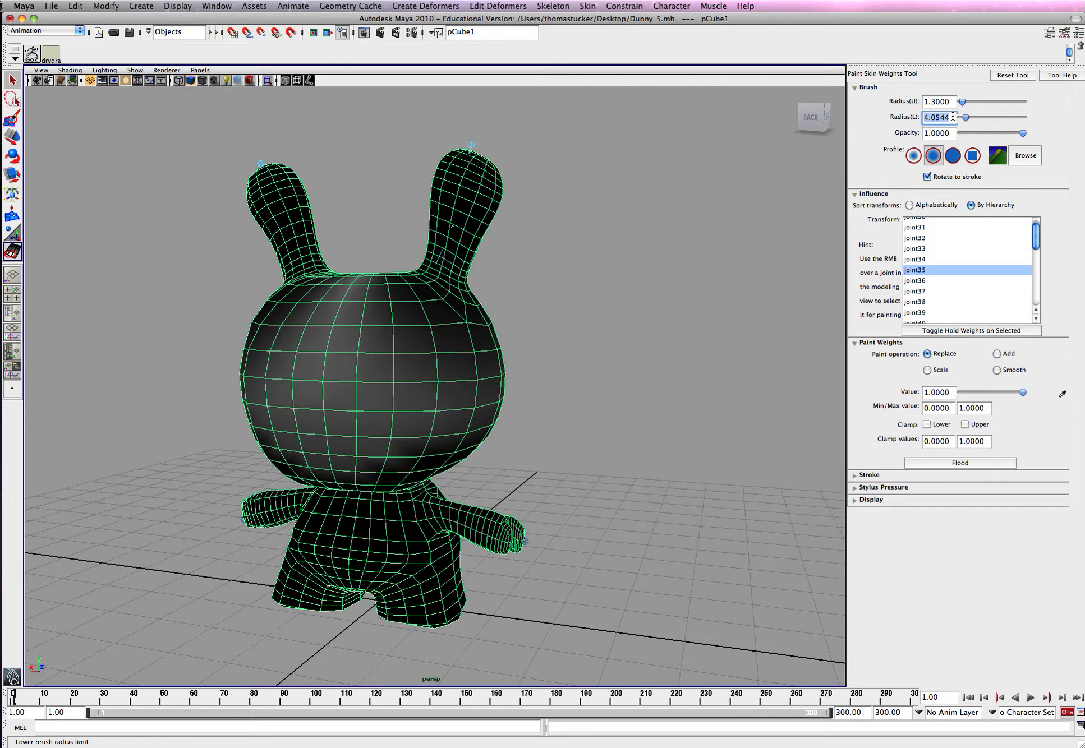
text(1.3000)
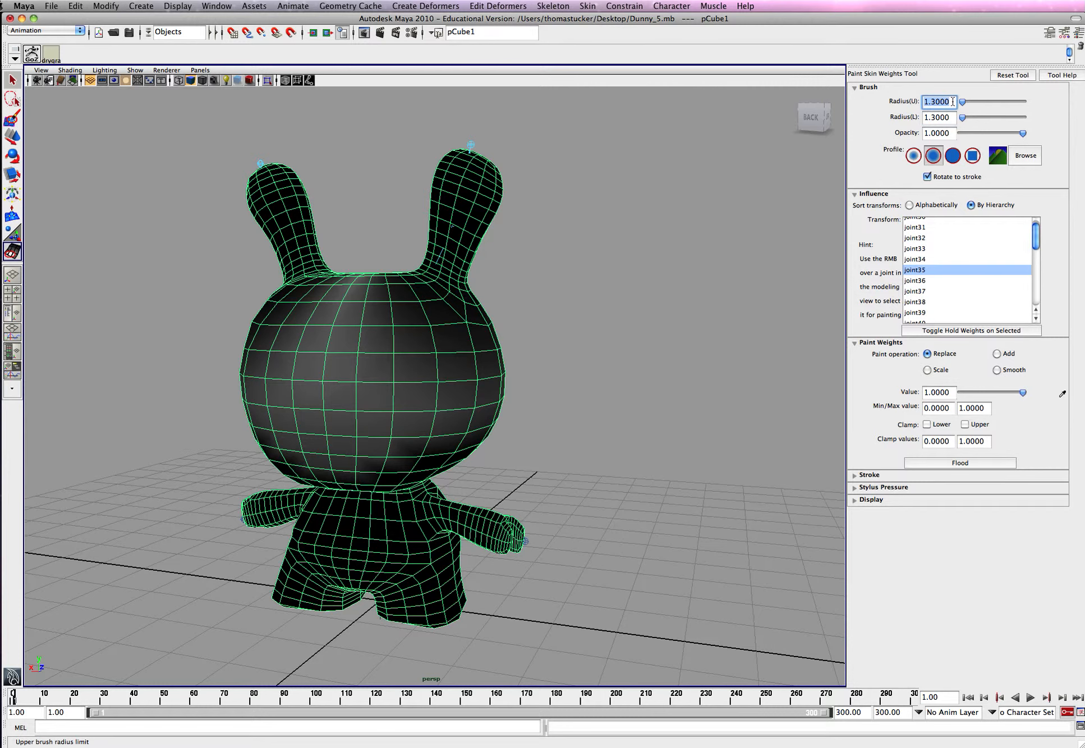
text(.9)
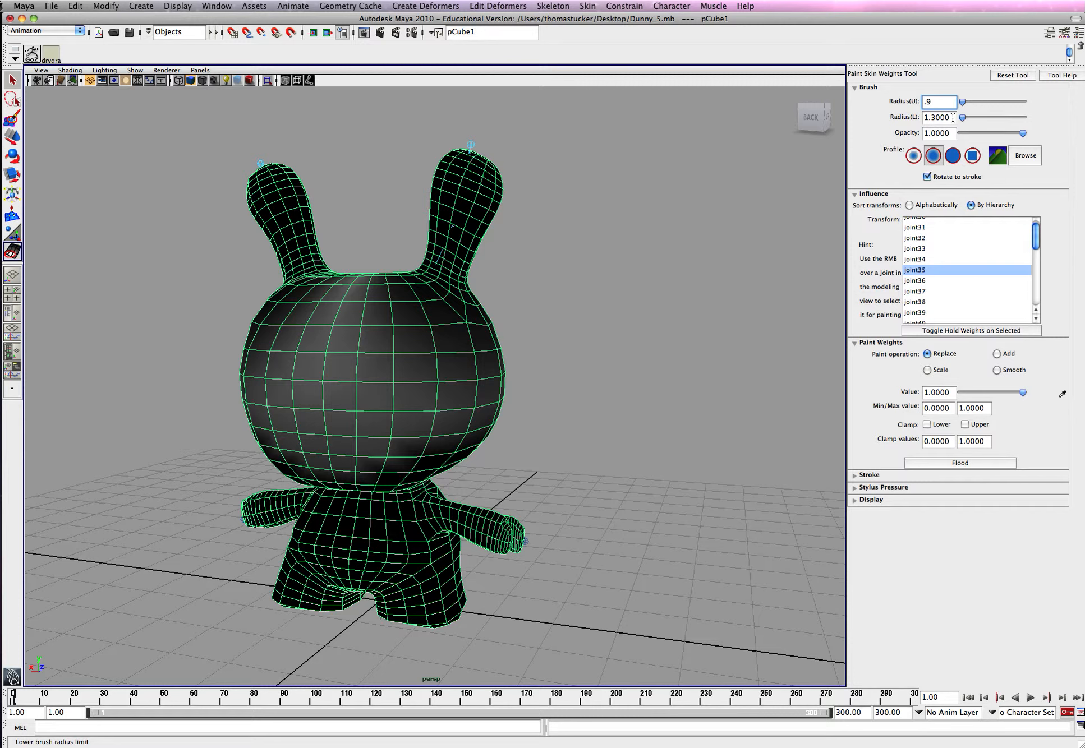
click(937, 116)
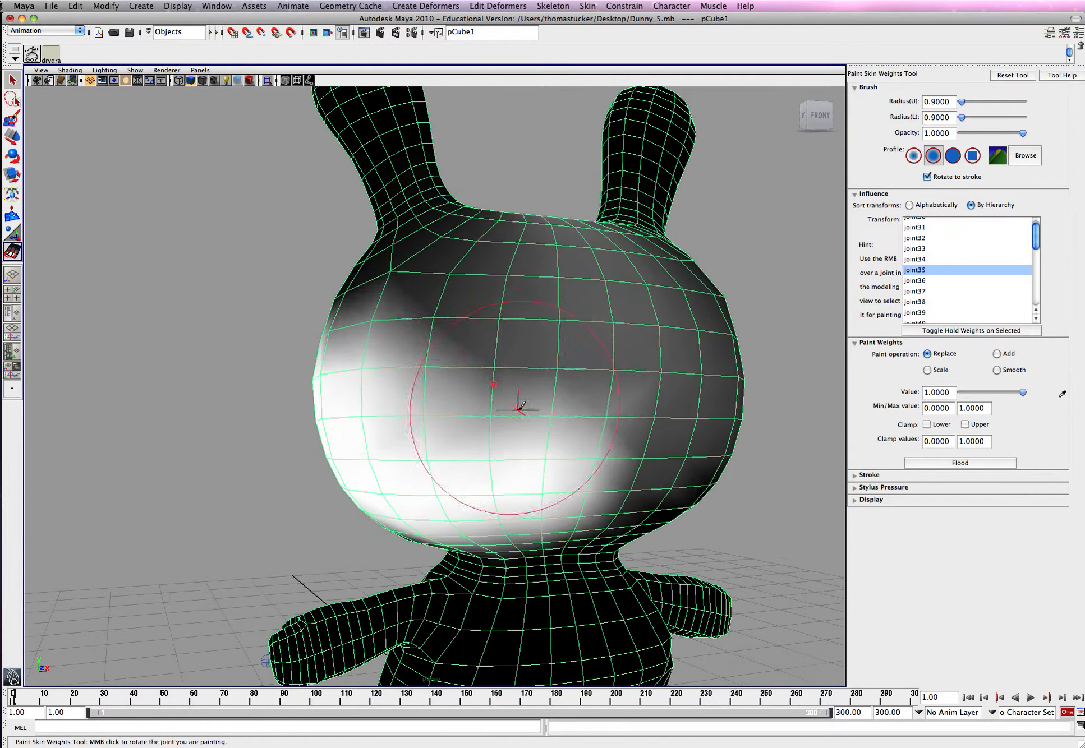
Paint joint35 at Replace 1.0 over the head's front, sides and back.
drag(526, 405, 422, 357)
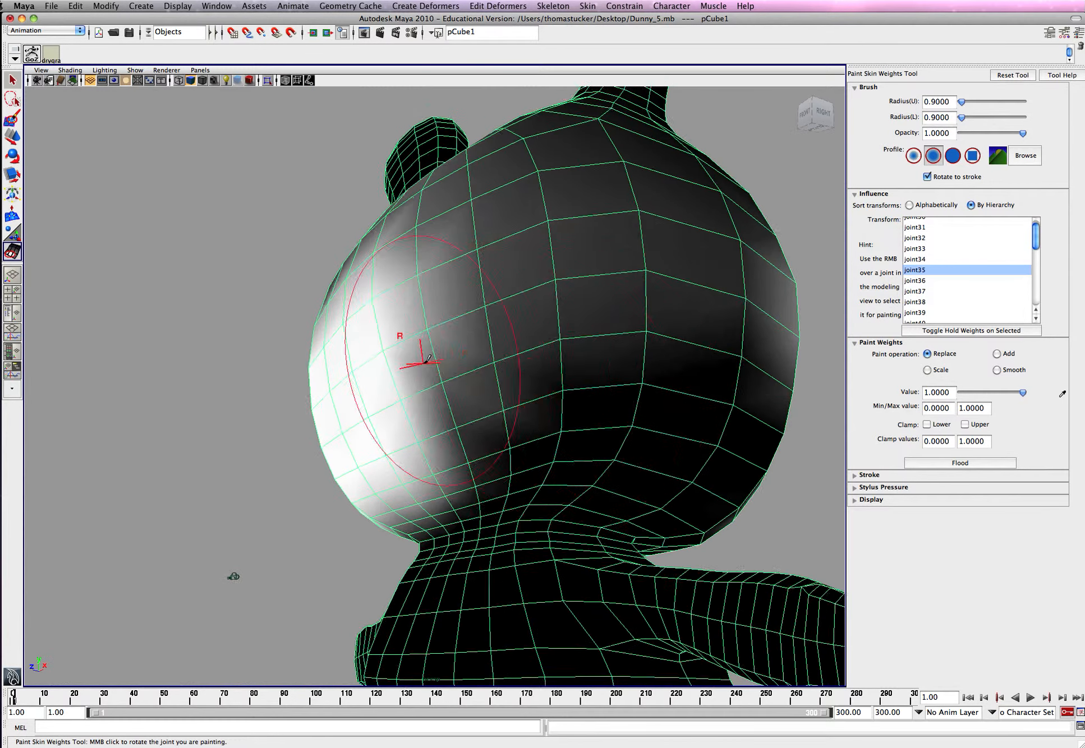
drag(429, 360, 533, 373)
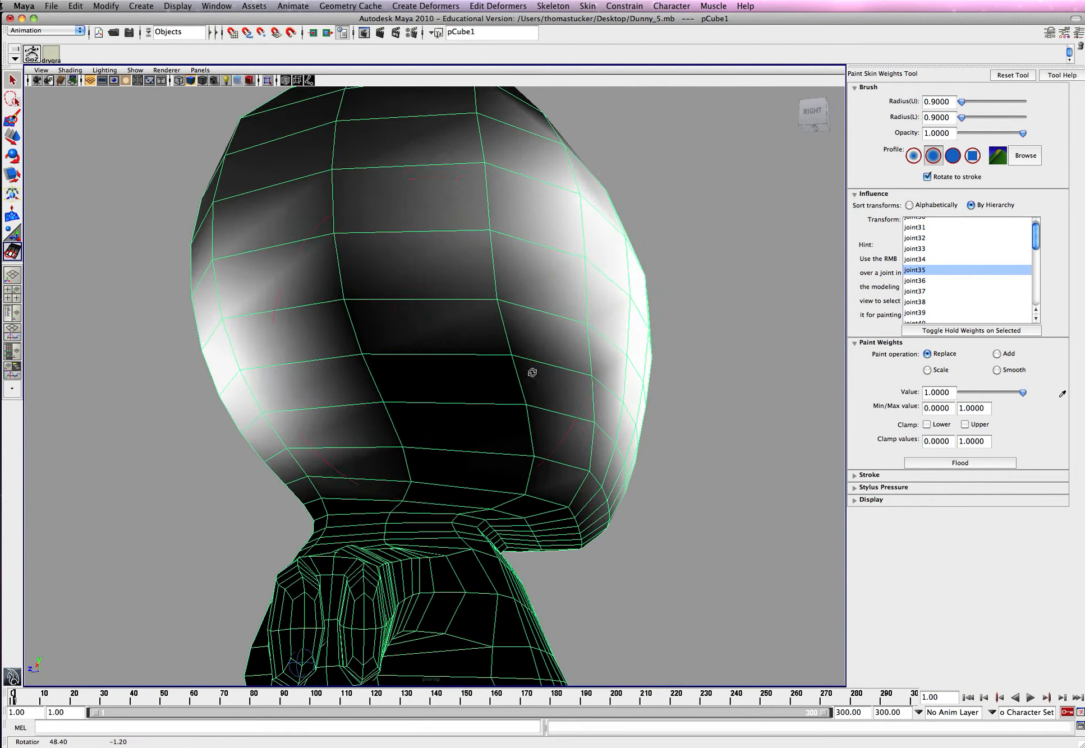
drag(533, 374, 490, 346)
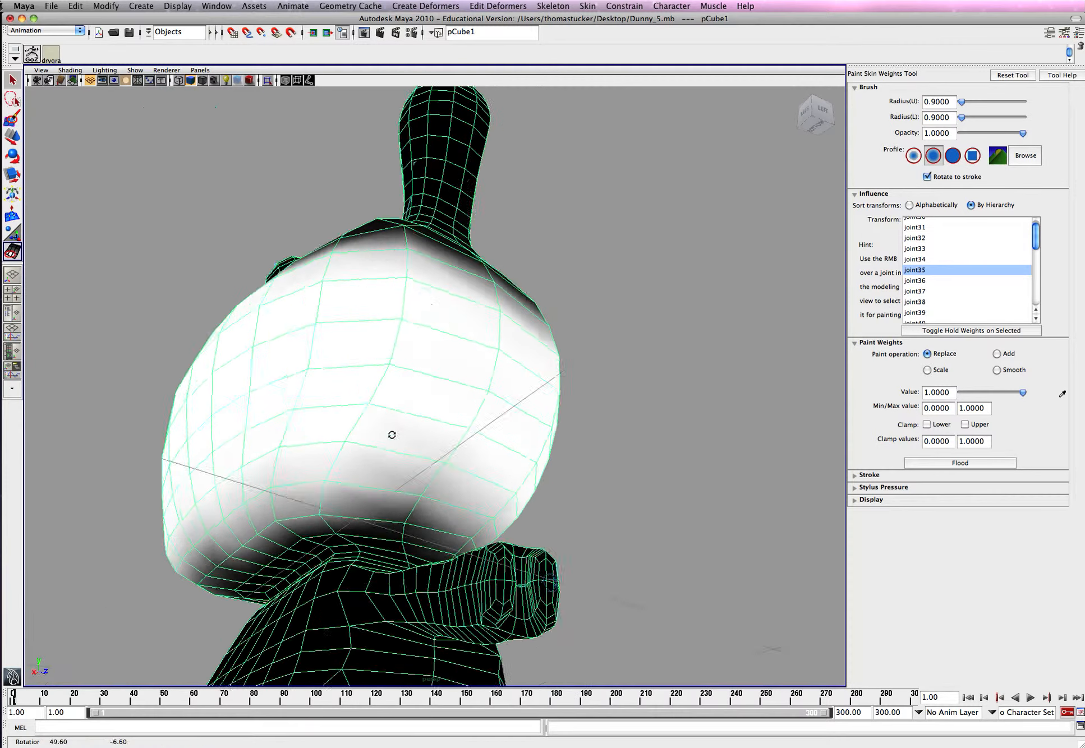
drag(392, 435, 472, 439)
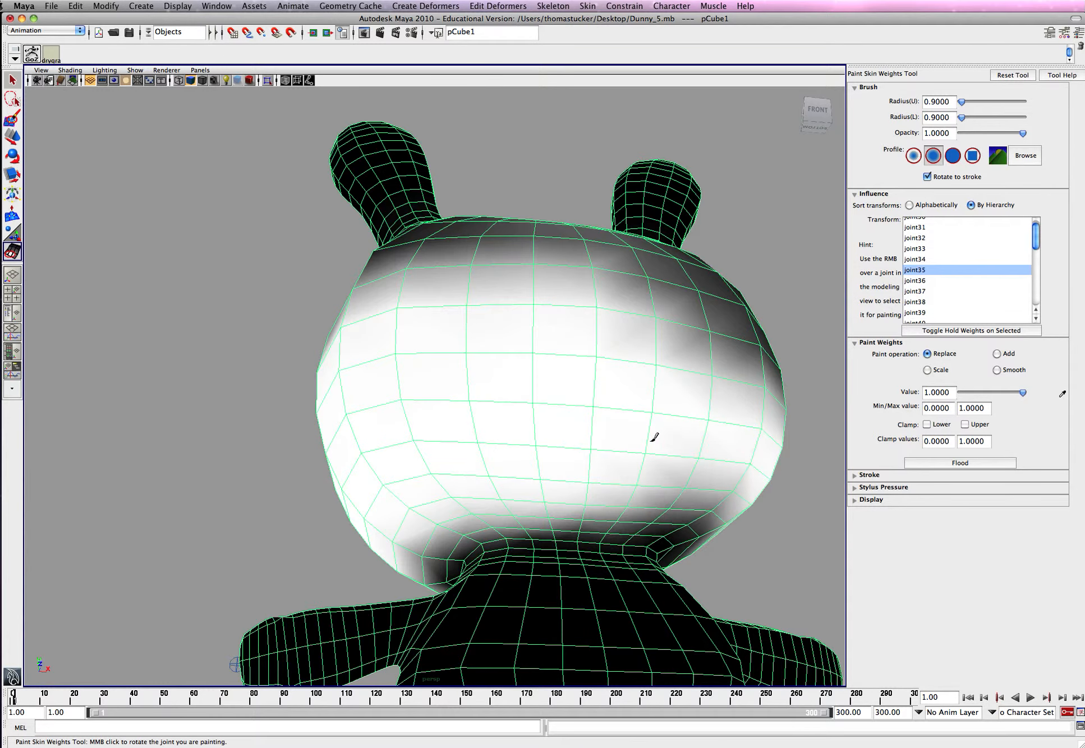
drag(654, 437, 700, 375)
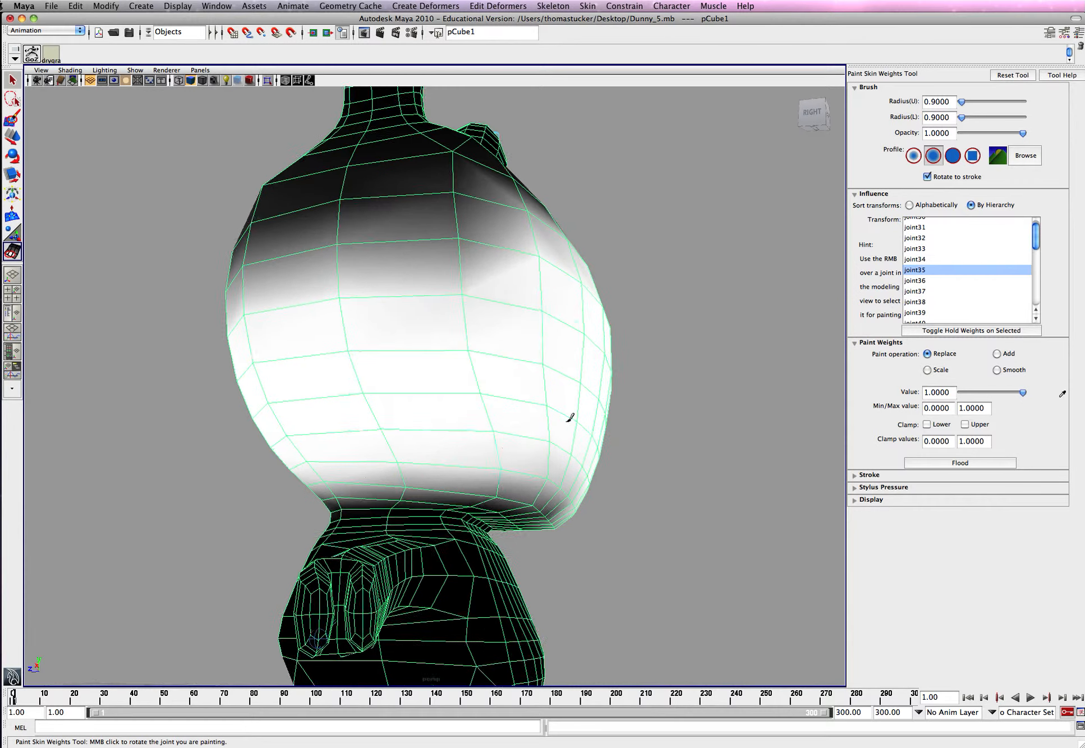
drag(567, 419, 481, 332)
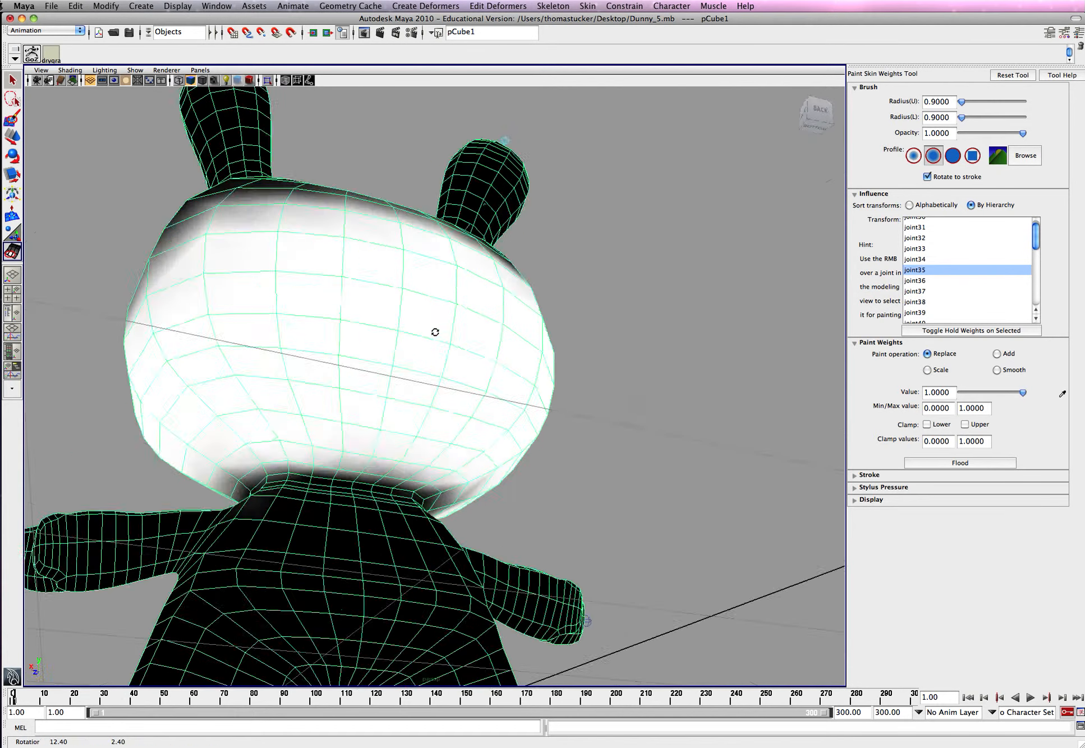
drag(435, 332, 409, 381)
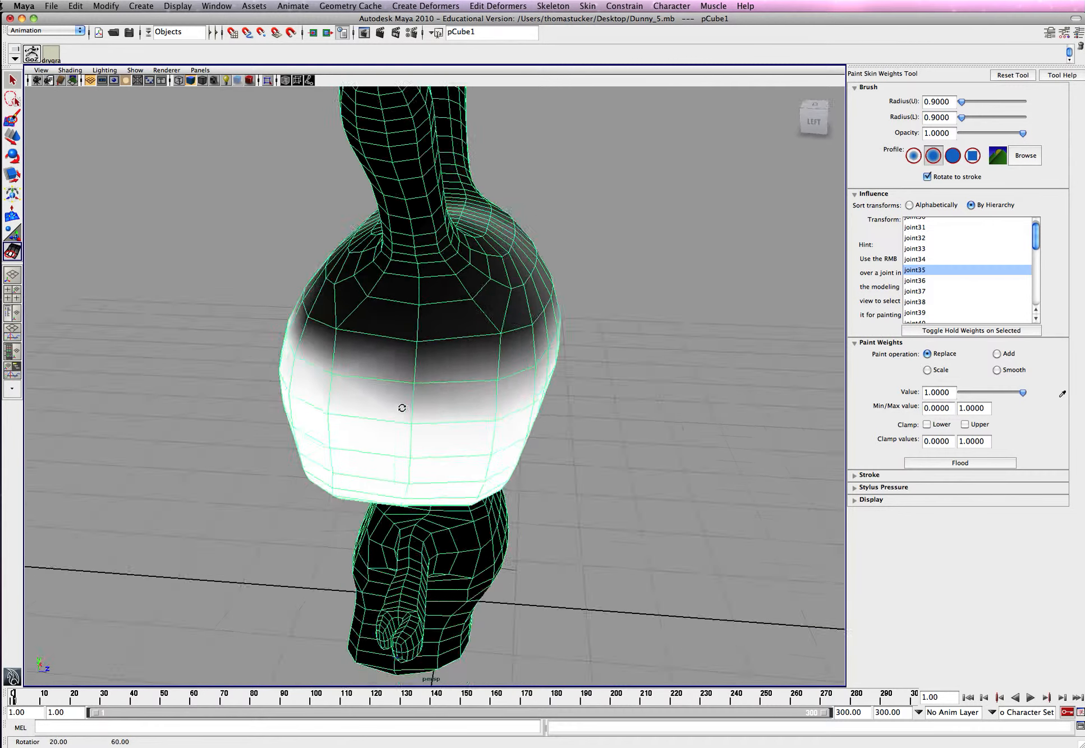
drag(401, 408, 471, 377)
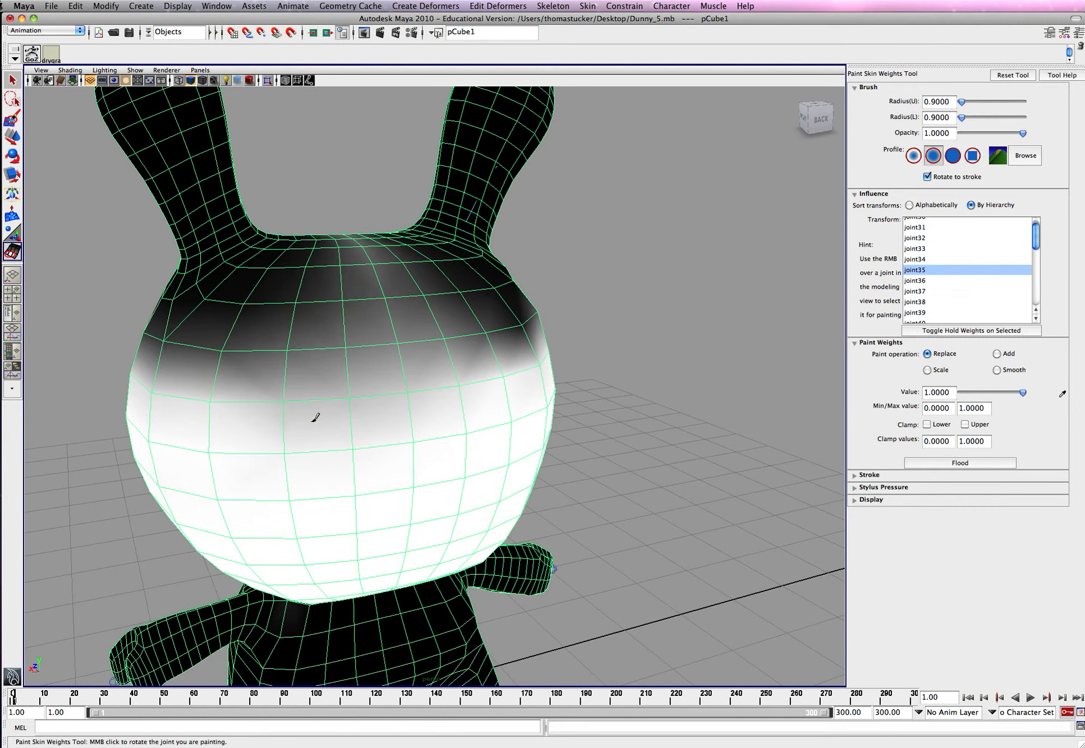
mouse_move(360, 297)
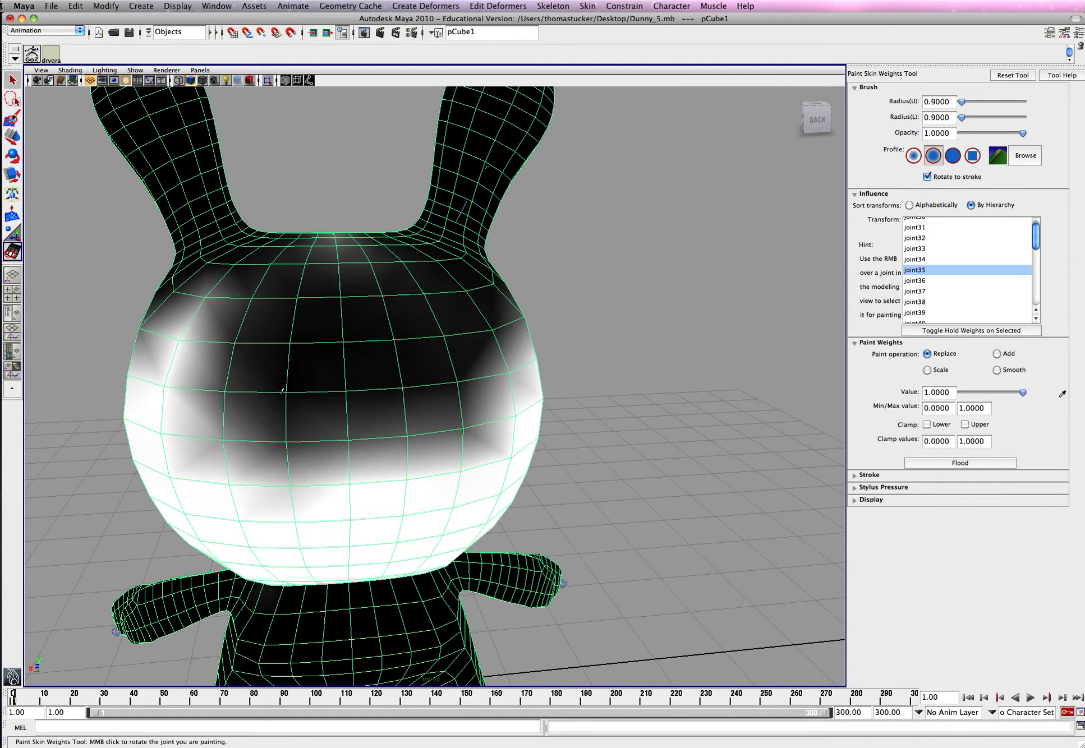
Paint Replace 1.0 strokes over the top of the head and around the ear bases.
click(432, 423)
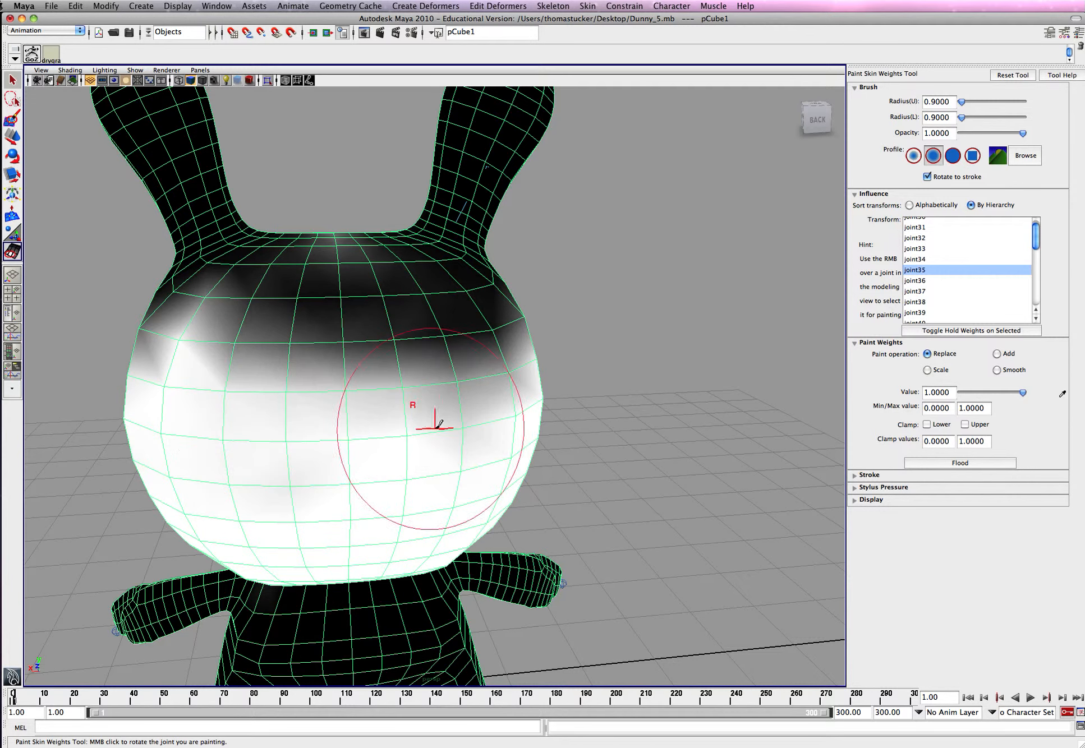
drag(429, 422, 519, 377)
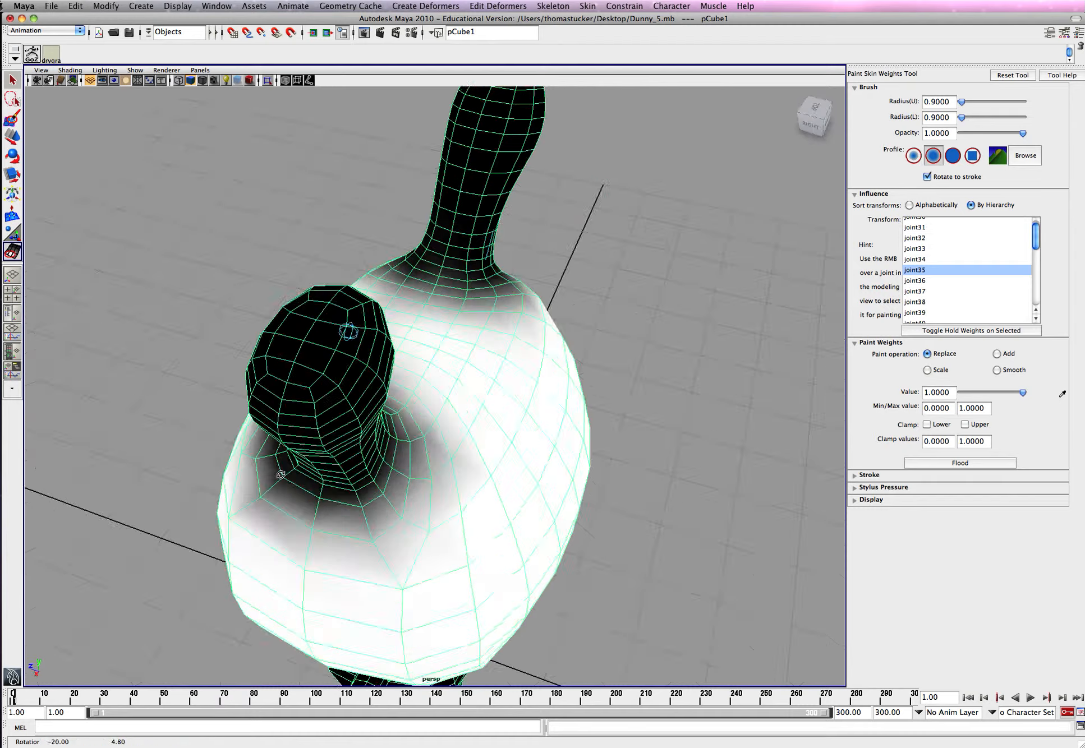
drag(484, 415, 540, 477)
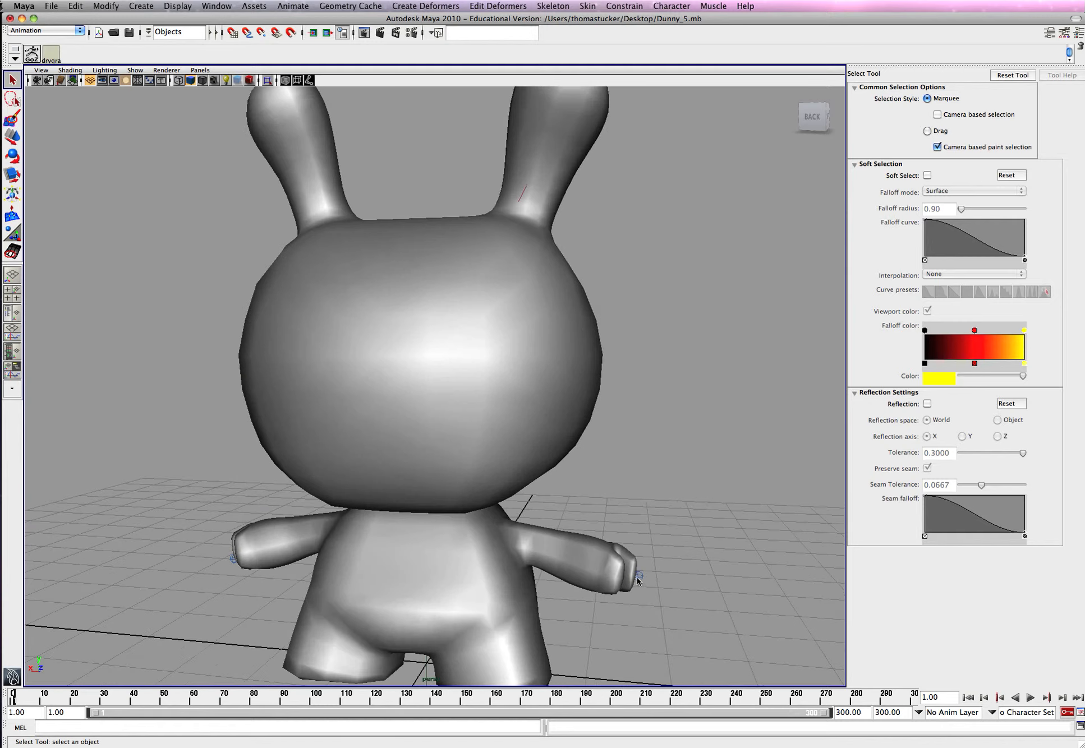
Test-rotate the neck, ear and head joints to check head deformation.
click(637, 579)
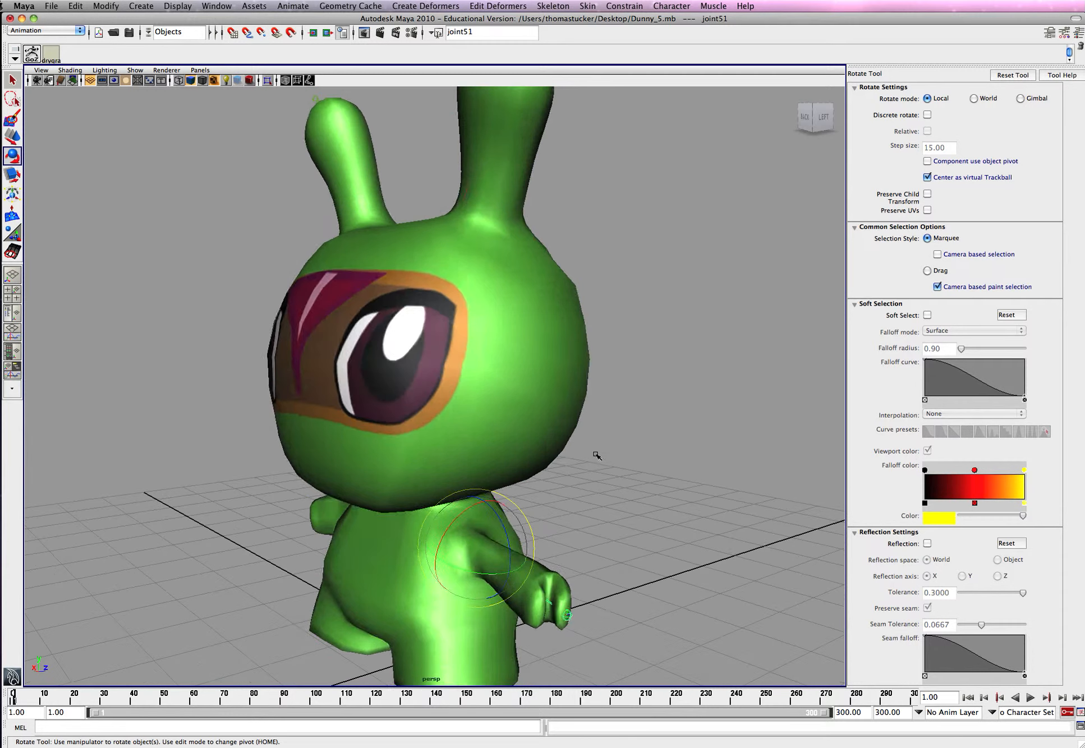
key(4)
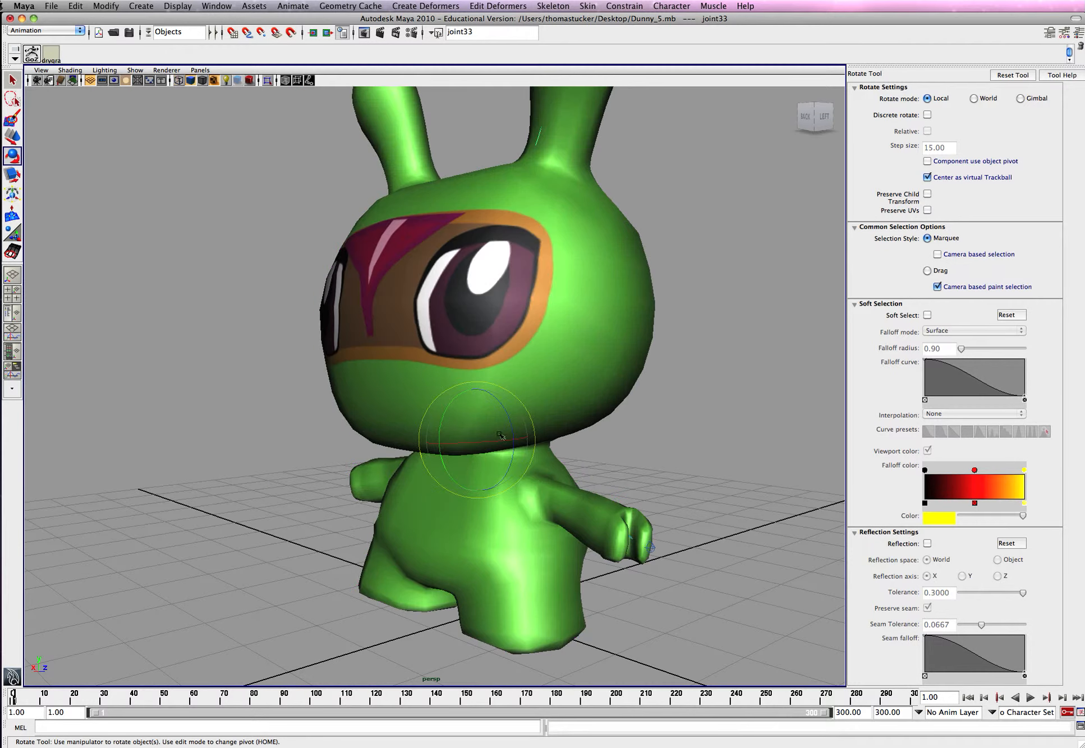
drag(501, 436, 442, 413)
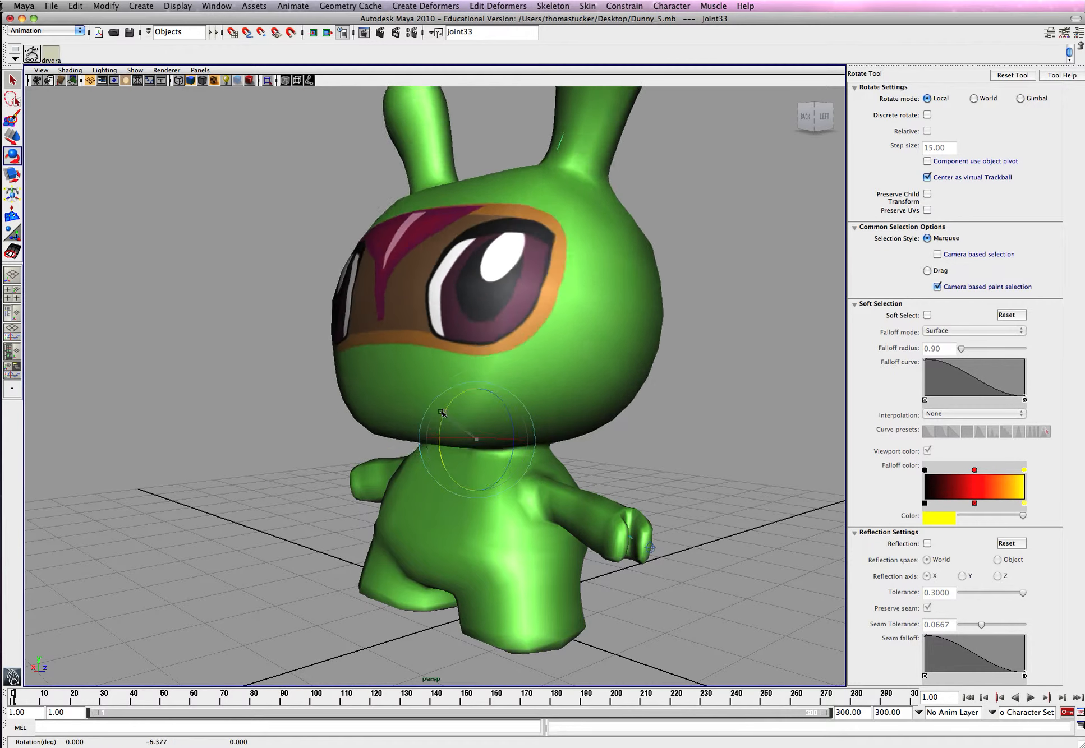
drag(443, 413, 433, 439)
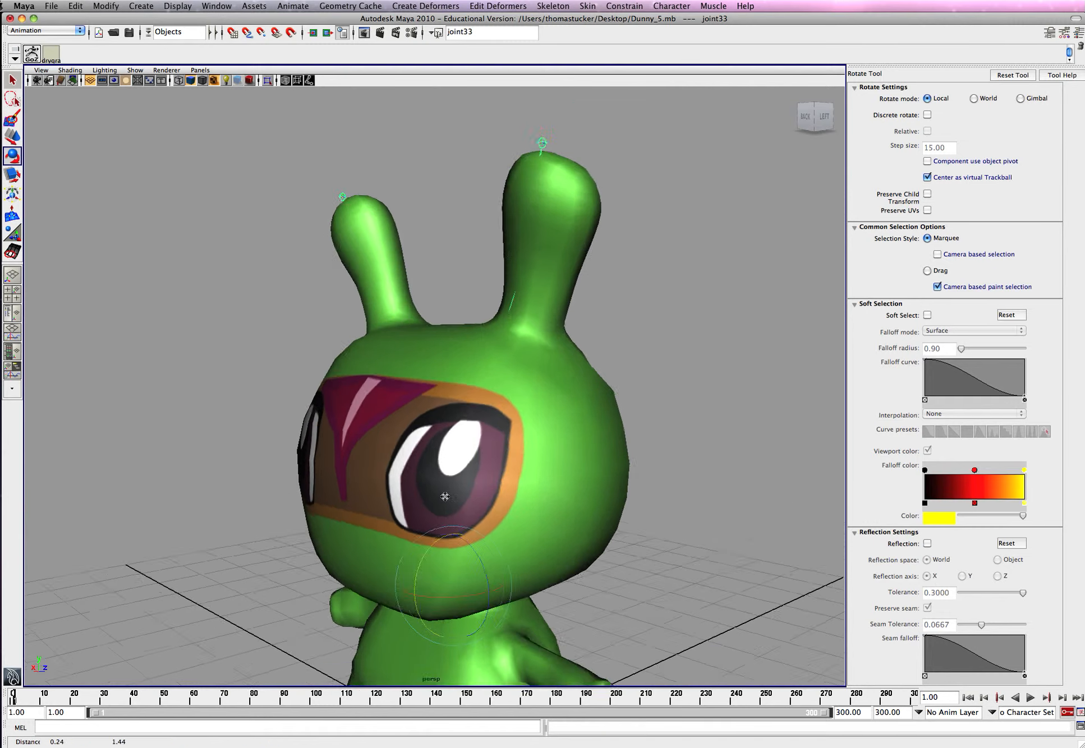
key(4)
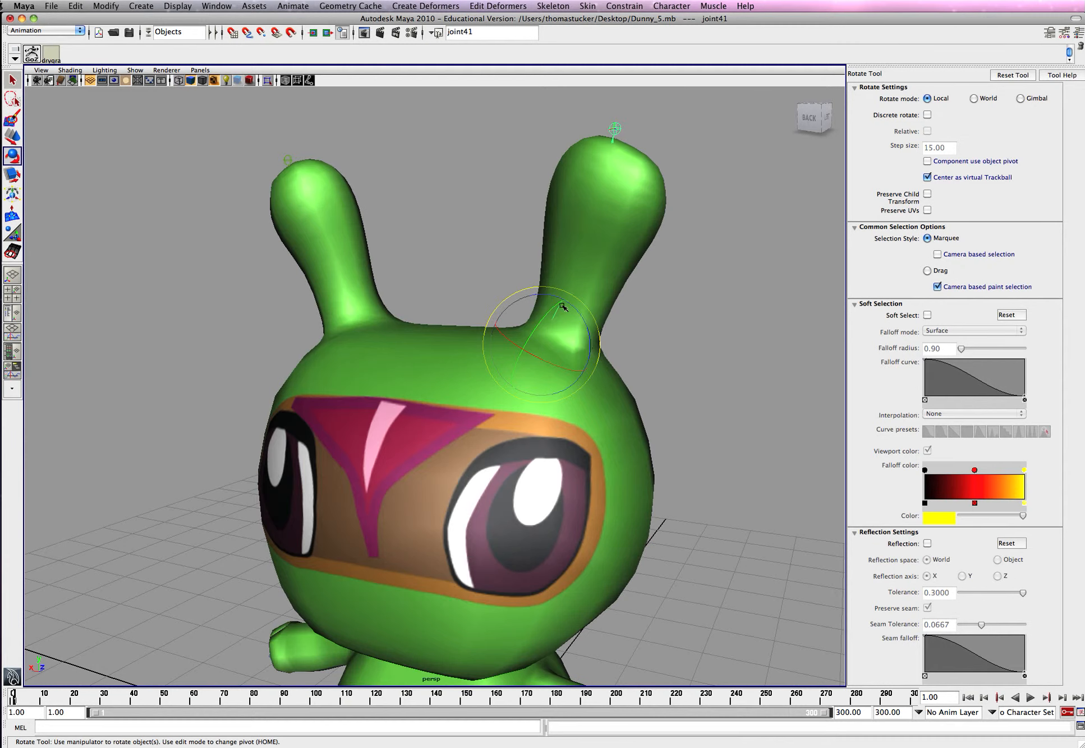
drag(560, 308, 525, 350)
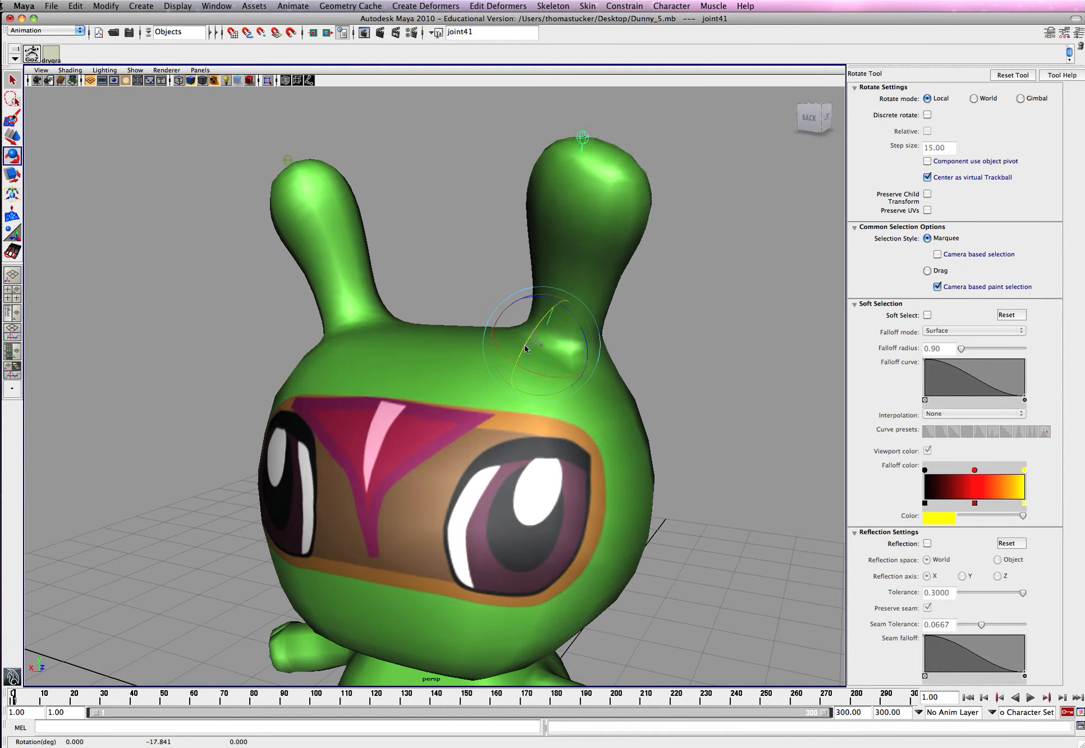
drag(539, 346, 415, 329)
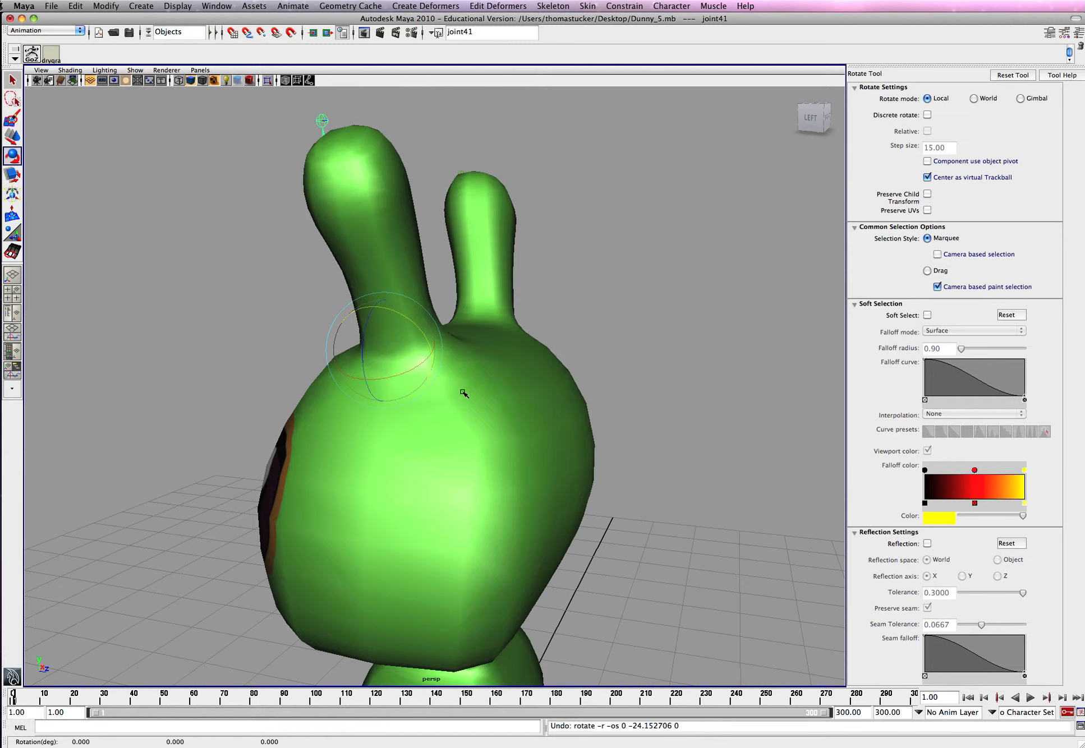
drag(464, 394, 539, 312)
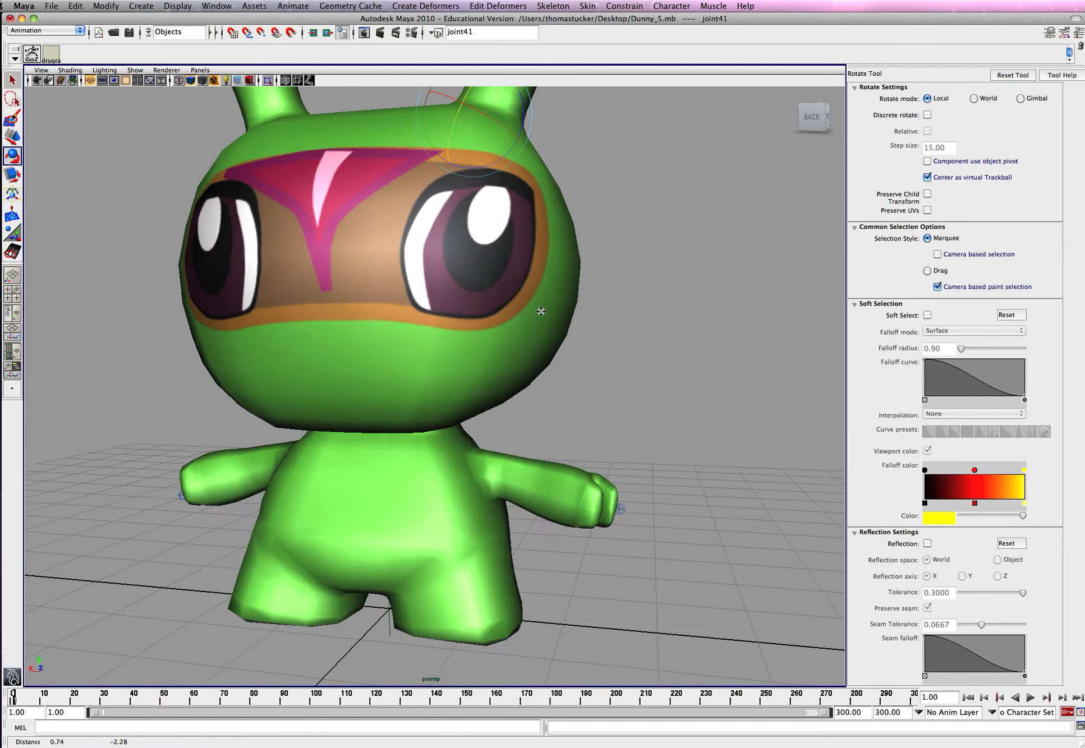
Bend the shoulder and hip joints to test arm and leg deformation.
click(621, 508)
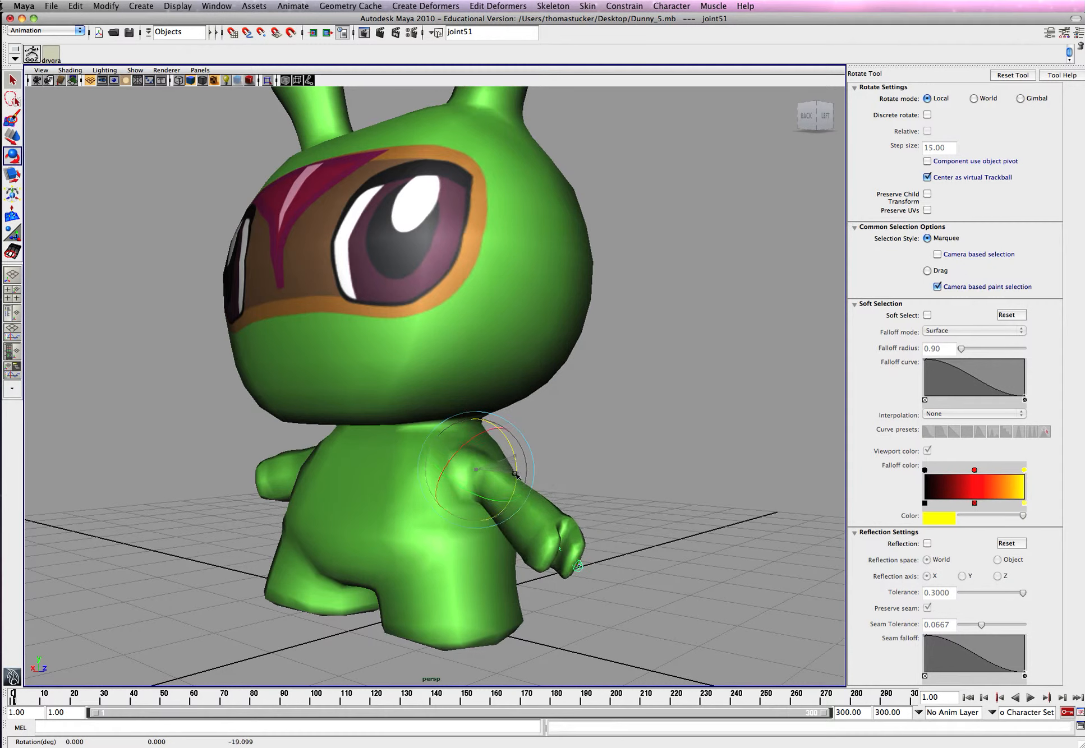
drag(515, 478, 522, 446)
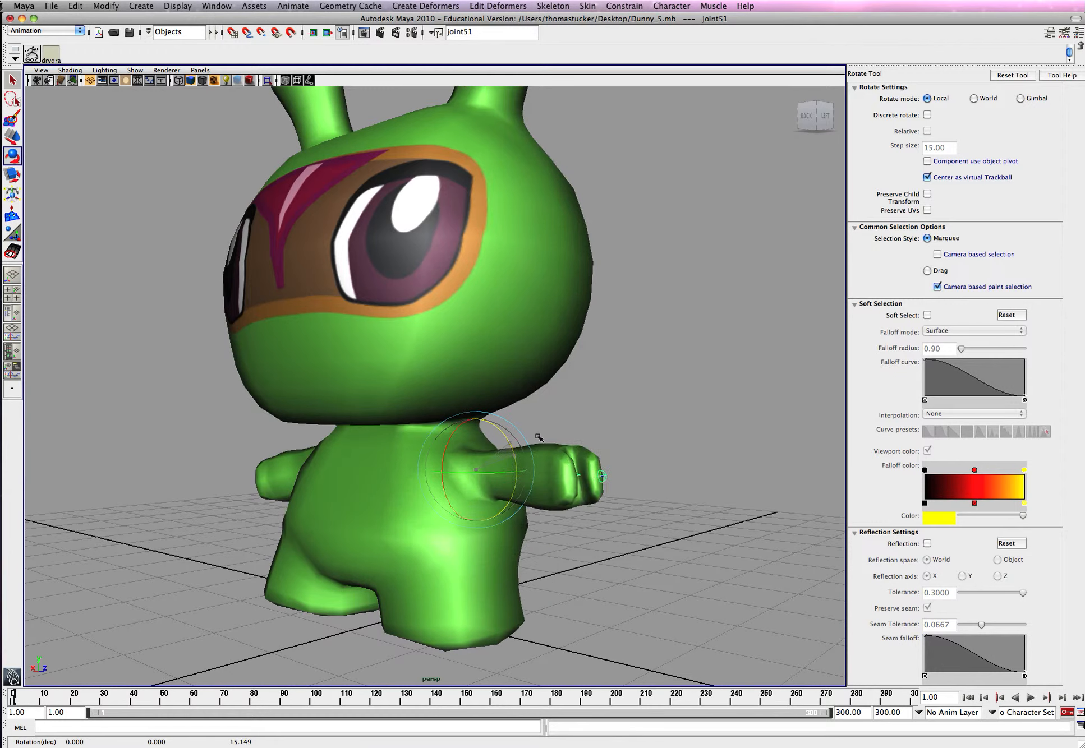
drag(540, 439, 543, 481)
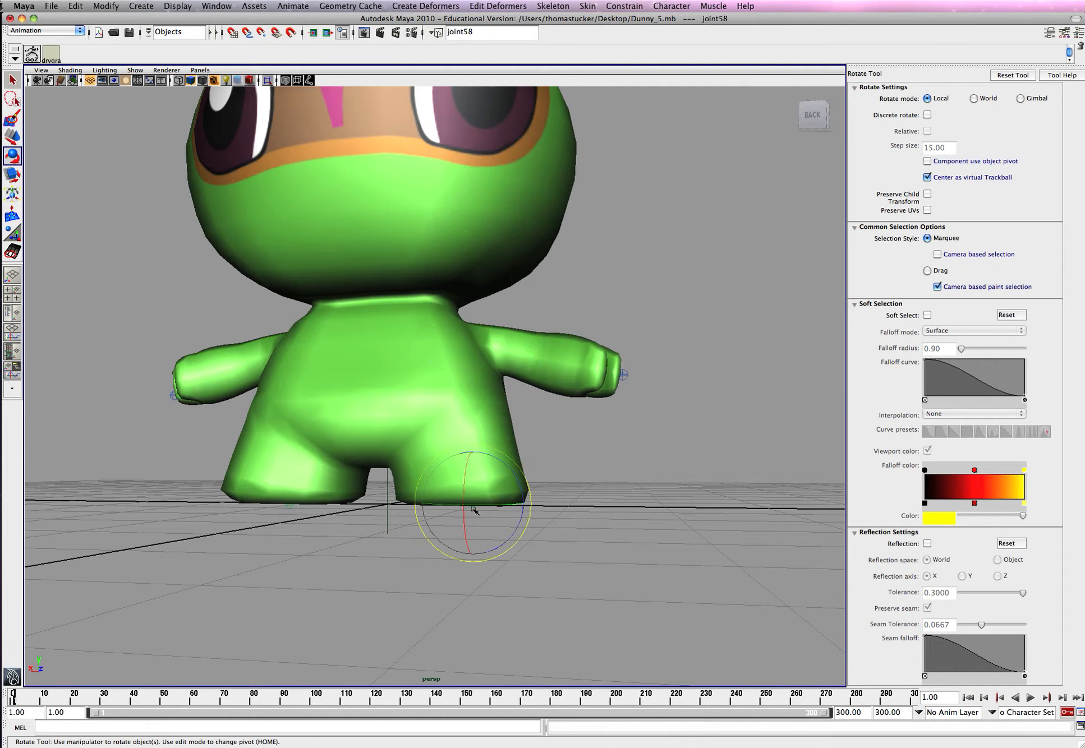
drag(474, 512, 449, 422)
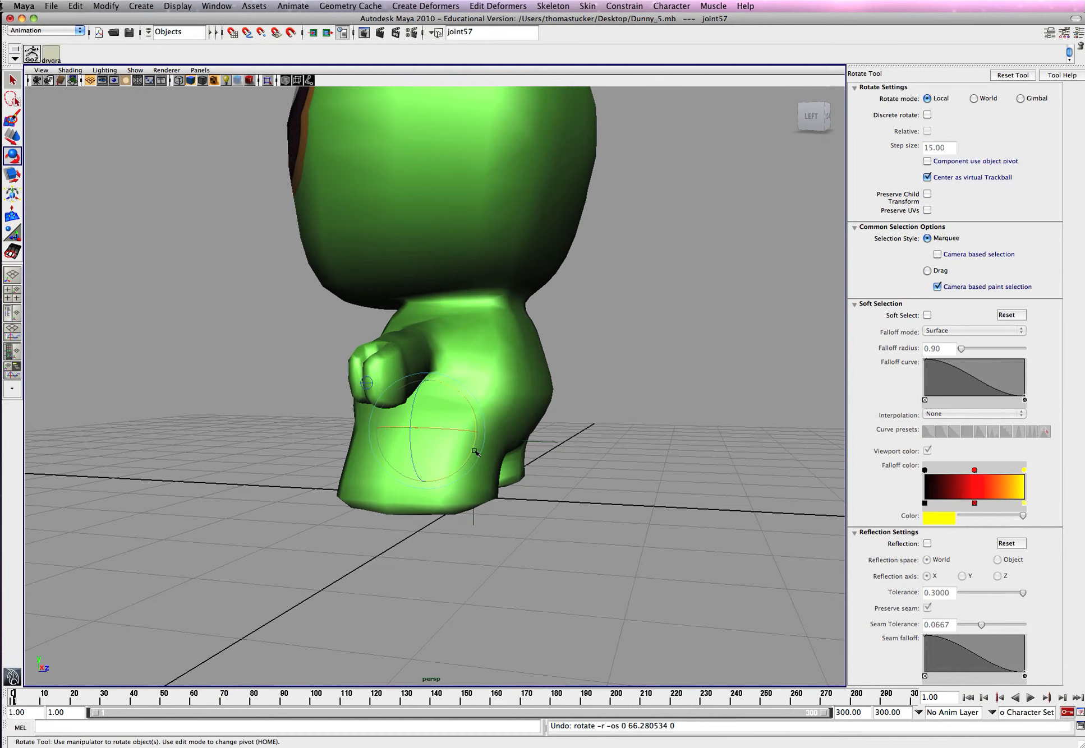
drag(474, 454, 515, 419)
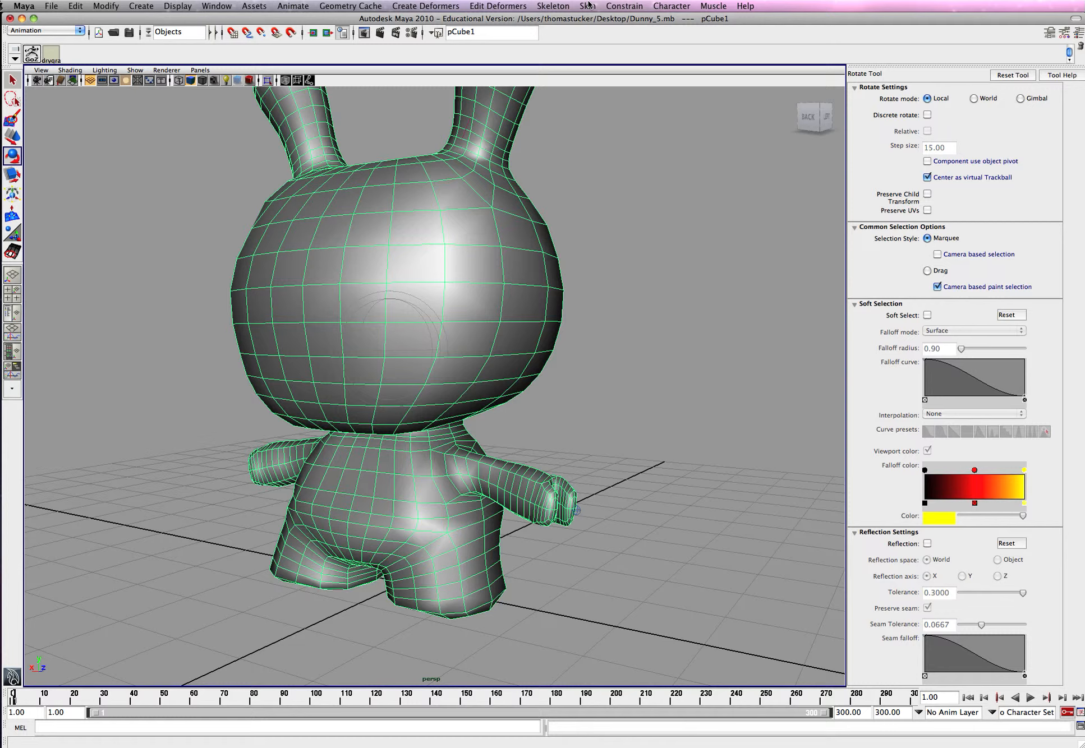
Reopen Paint Skin Weights Tool settings, pick joint30 as the influence and frame the torso.
click(588, 6)
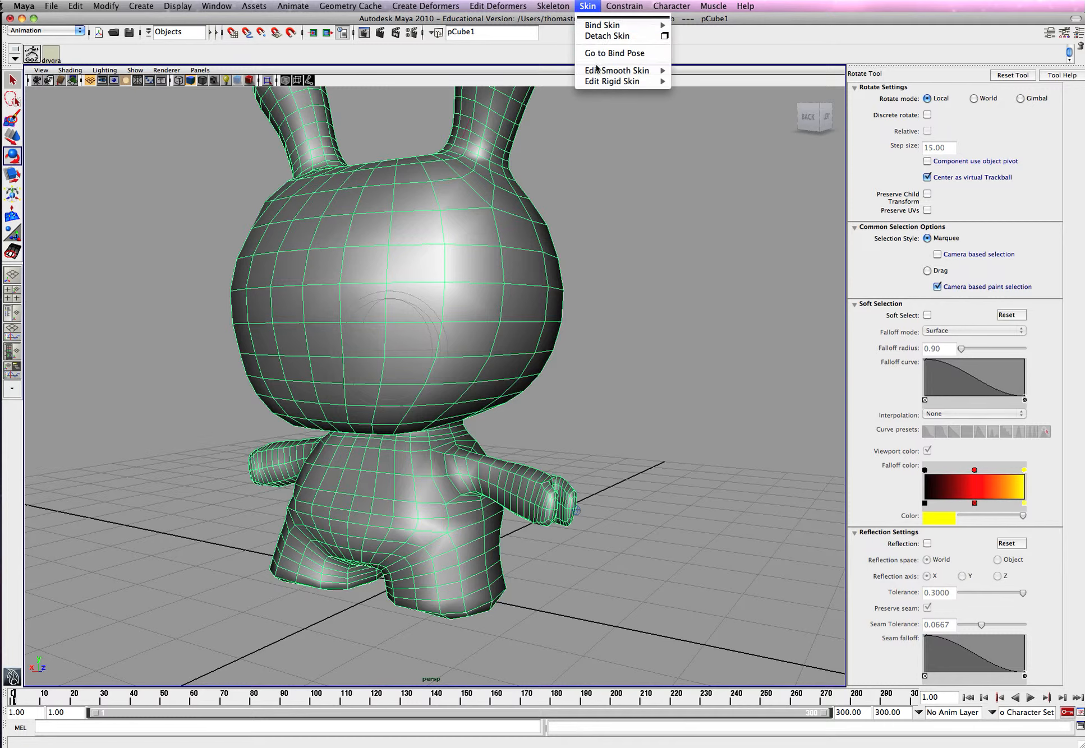
mouse_move(617, 71)
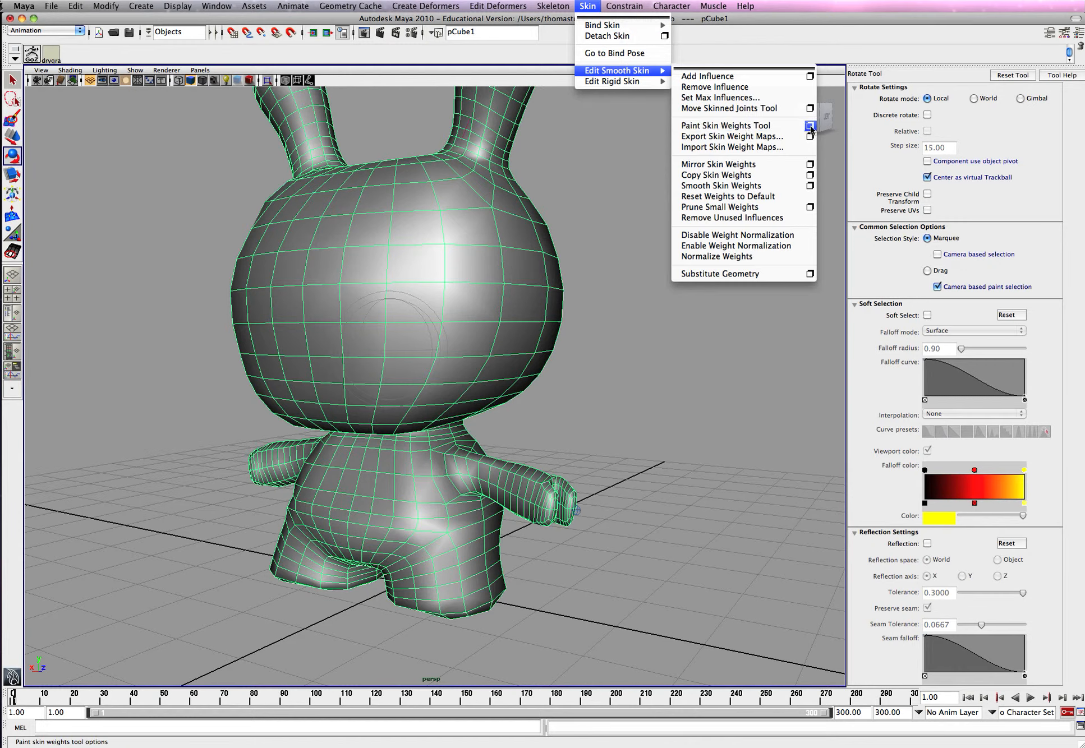
click(725, 125)
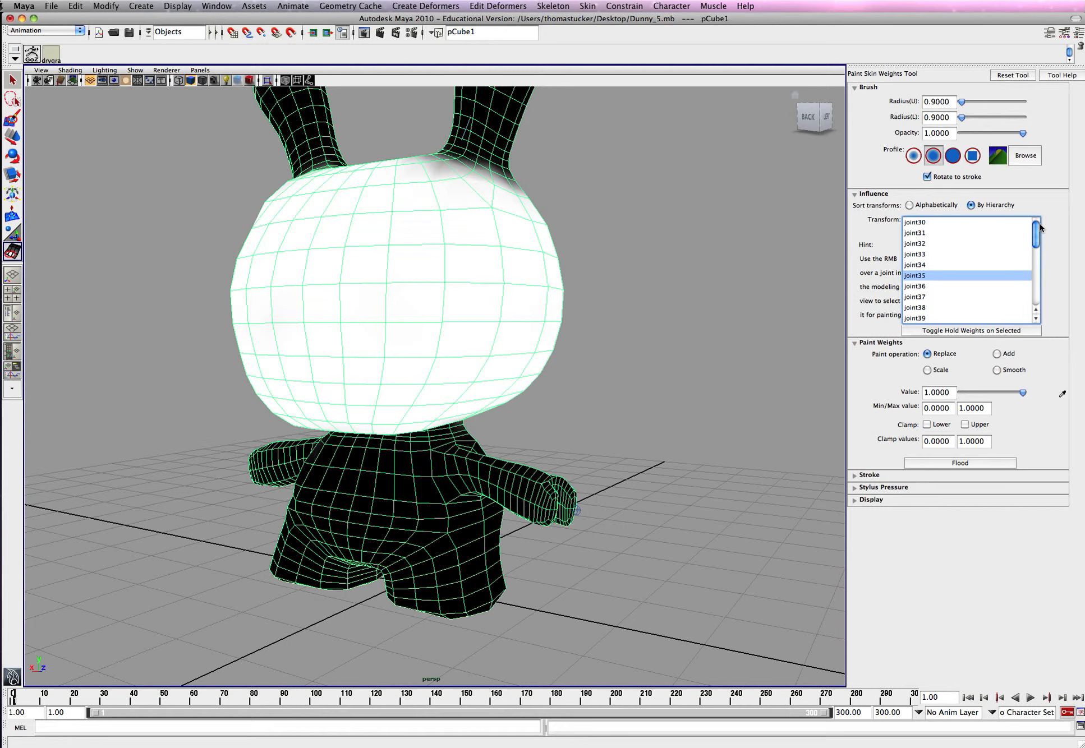
click(915, 222)
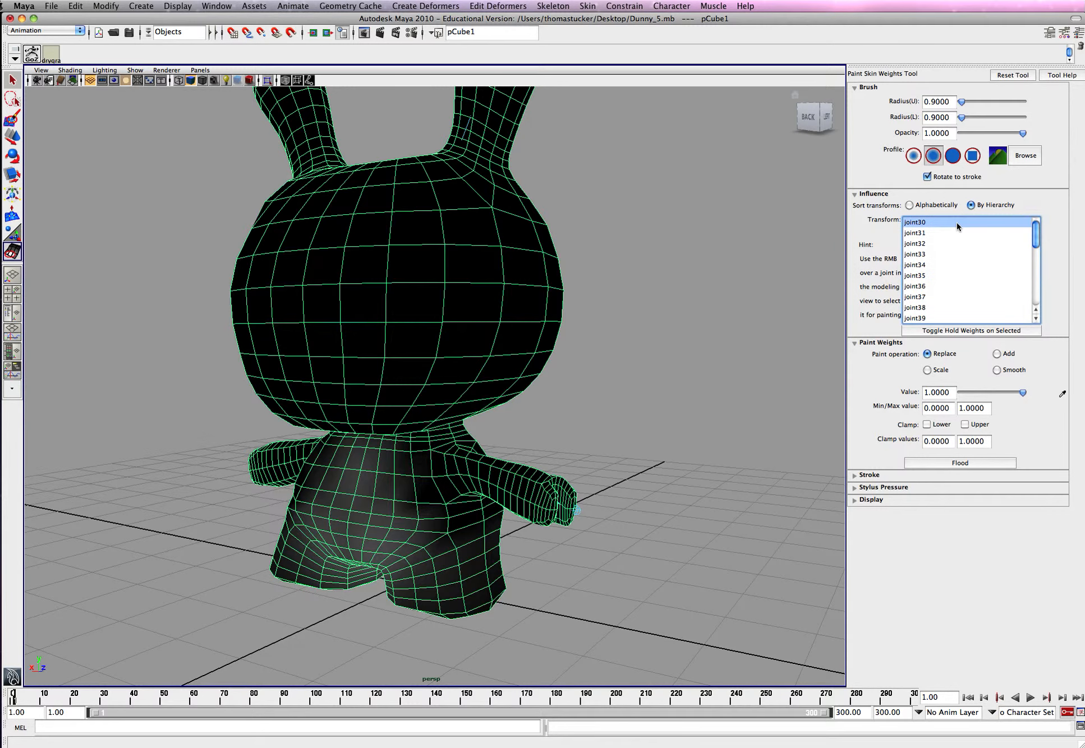
click(915, 233)
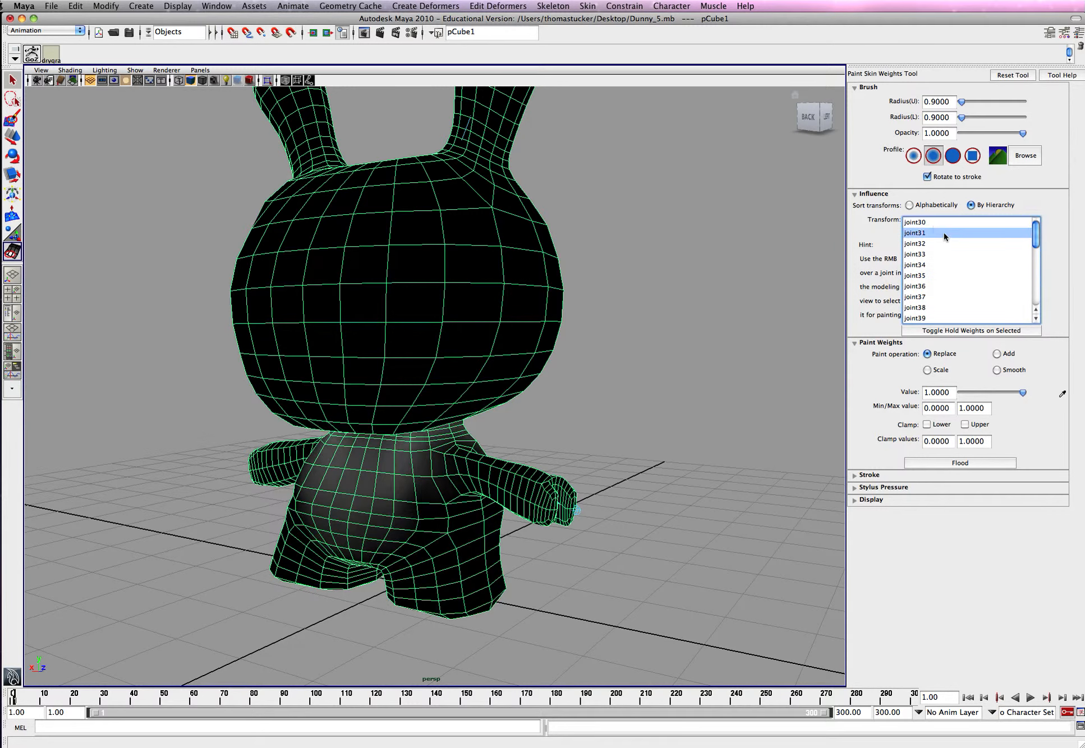
click(915, 222)
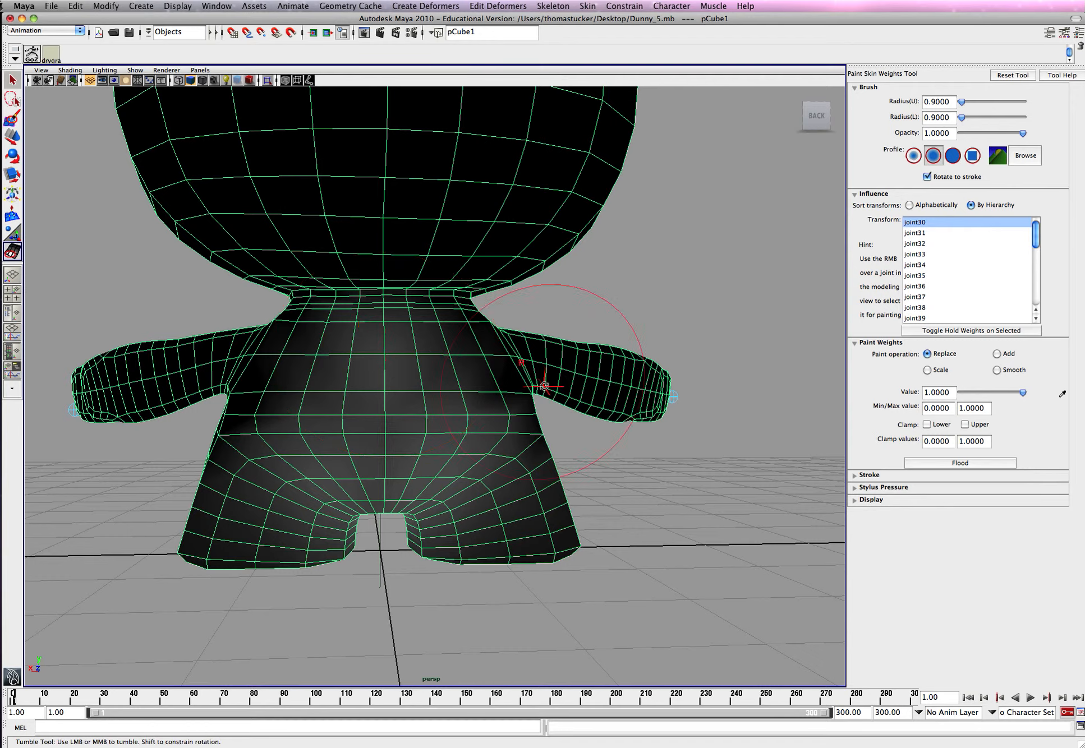
drag(554, 381, 484, 387)
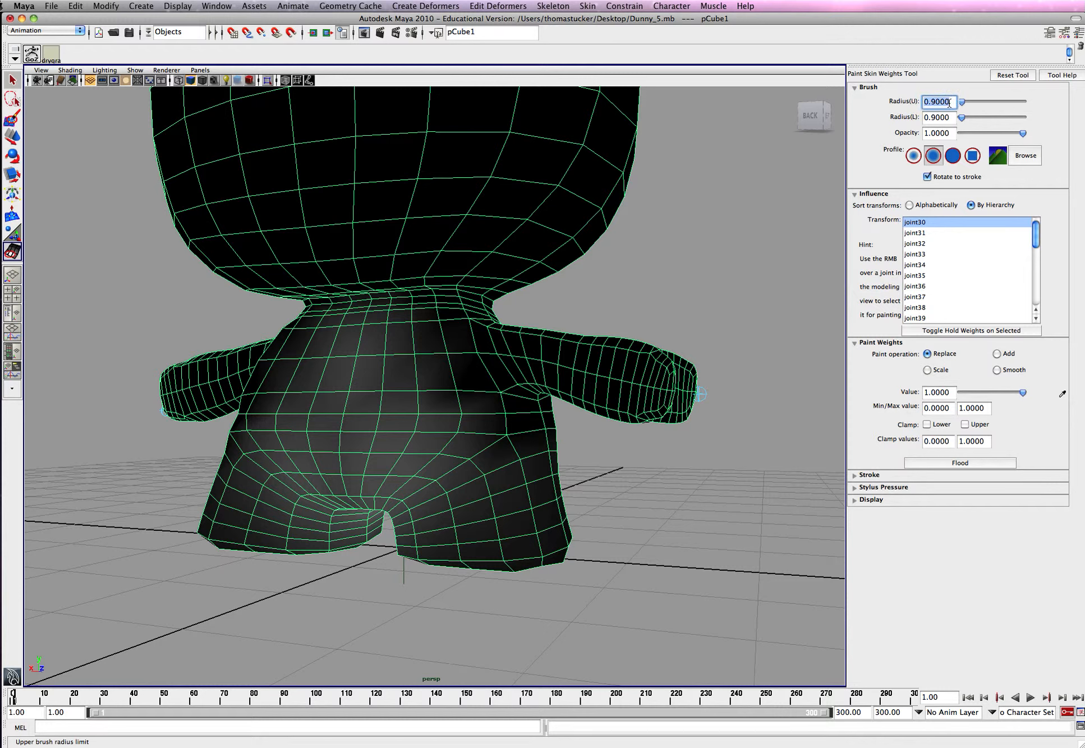
Set the brush radius to 0.45 and paint joint30 over the chest, belly, sides and back.
text(.45)
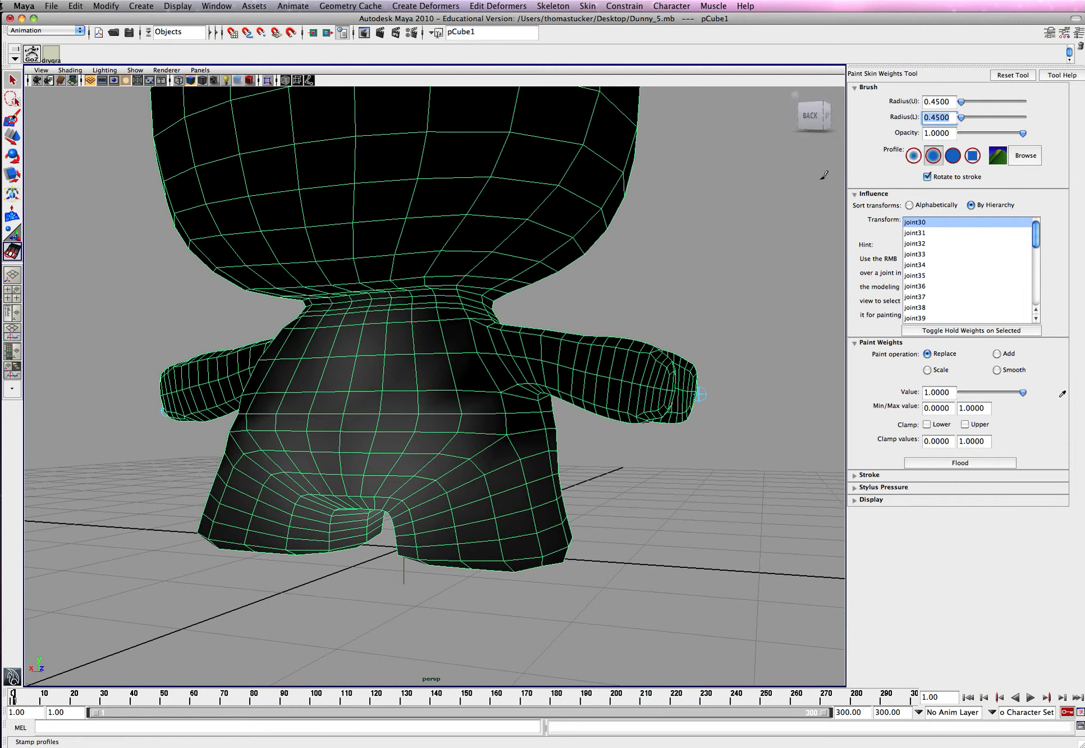
click(326, 377)
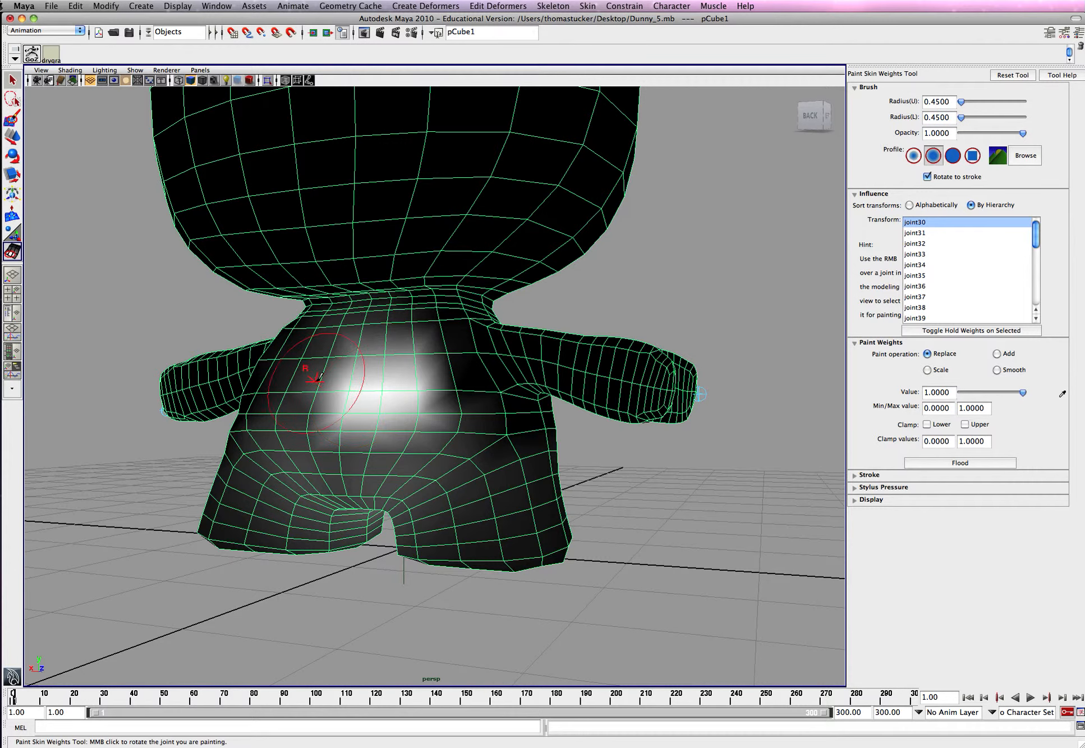
drag(415, 380, 373, 401)
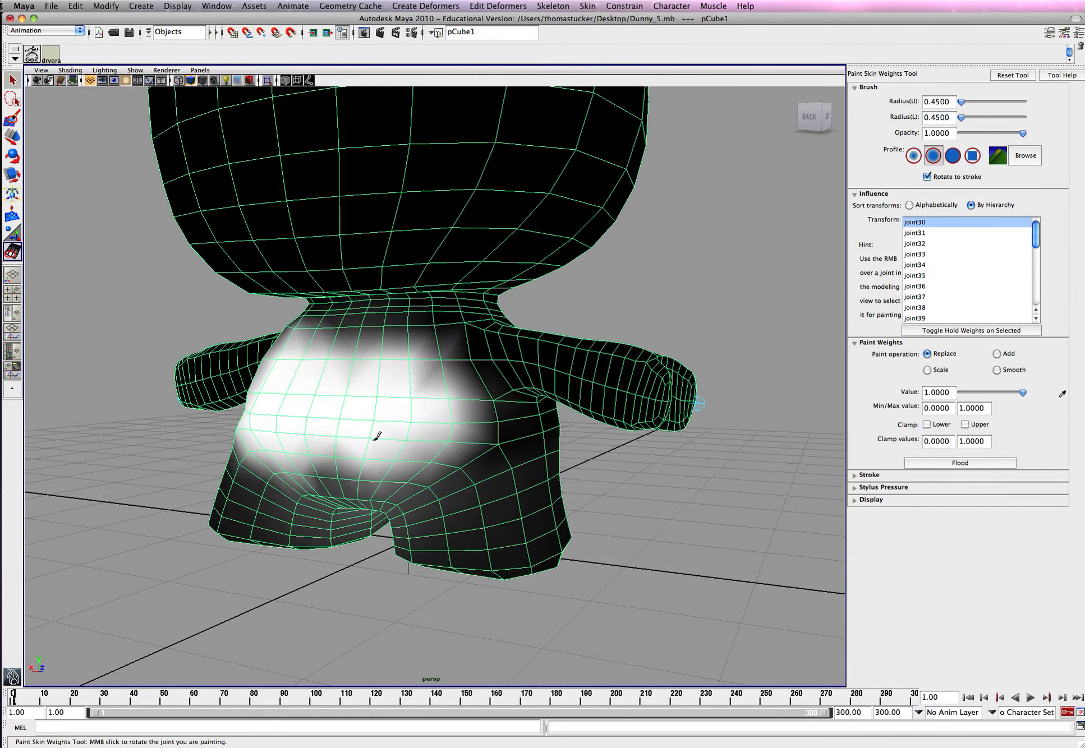
drag(381, 428, 387, 401)
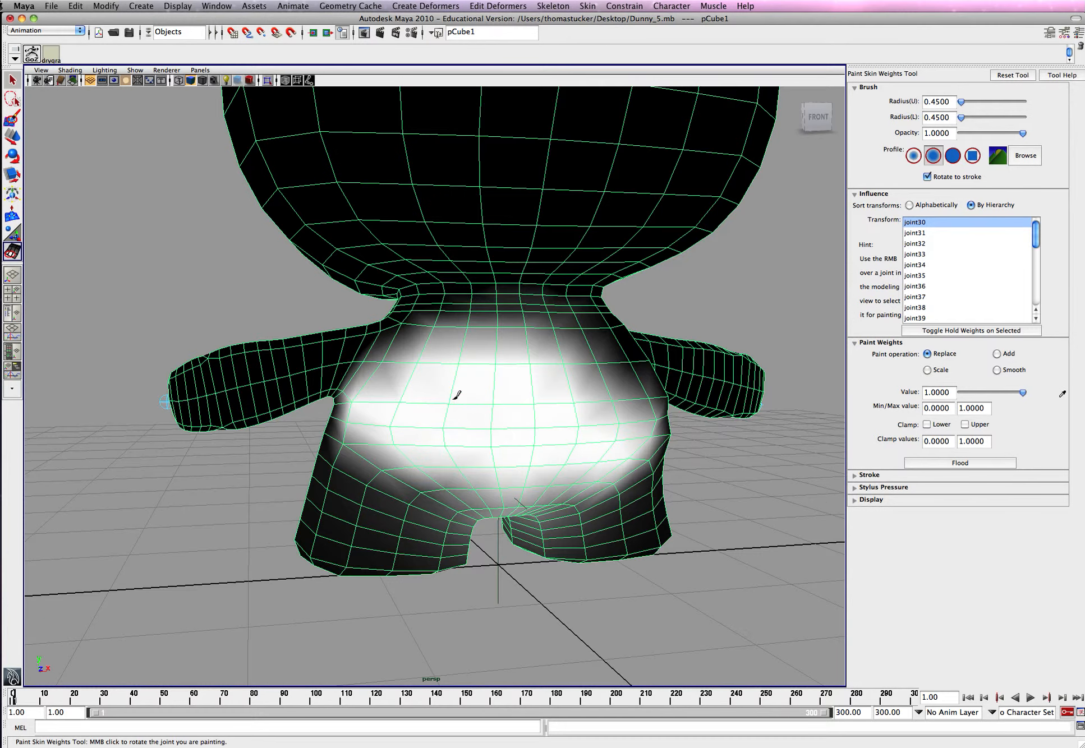
drag(457, 395, 409, 346)
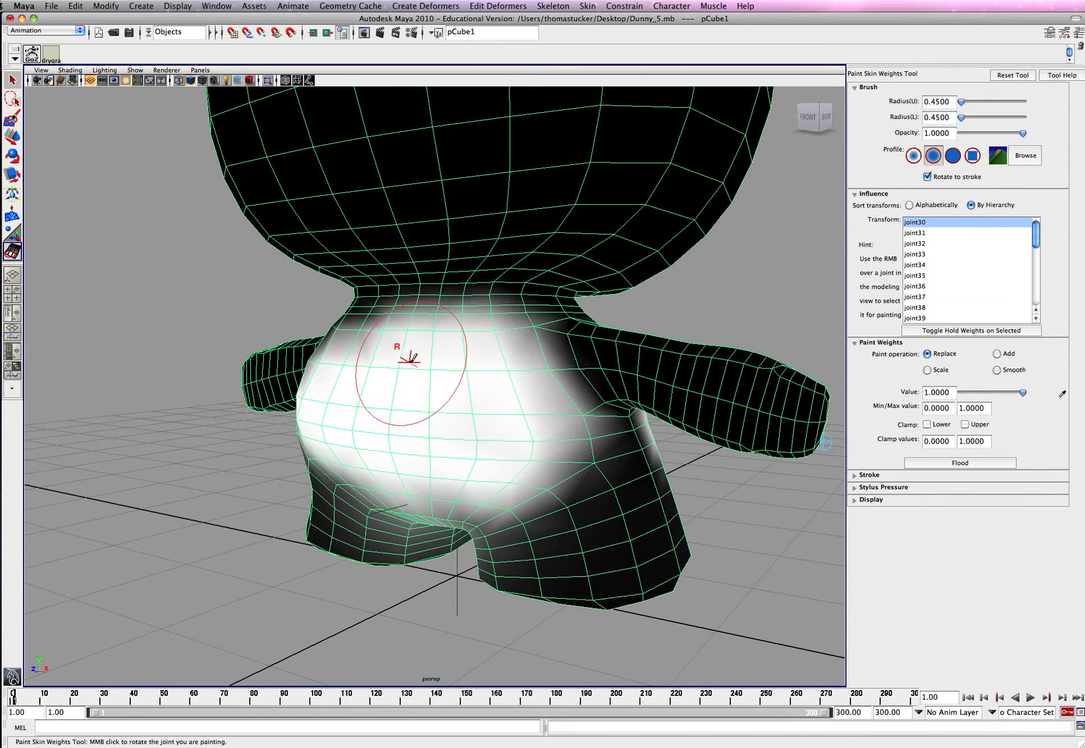
drag(429, 346, 513, 387)
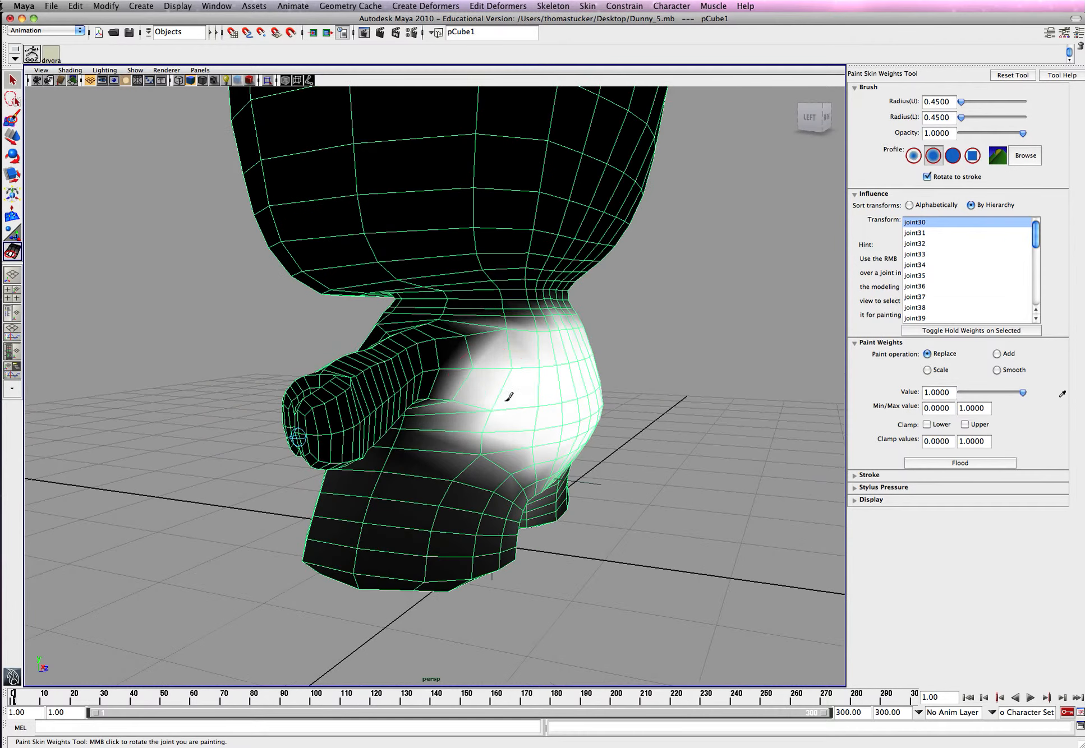
drag(508, 396, 429, 383)
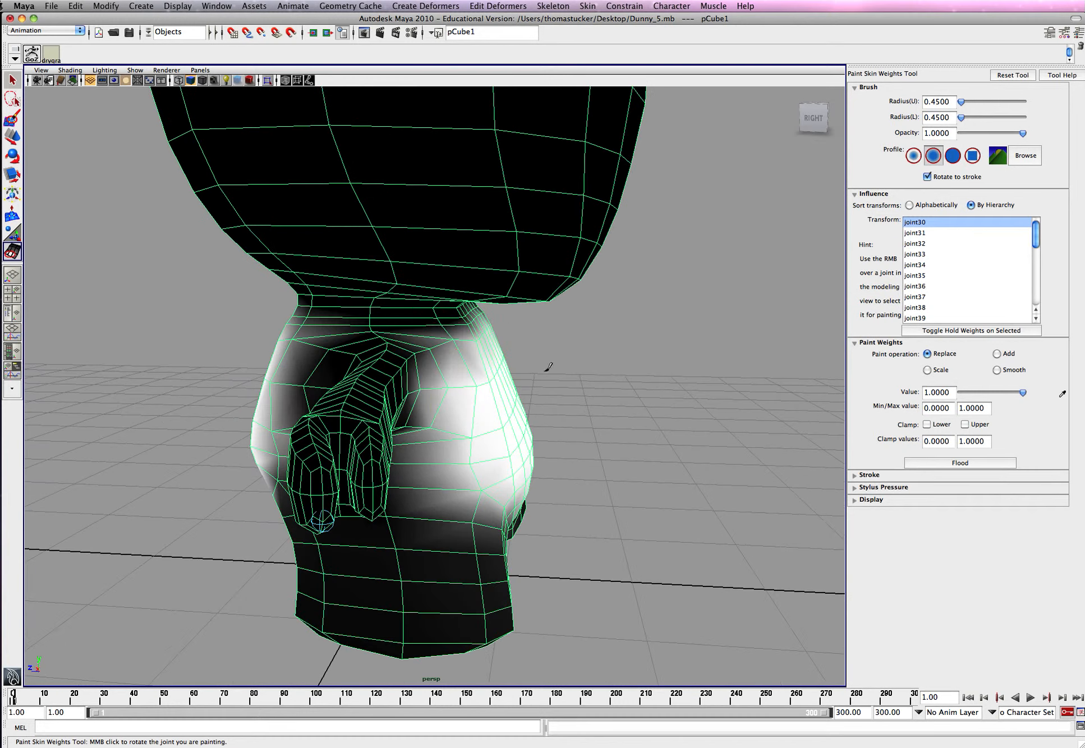
click(937, 102)
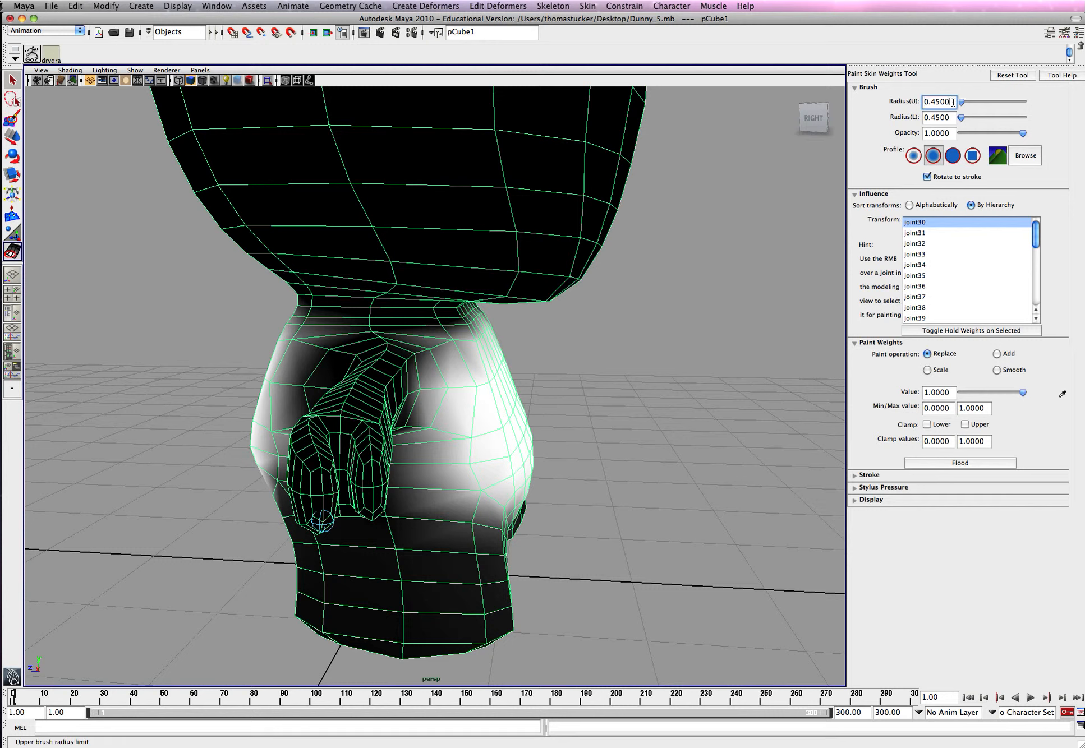
Set the Paint Skin Weights brush radius to 0.2.
text(.2)
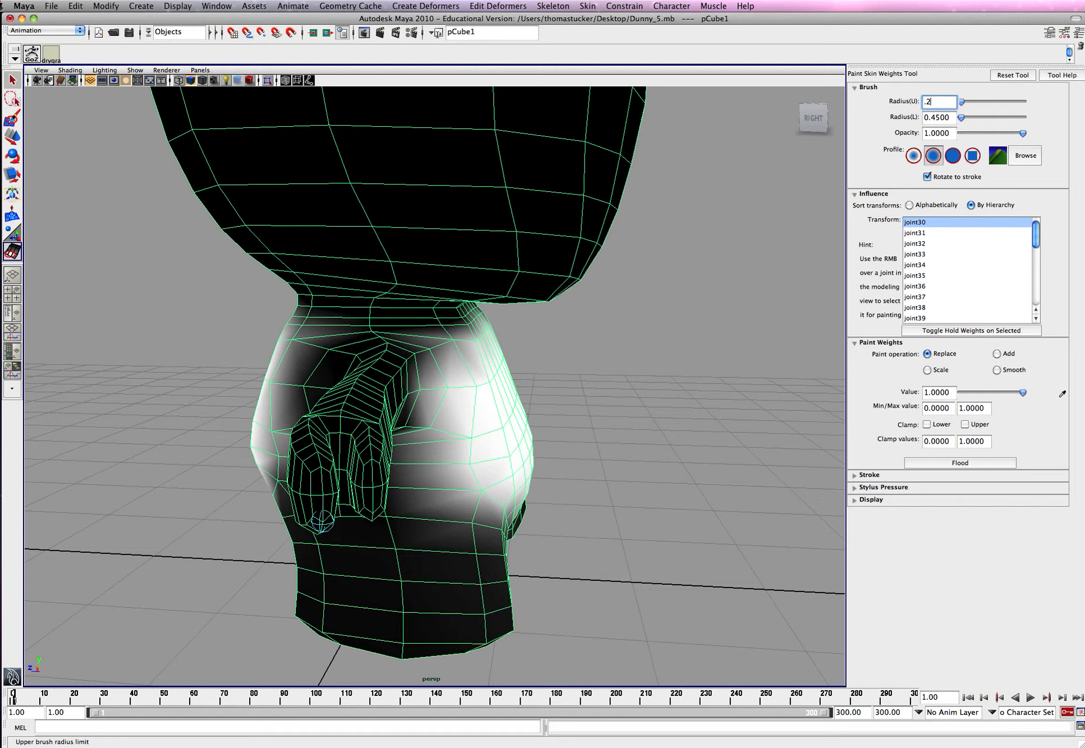
click(940, 116)
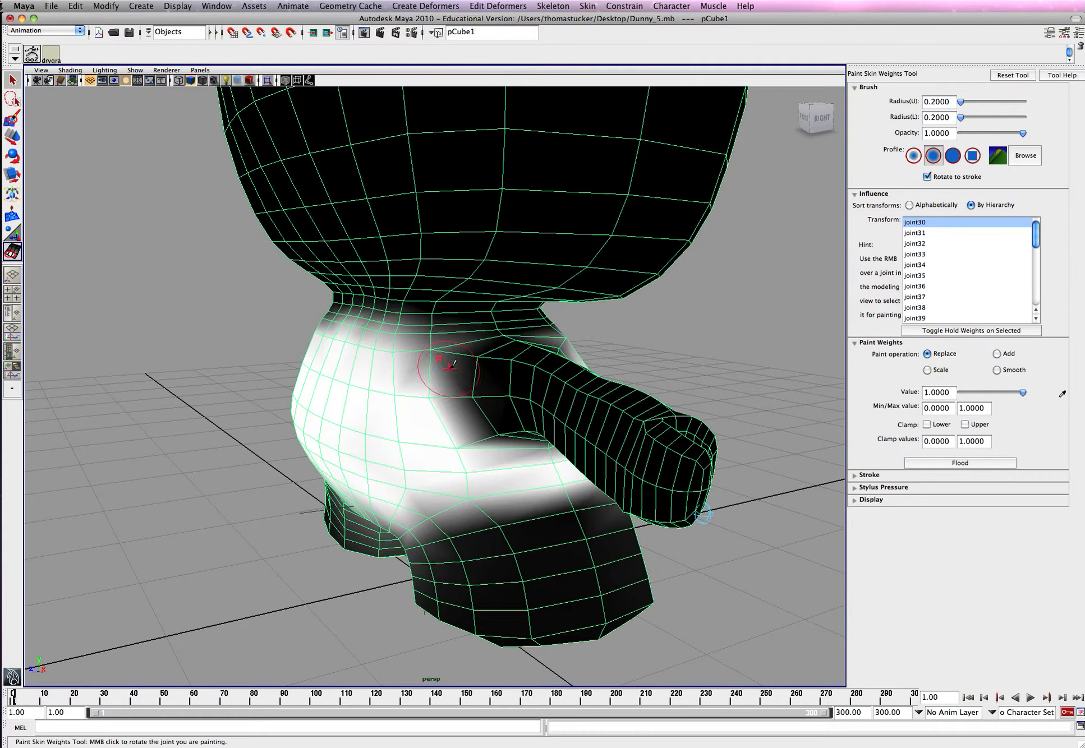
Paint joint30 weights at Replace 1.0 around the shoulders, armpits and neck.
drag(450, 366, 442, 353)
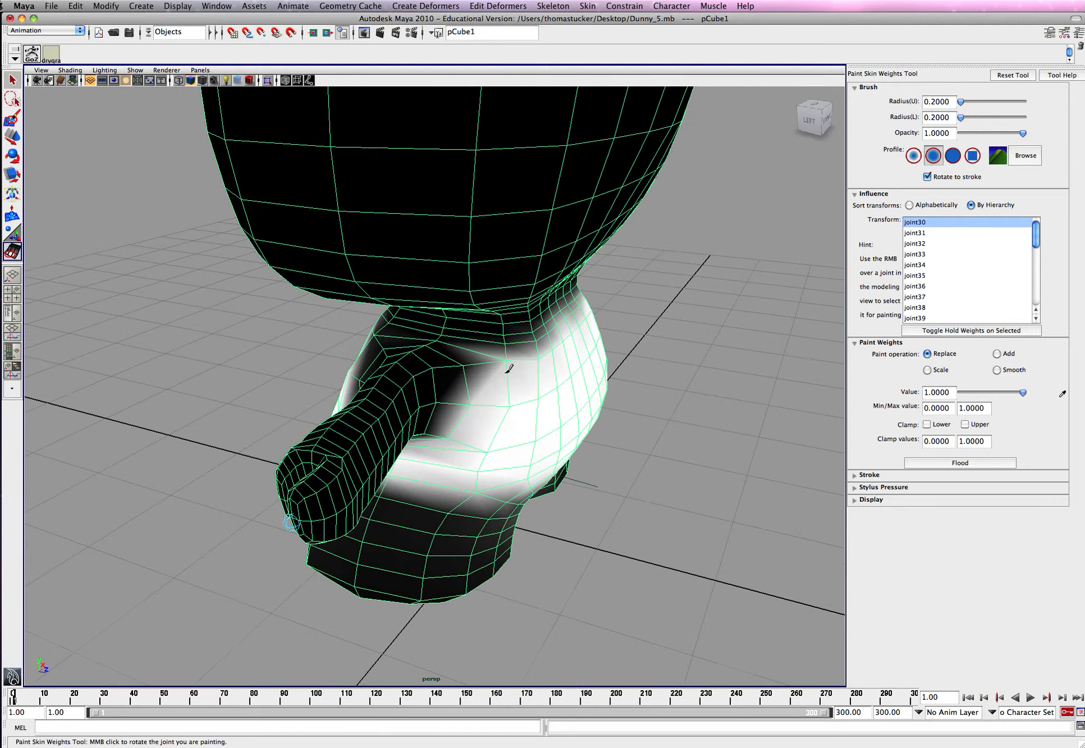
drag(484, 381, 450, 332)
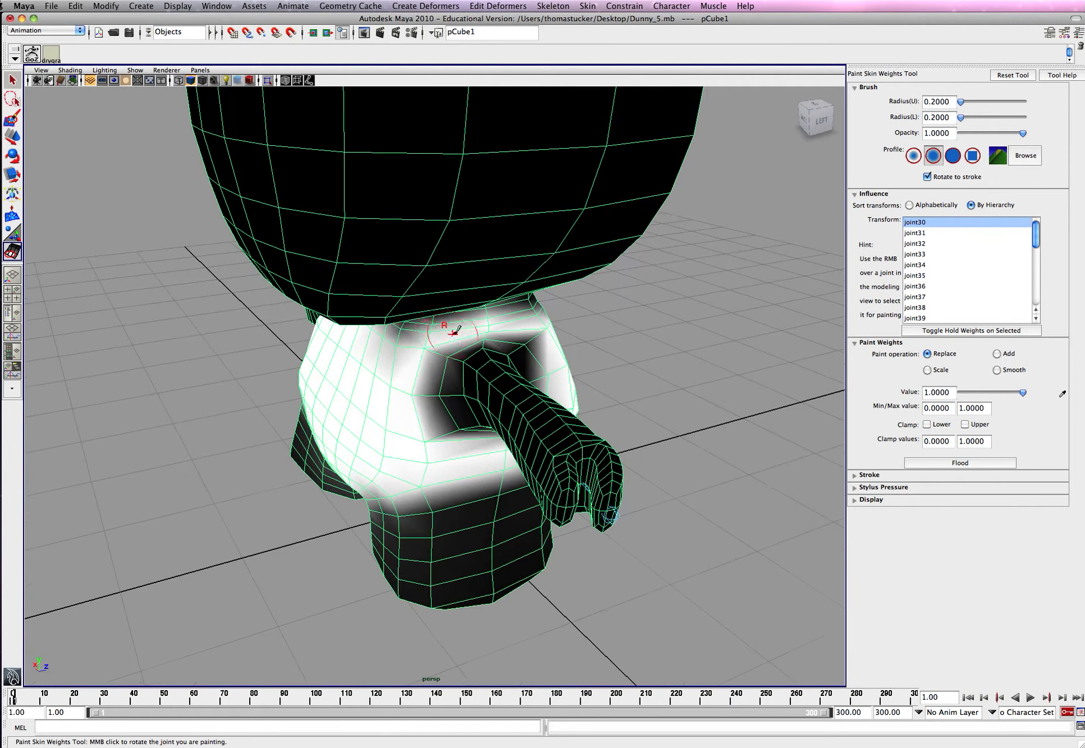
drag(449, 346, 311, 339)
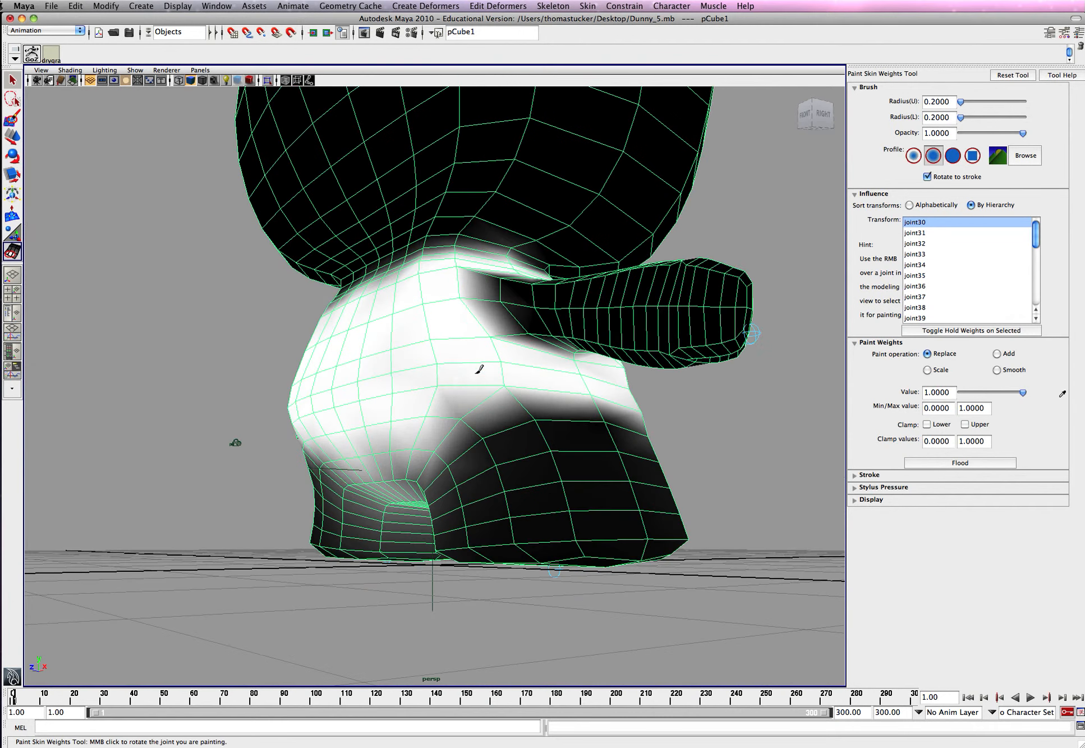
drag(477, 367, 450, 318)
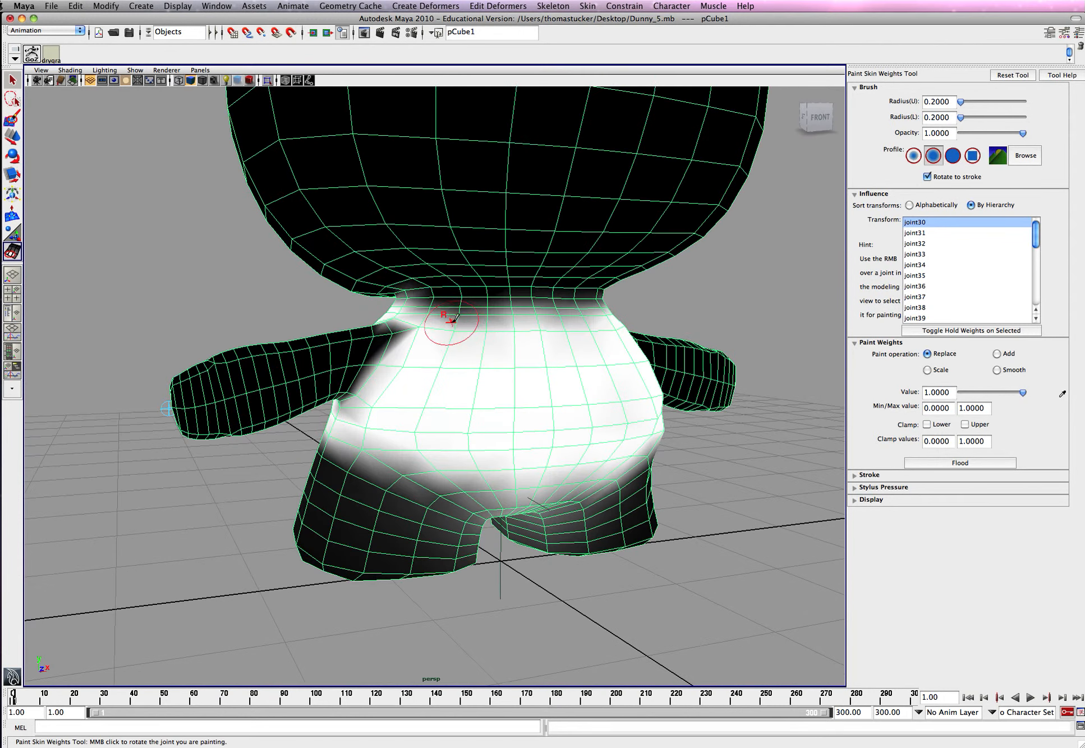
drag(450, 318, 505, 407)
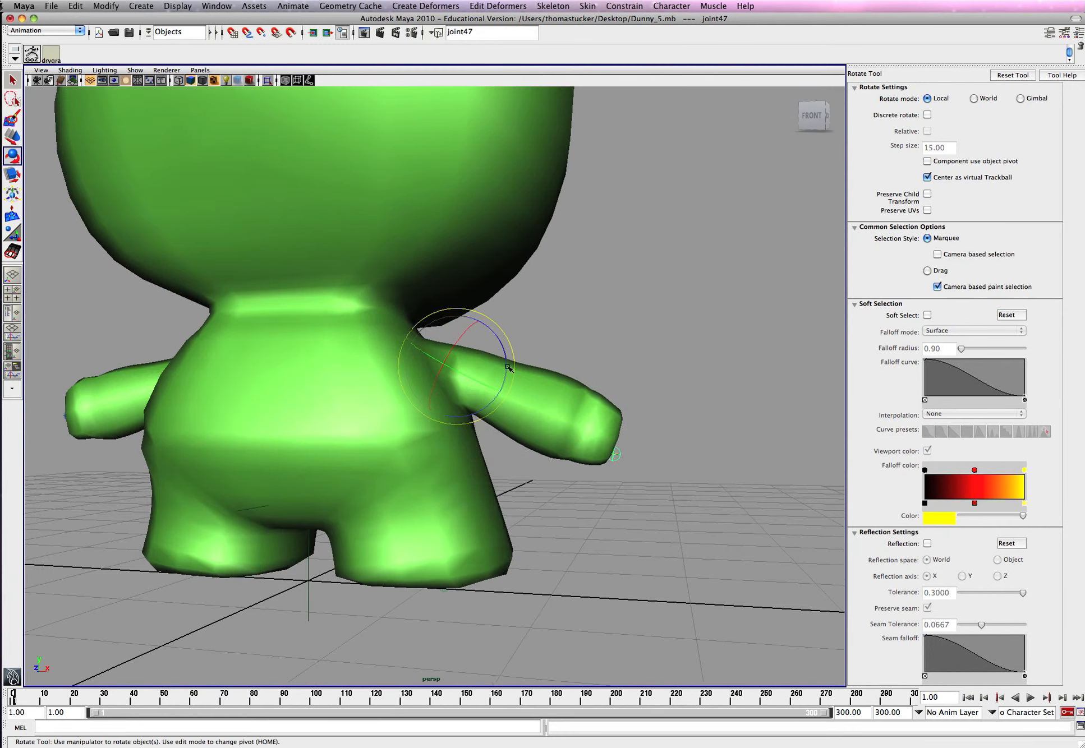
Rotate joint47 on several axes to test how the shoulder bends and twists.
drag(508, 367, 516, 384)
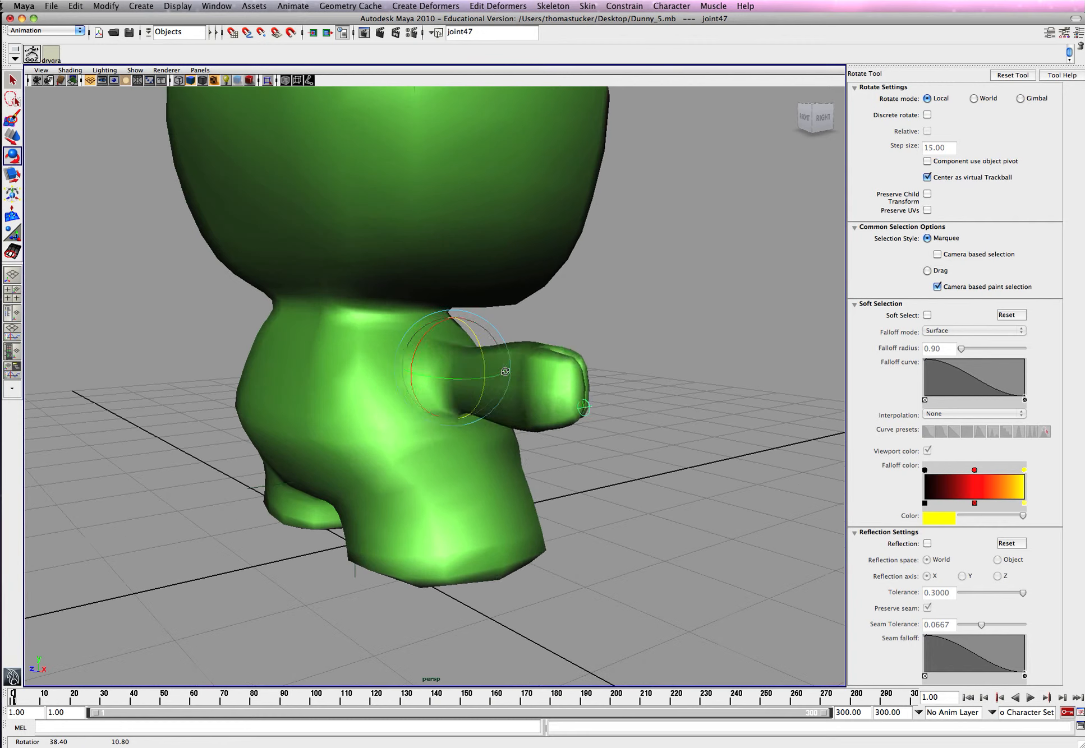
drag(505, 371, 450, 384)
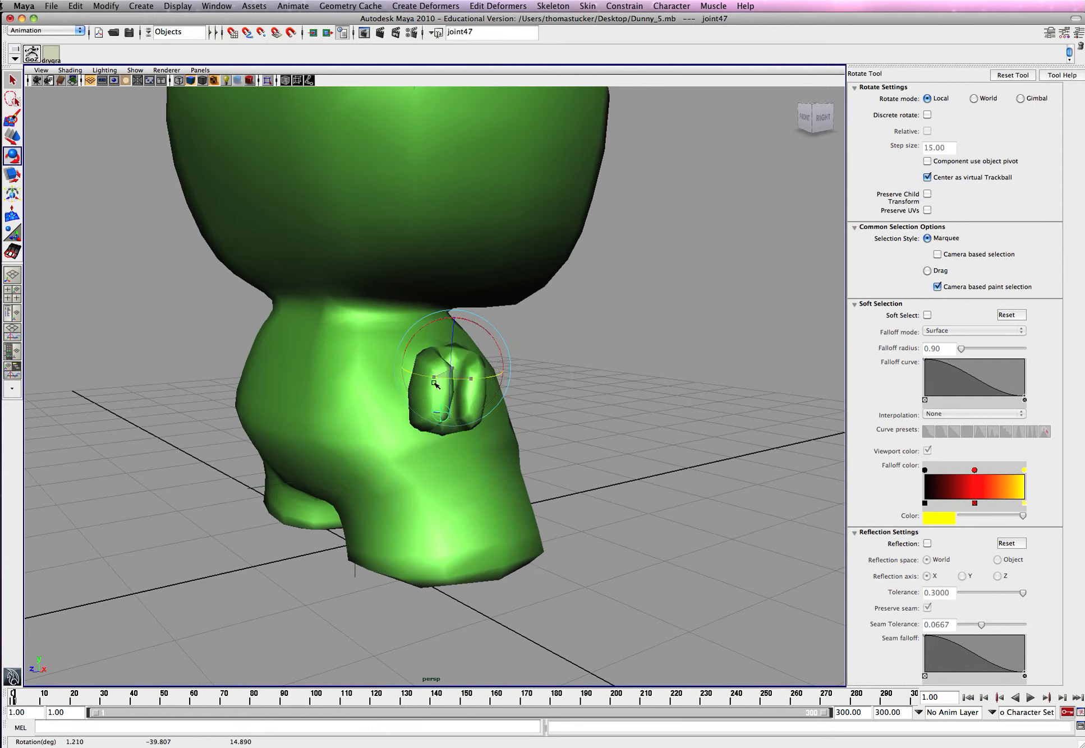
drag(450, 373, 471, 383)
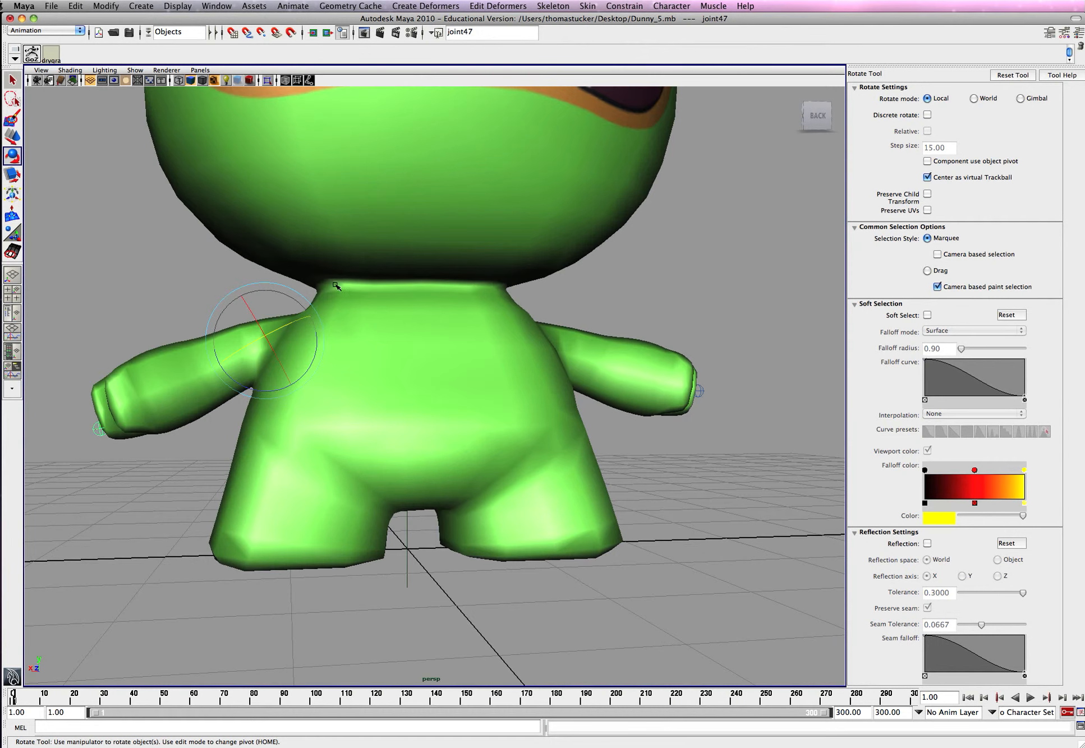
mouse_move(398, 284)
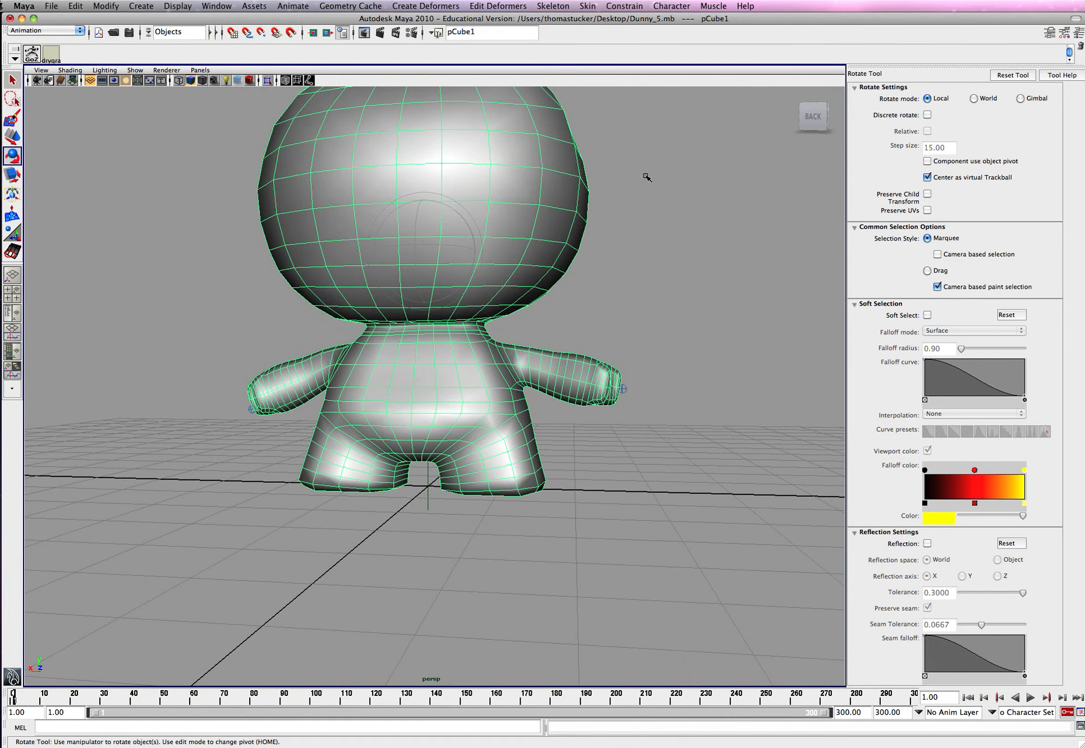
Launch the Paint Skin Weights Tool from Edit Smooth Skin on pCube1.
click(587, 5)
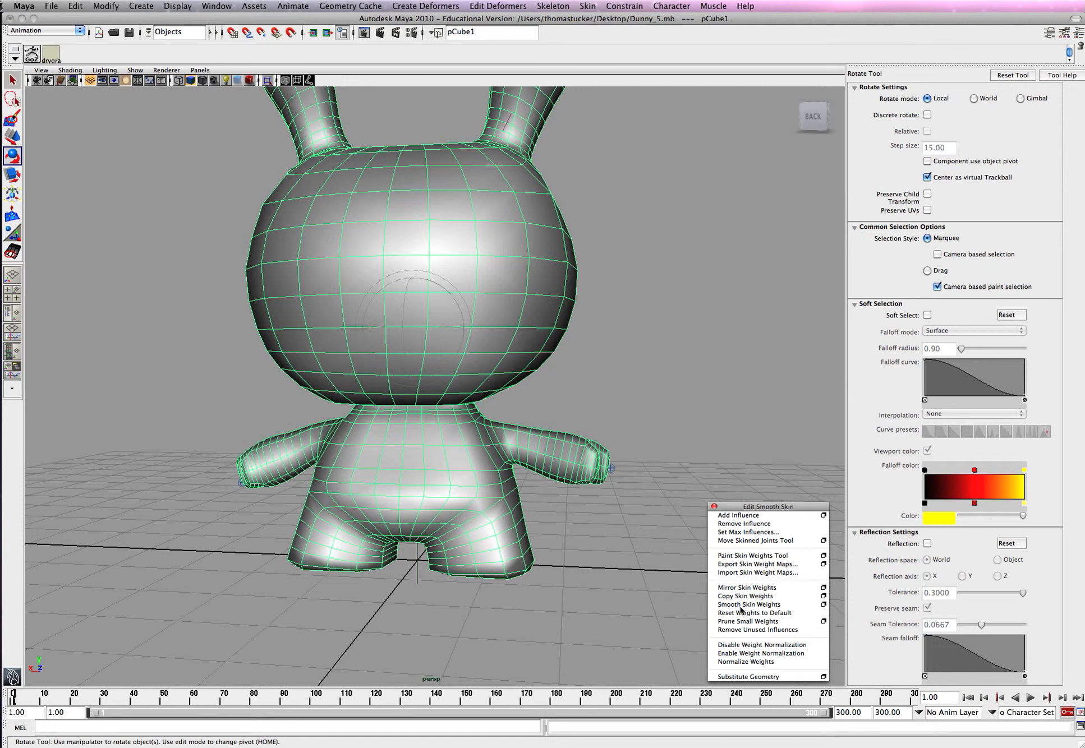
mouse_move(722, 564)
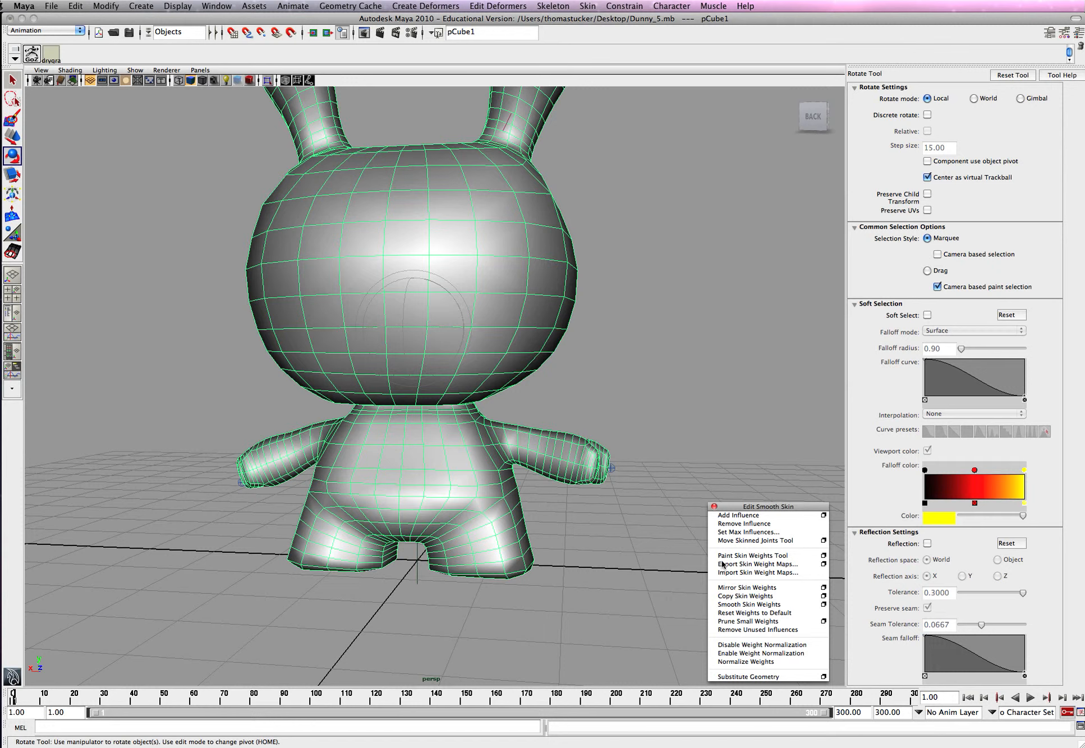
mouse_move(765, 553)
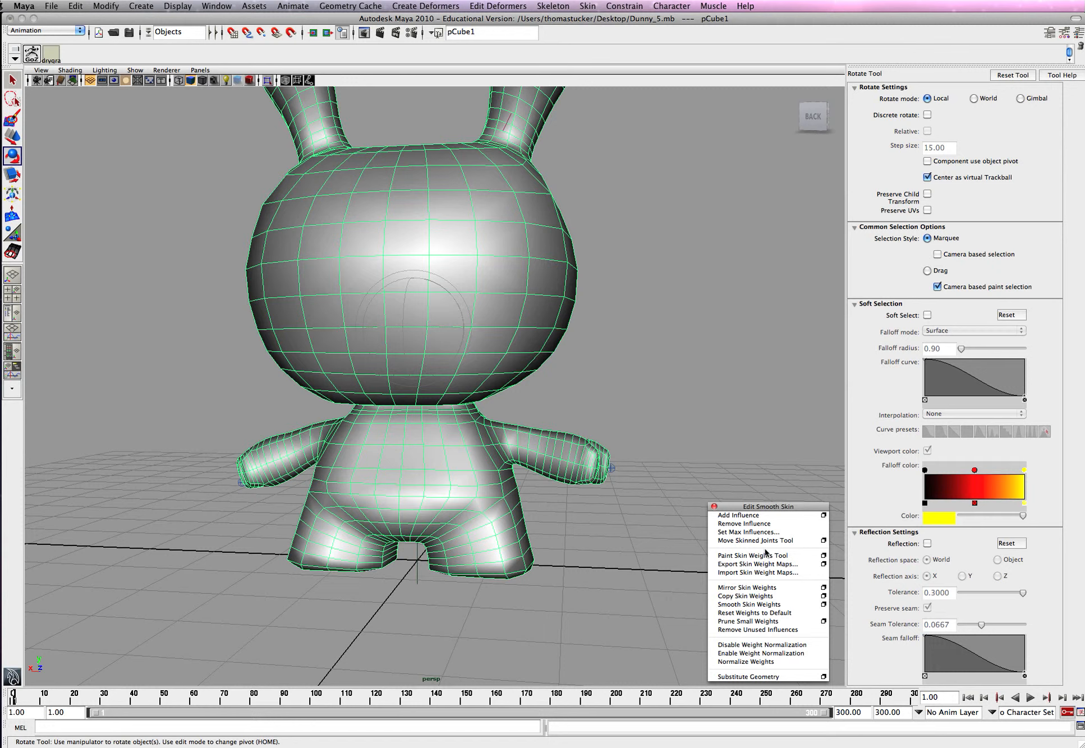
click(753, 555)
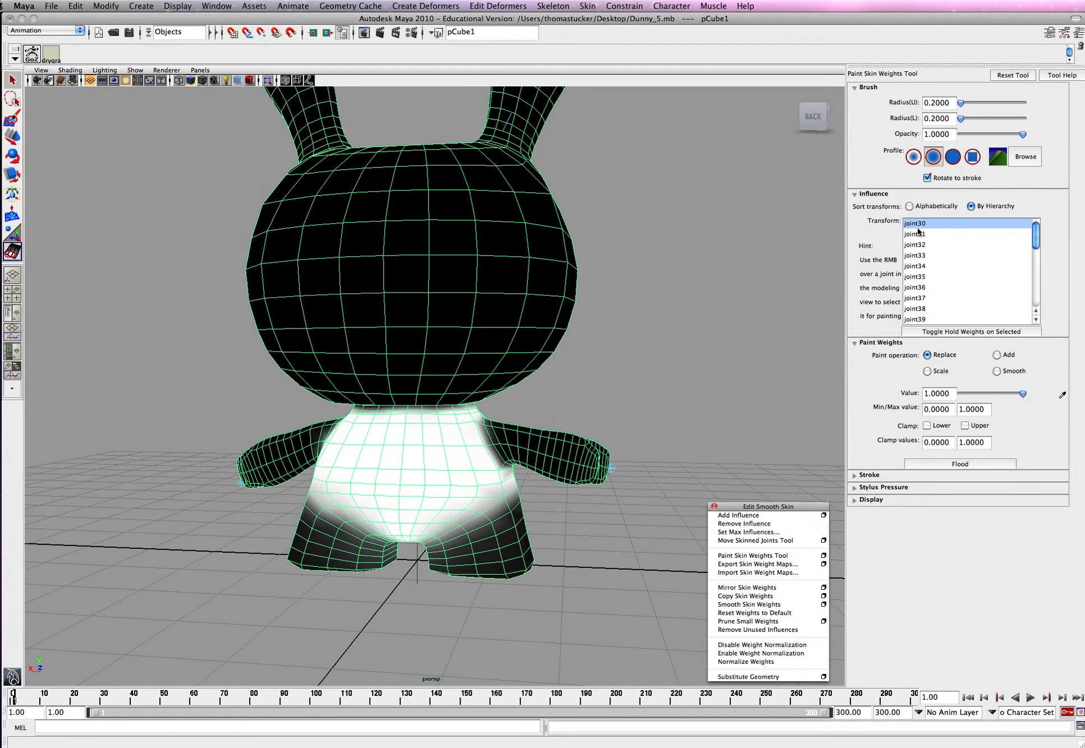
Compare influences of joint33, joint36, joint53 and others, settling on joint54.
click(915, 256)
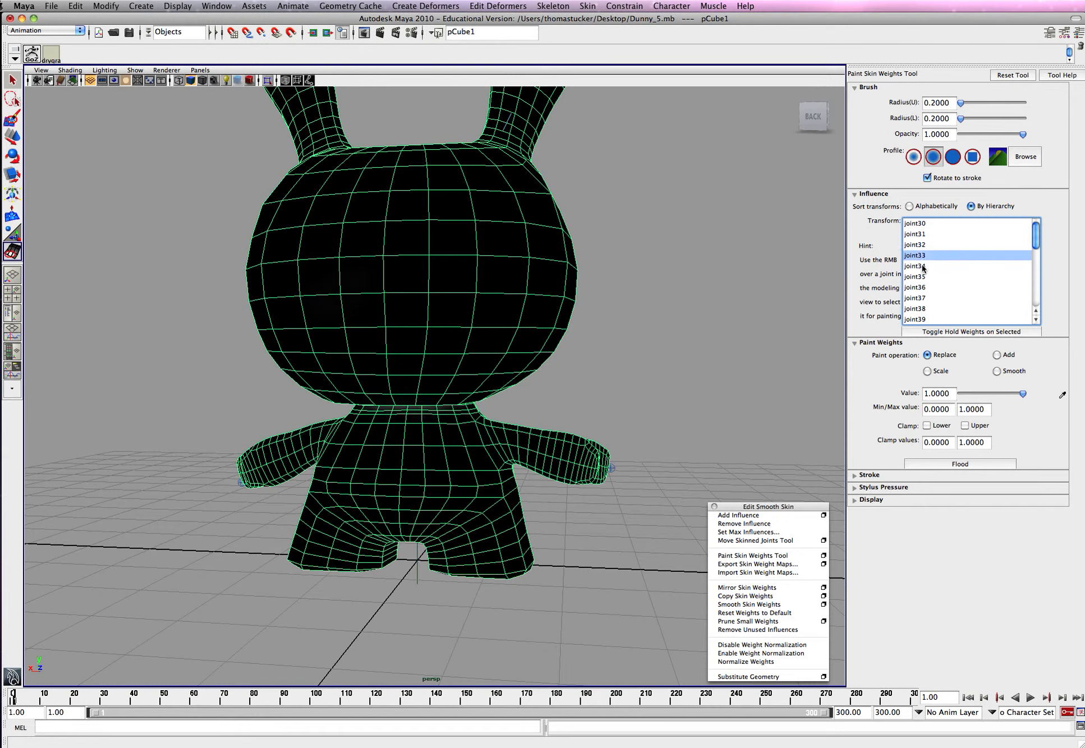
click(924, 287)
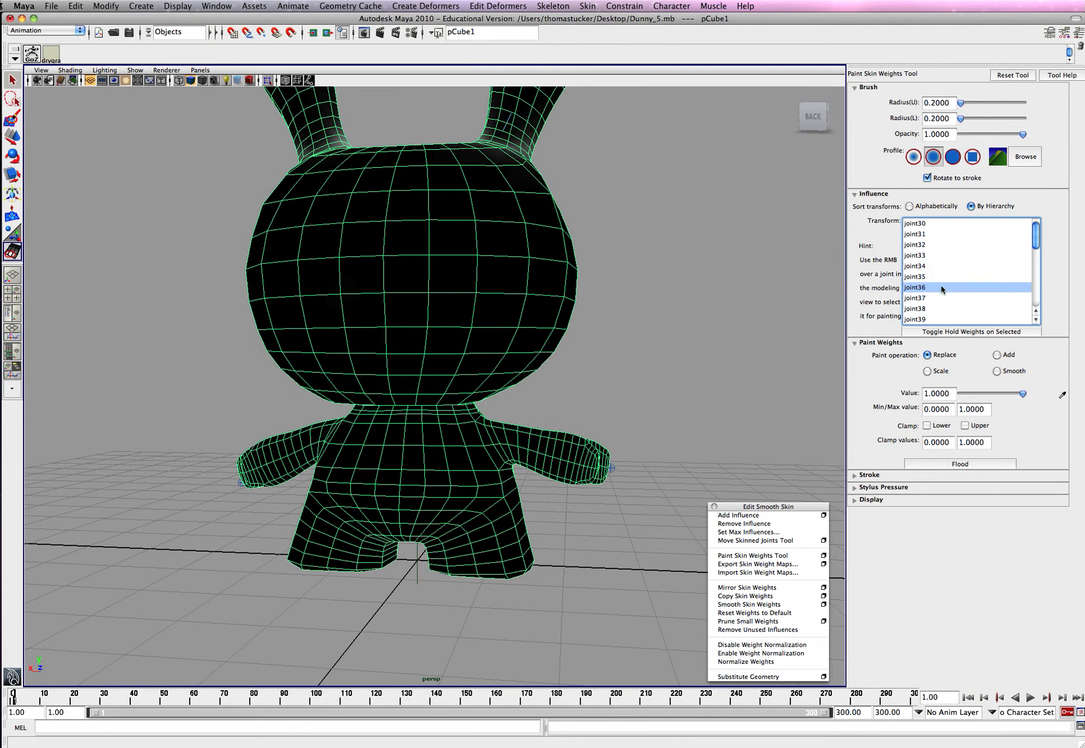
click(915, 296)
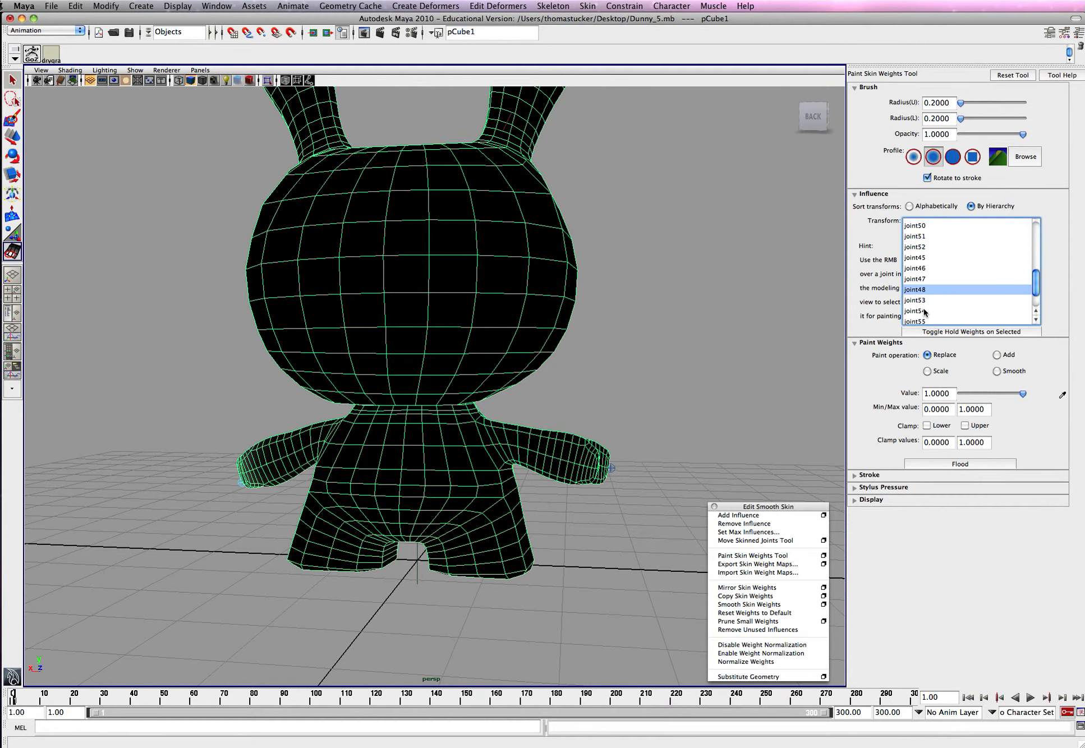
click(915, 288)
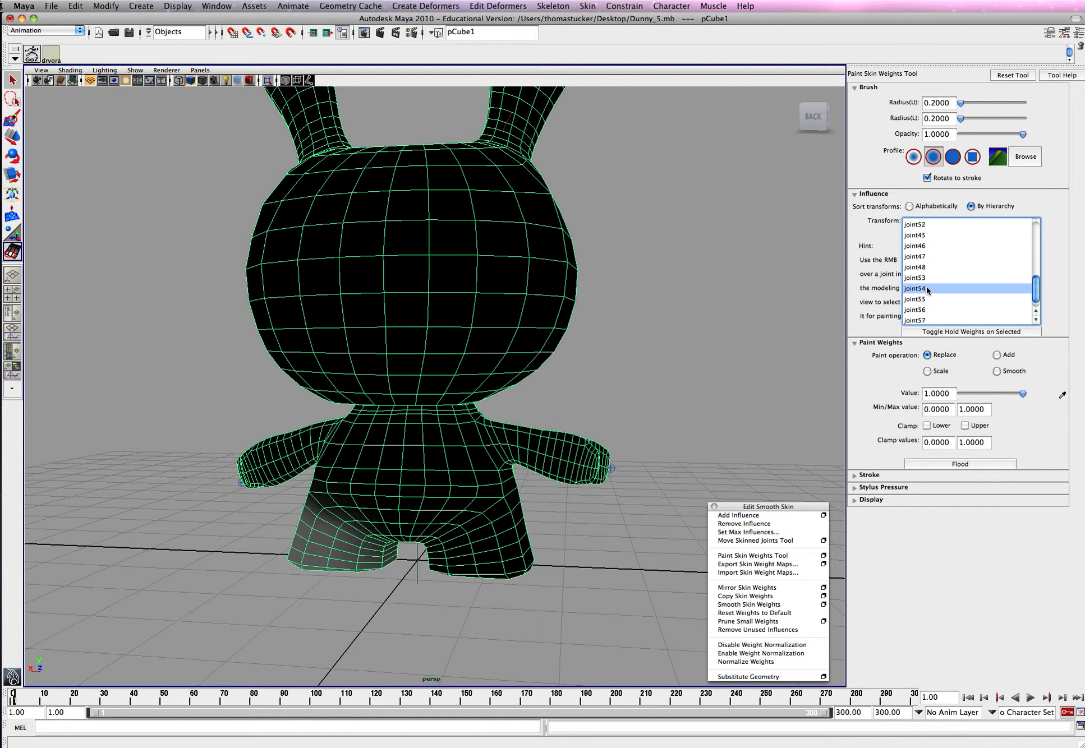
click(914, 277)
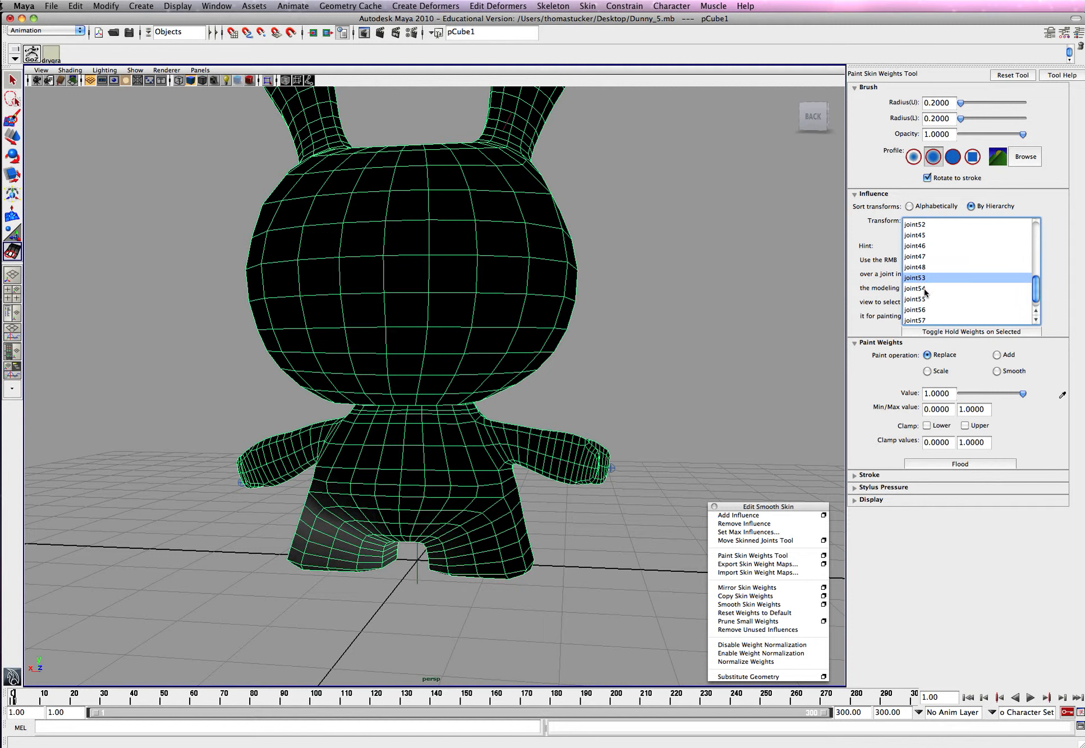
click(916, 299)
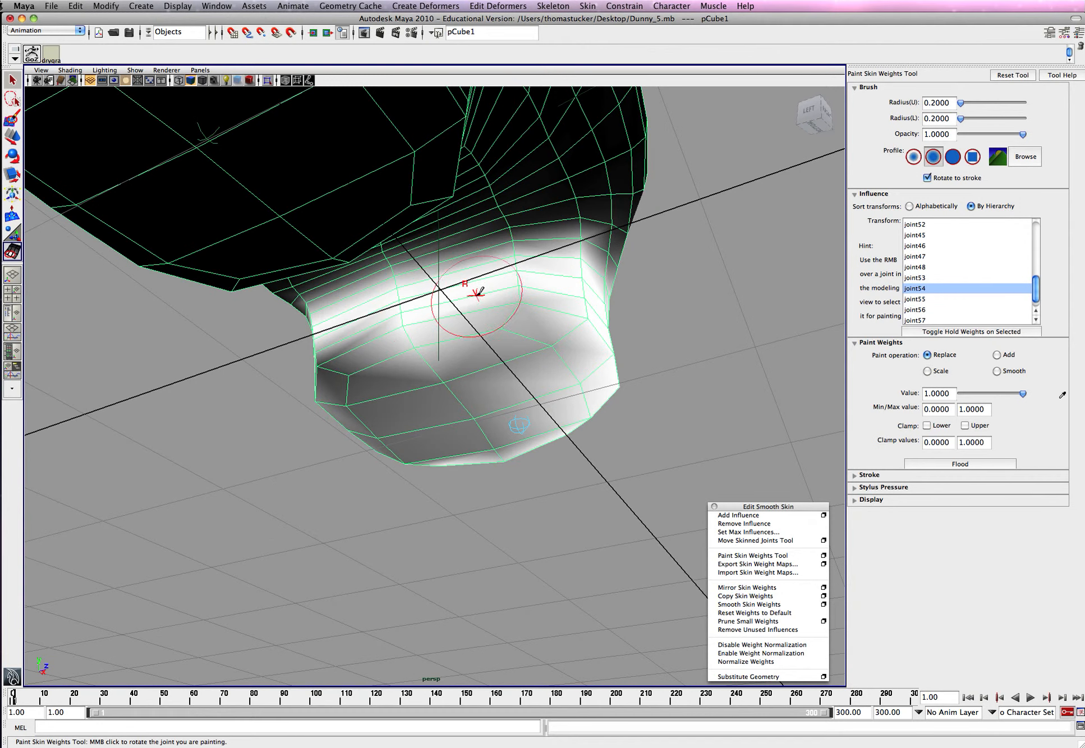
Paint joint54 weight at Replace 1.0 across the lower leg.
drag(471, 291, 360, 384)
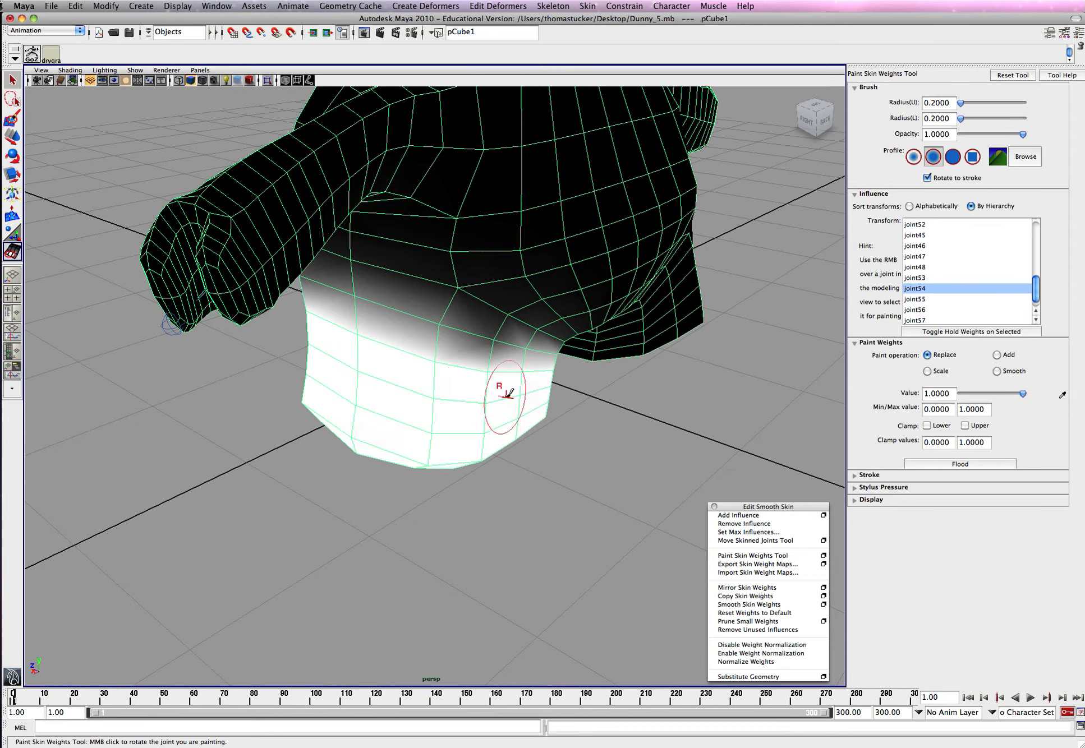
drag(505, 394, 533, 345)
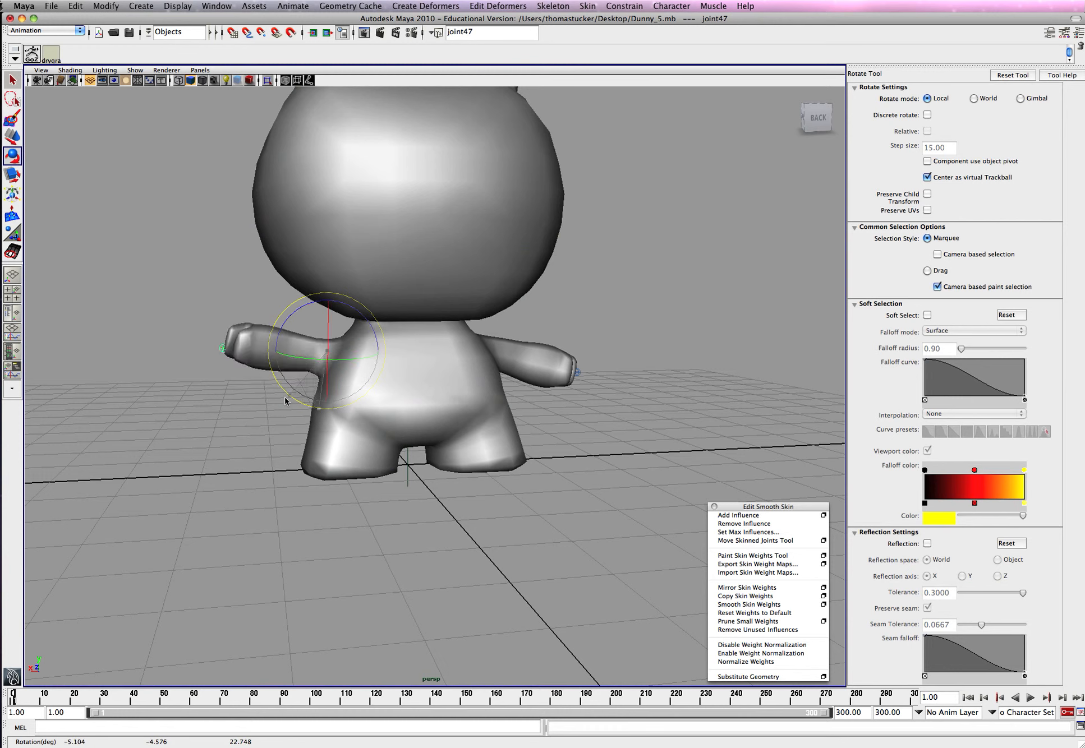
Rotate joint54 back and forth, orbiting the view, to check smooth leg bending.
drag(284, 401, 335, 436)
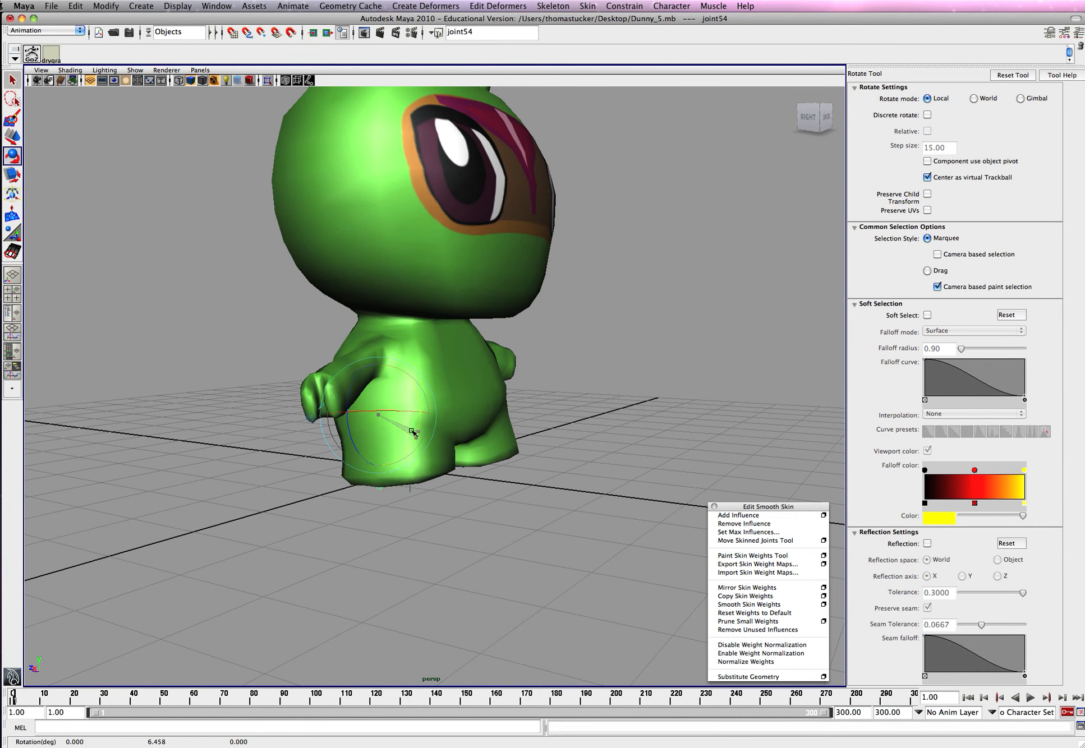
drag(411, 432, 415, 425)
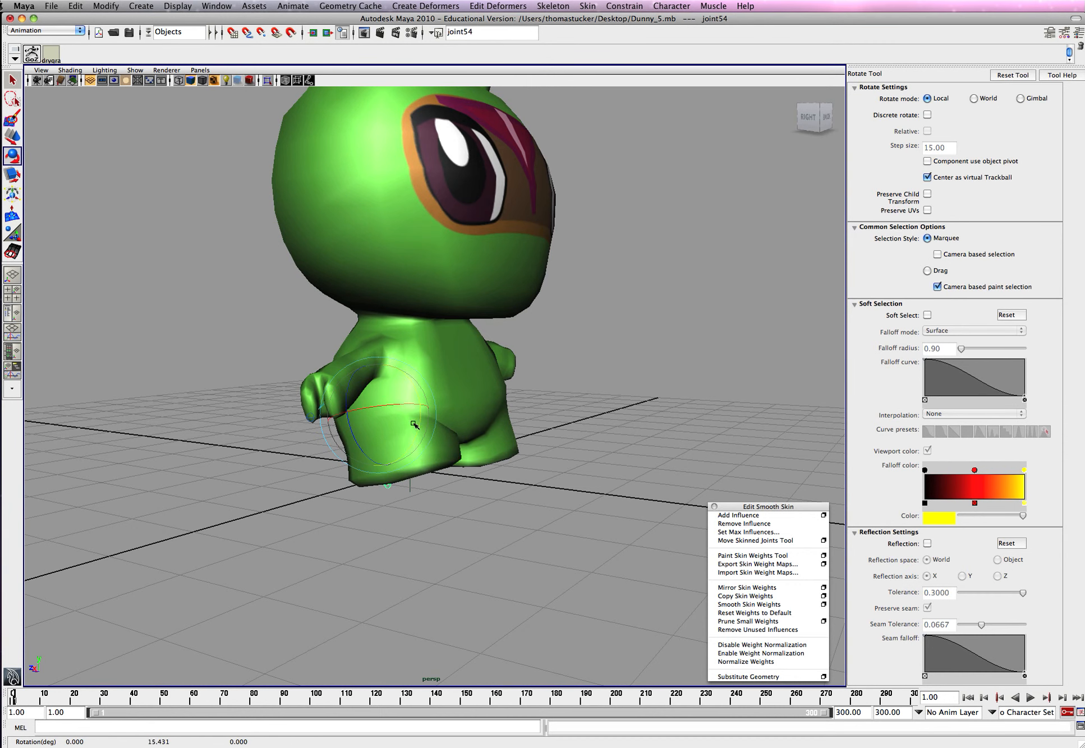
drag(412, 425, 450, 451)
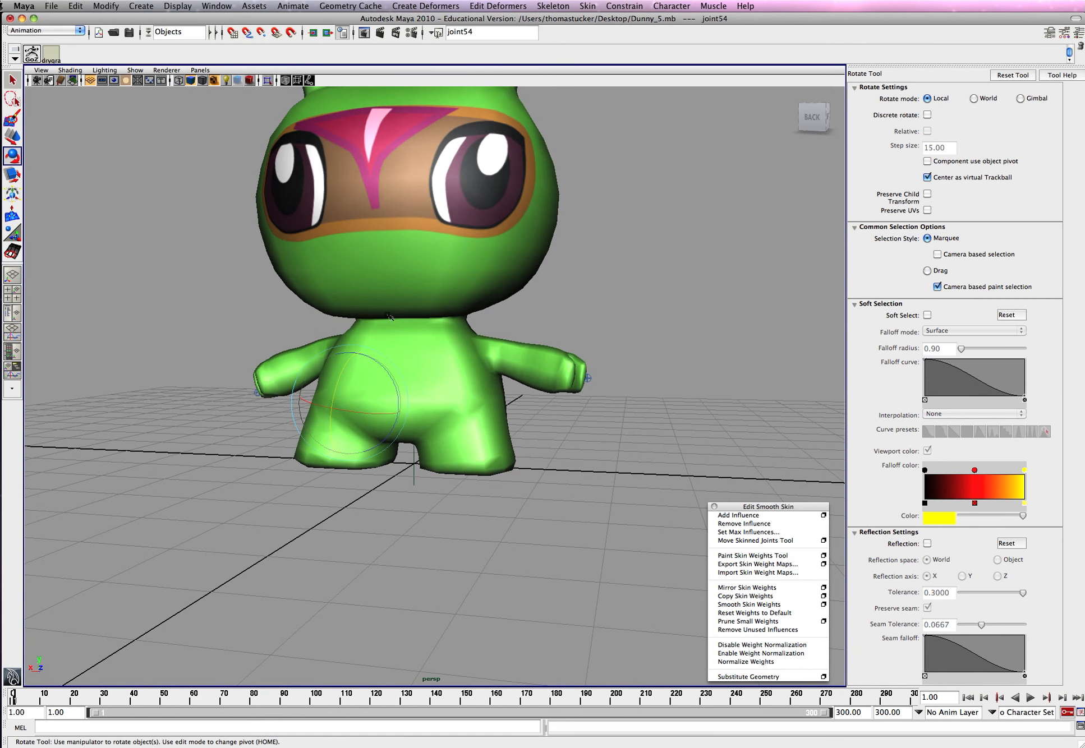
mouse_move(360, 330)
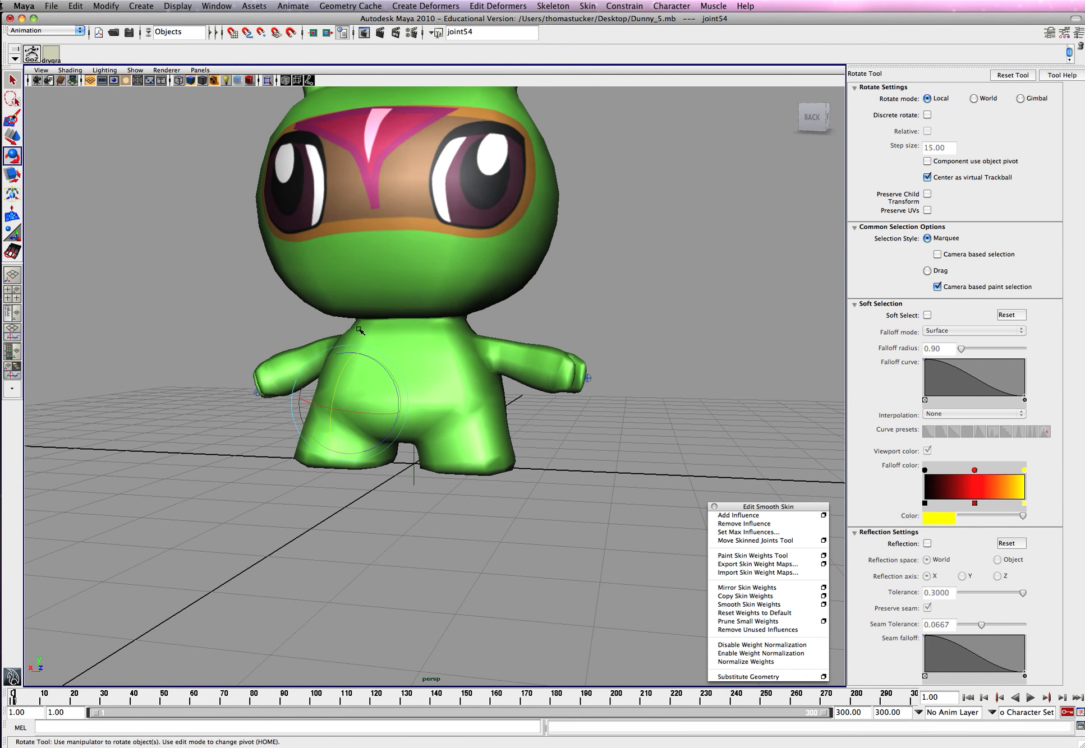
mouse_move(426, 320)
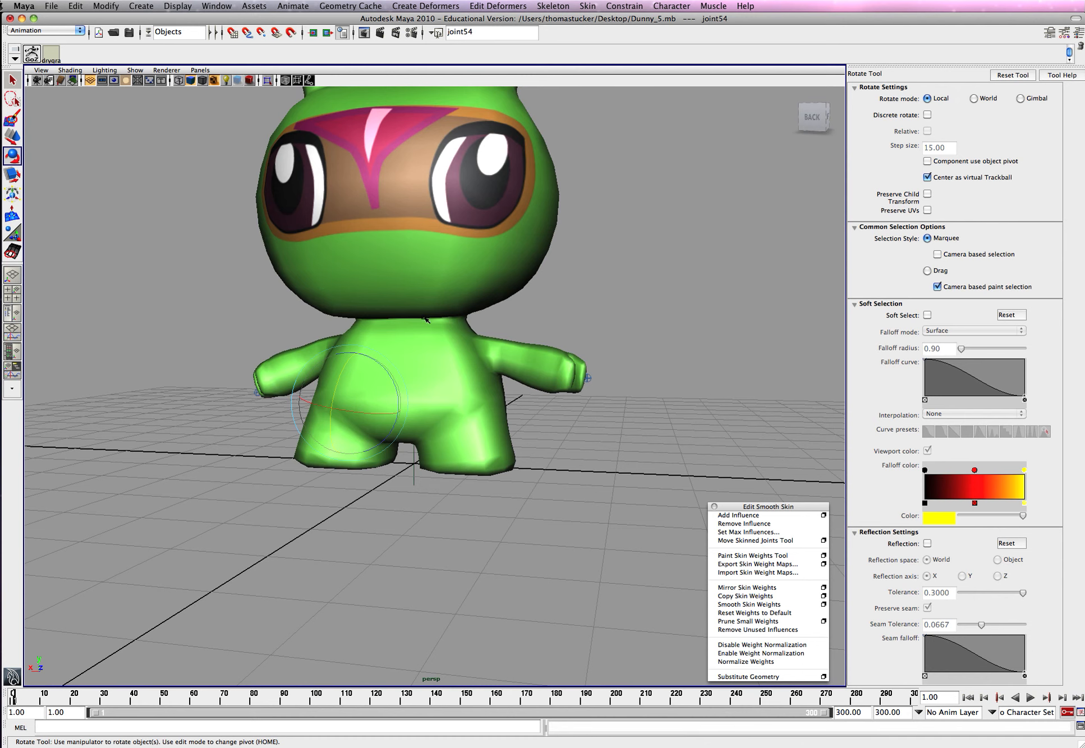
mouse_move(454, 291)
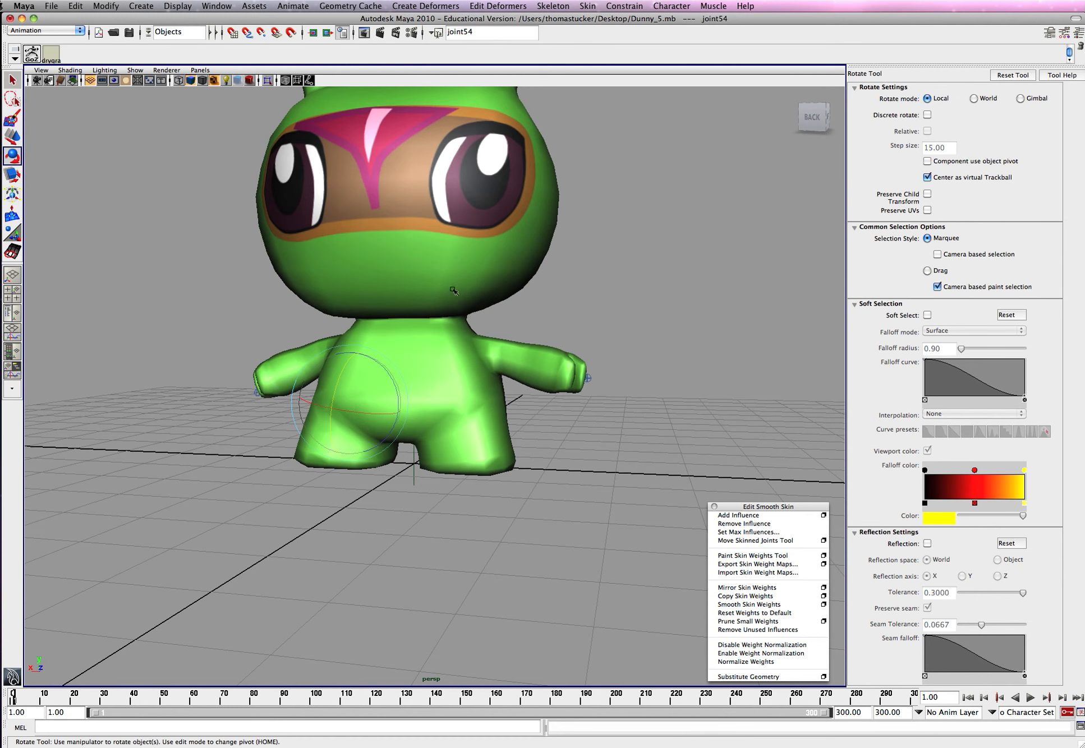
drag(453, 291, 567, 405)
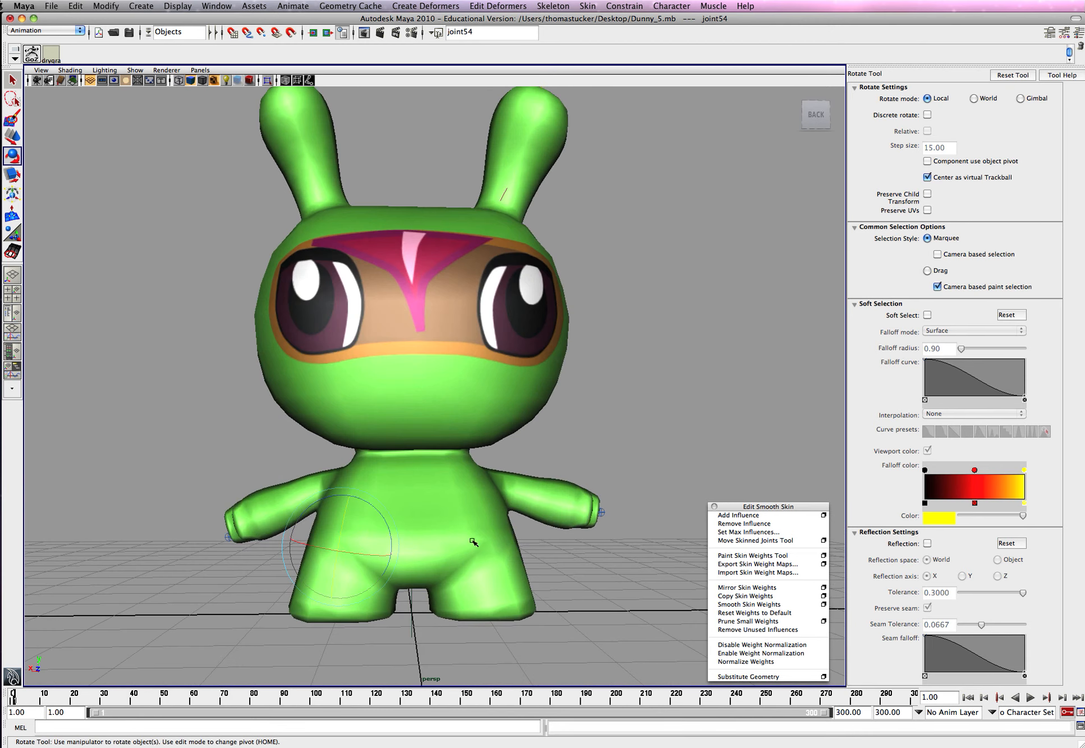
drag(474, 542, 346, 526)
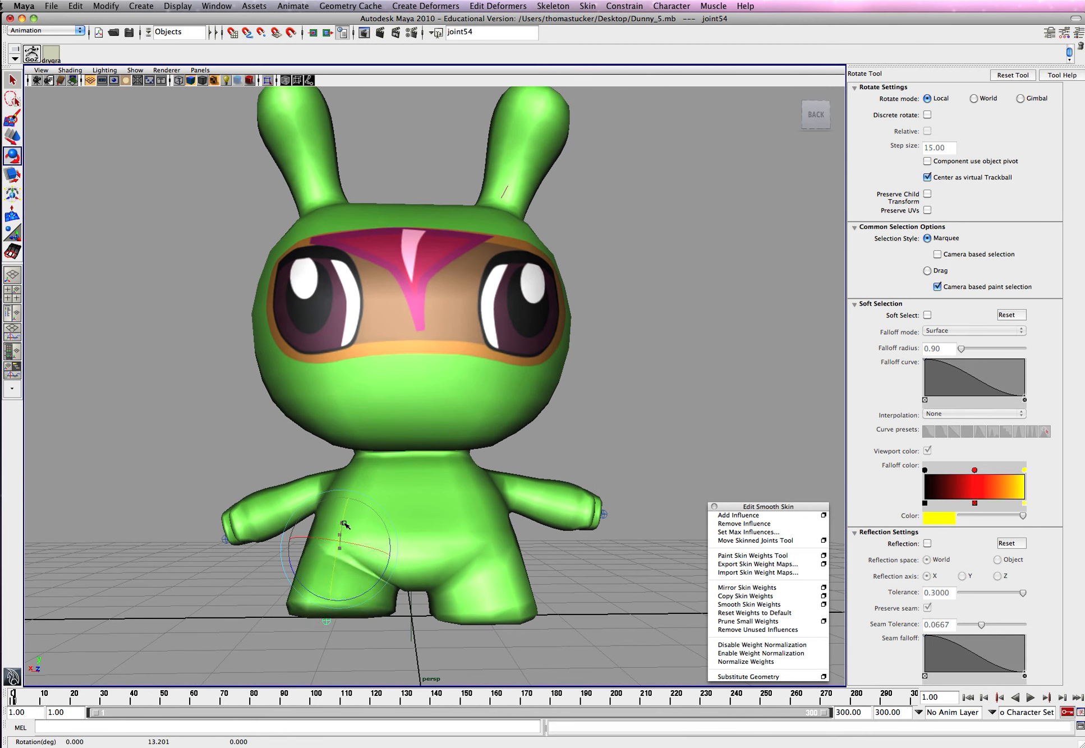